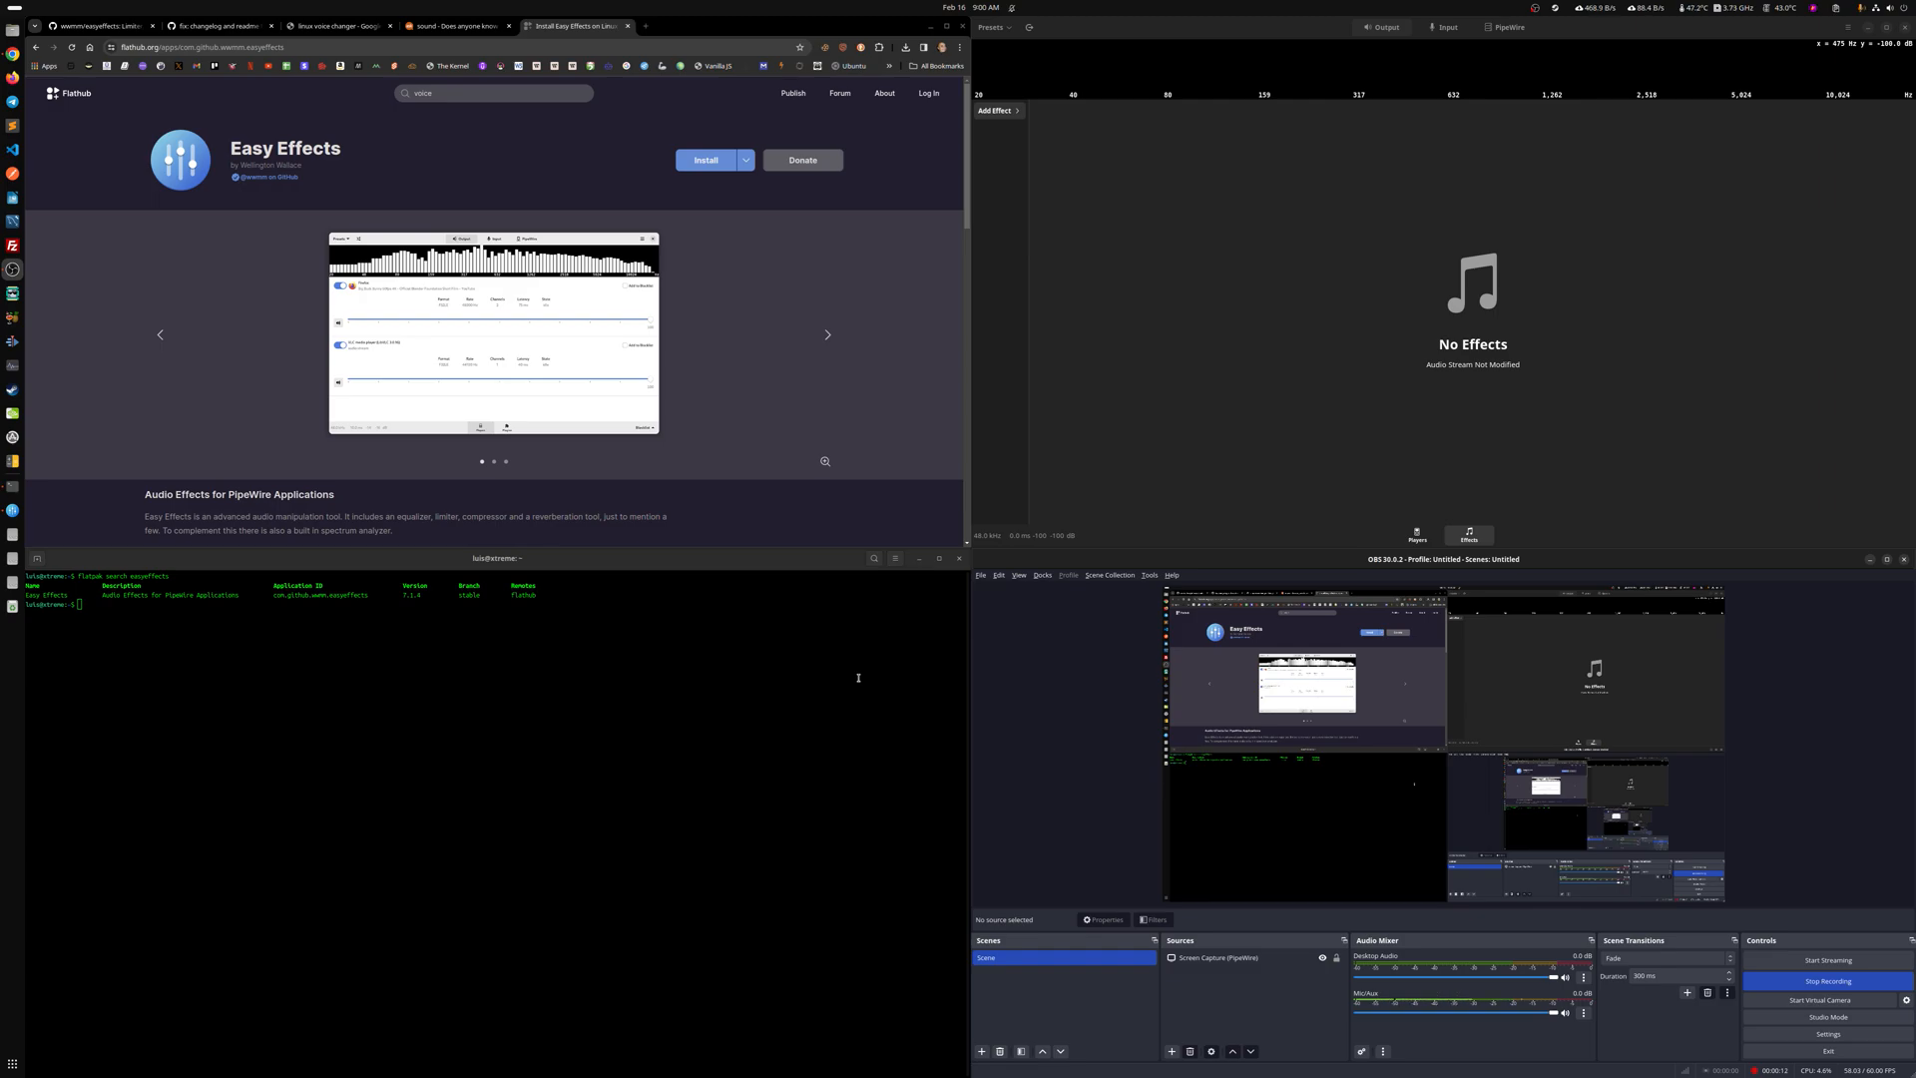
mouse_move(776, 312)
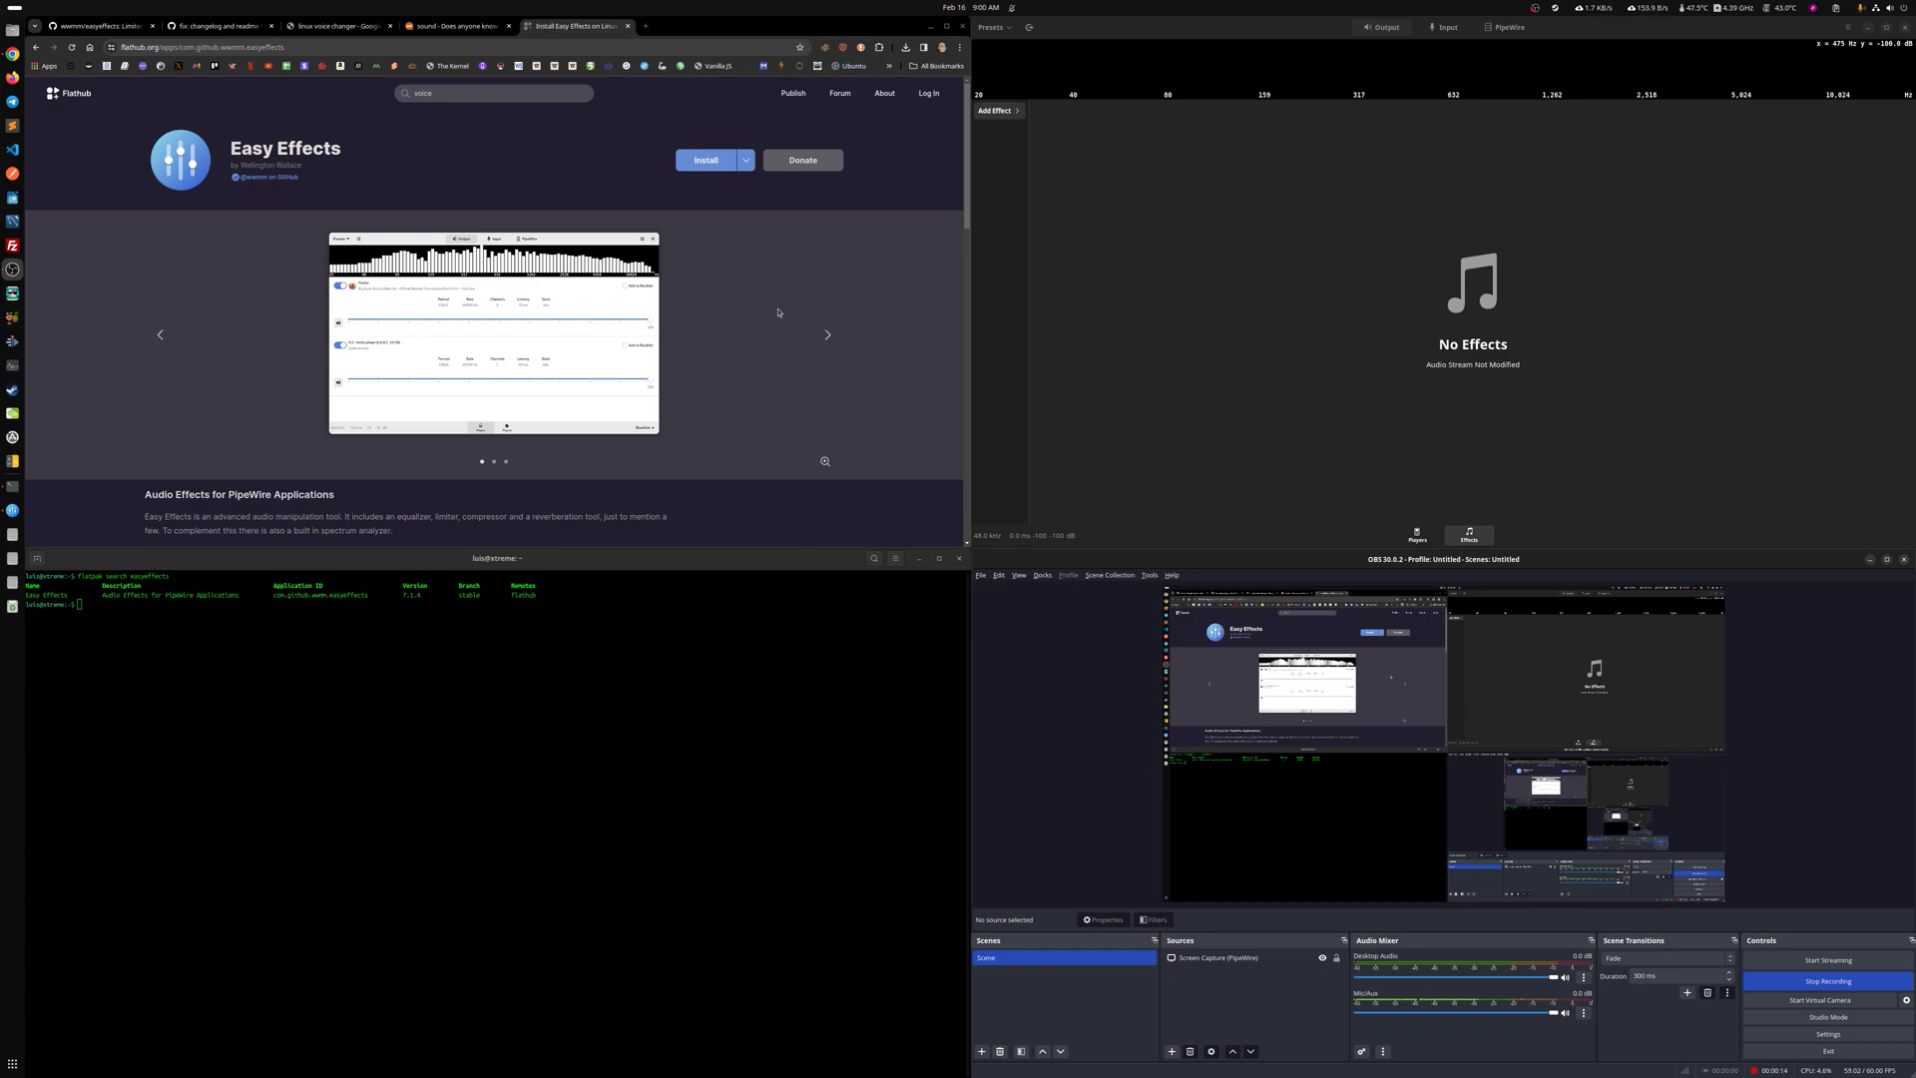
mouse_move(1261, 341)
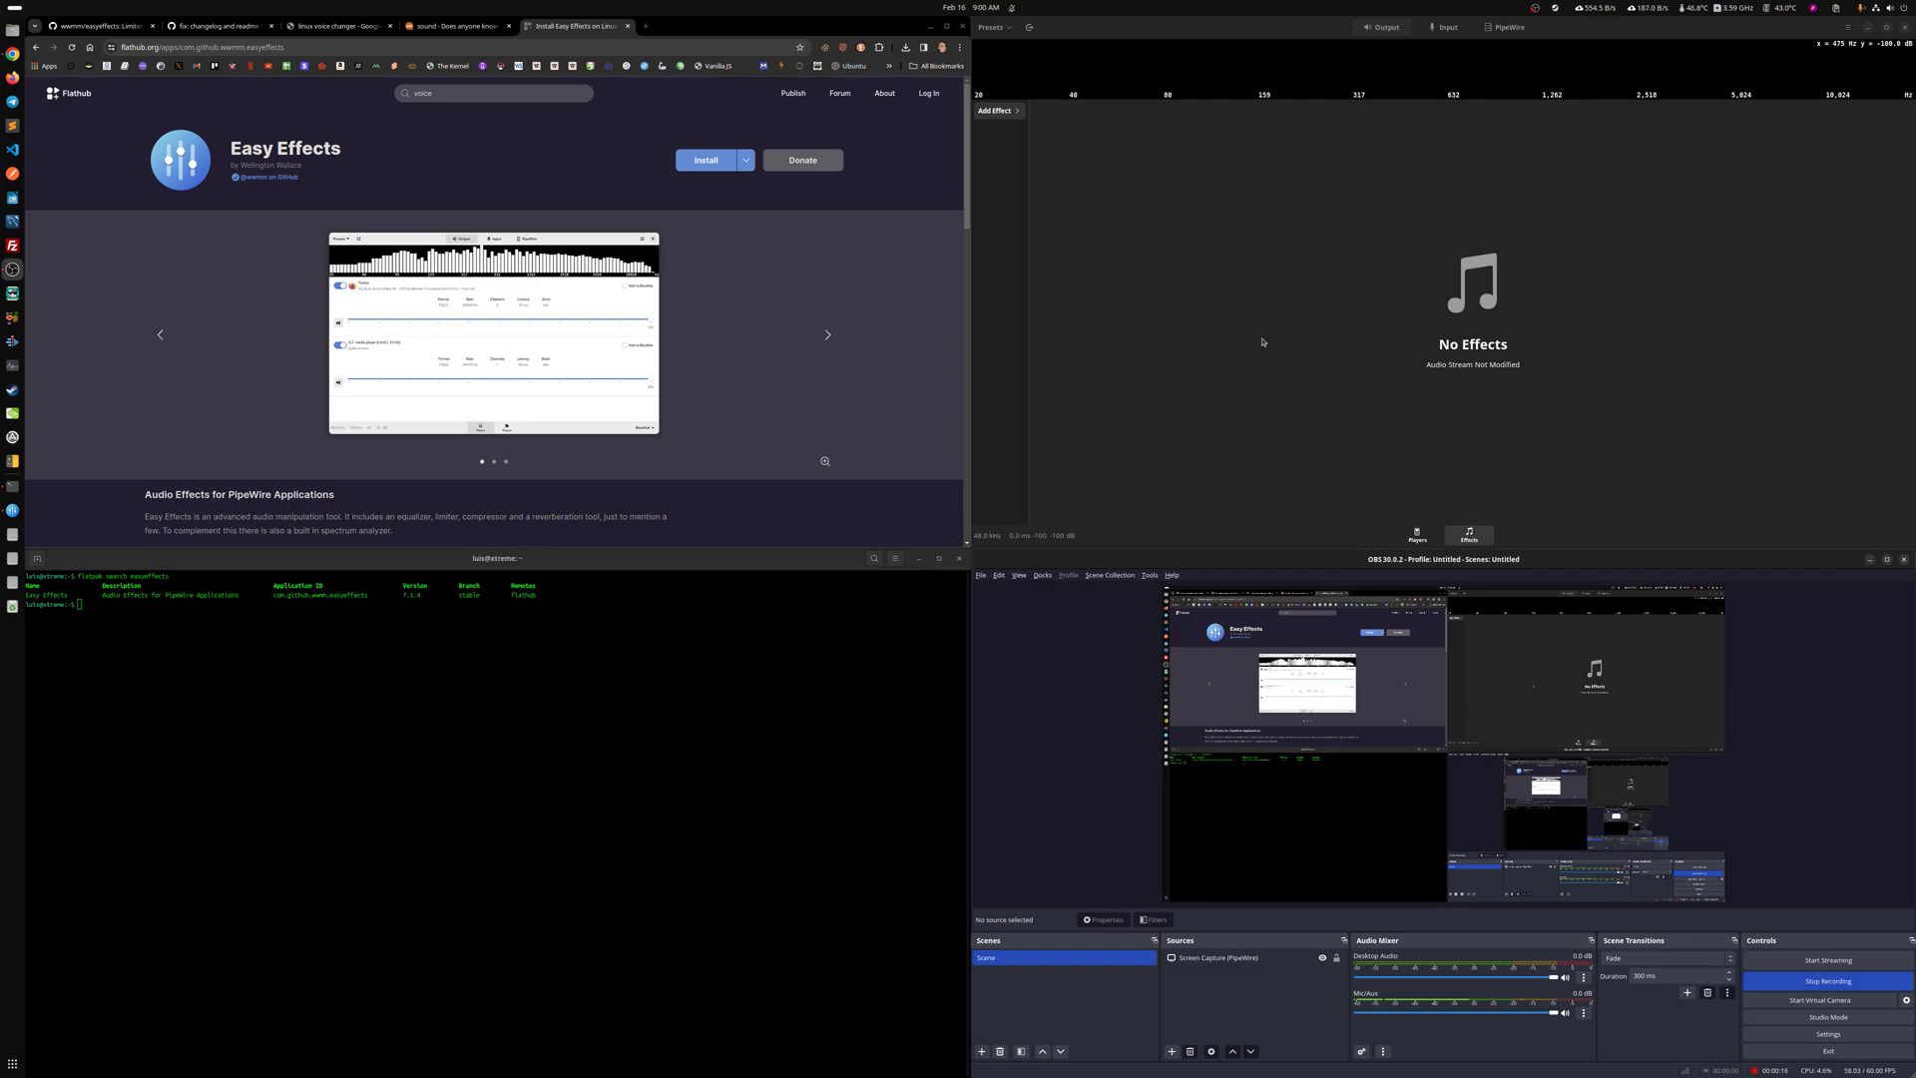
mouse_move(1319, 298)
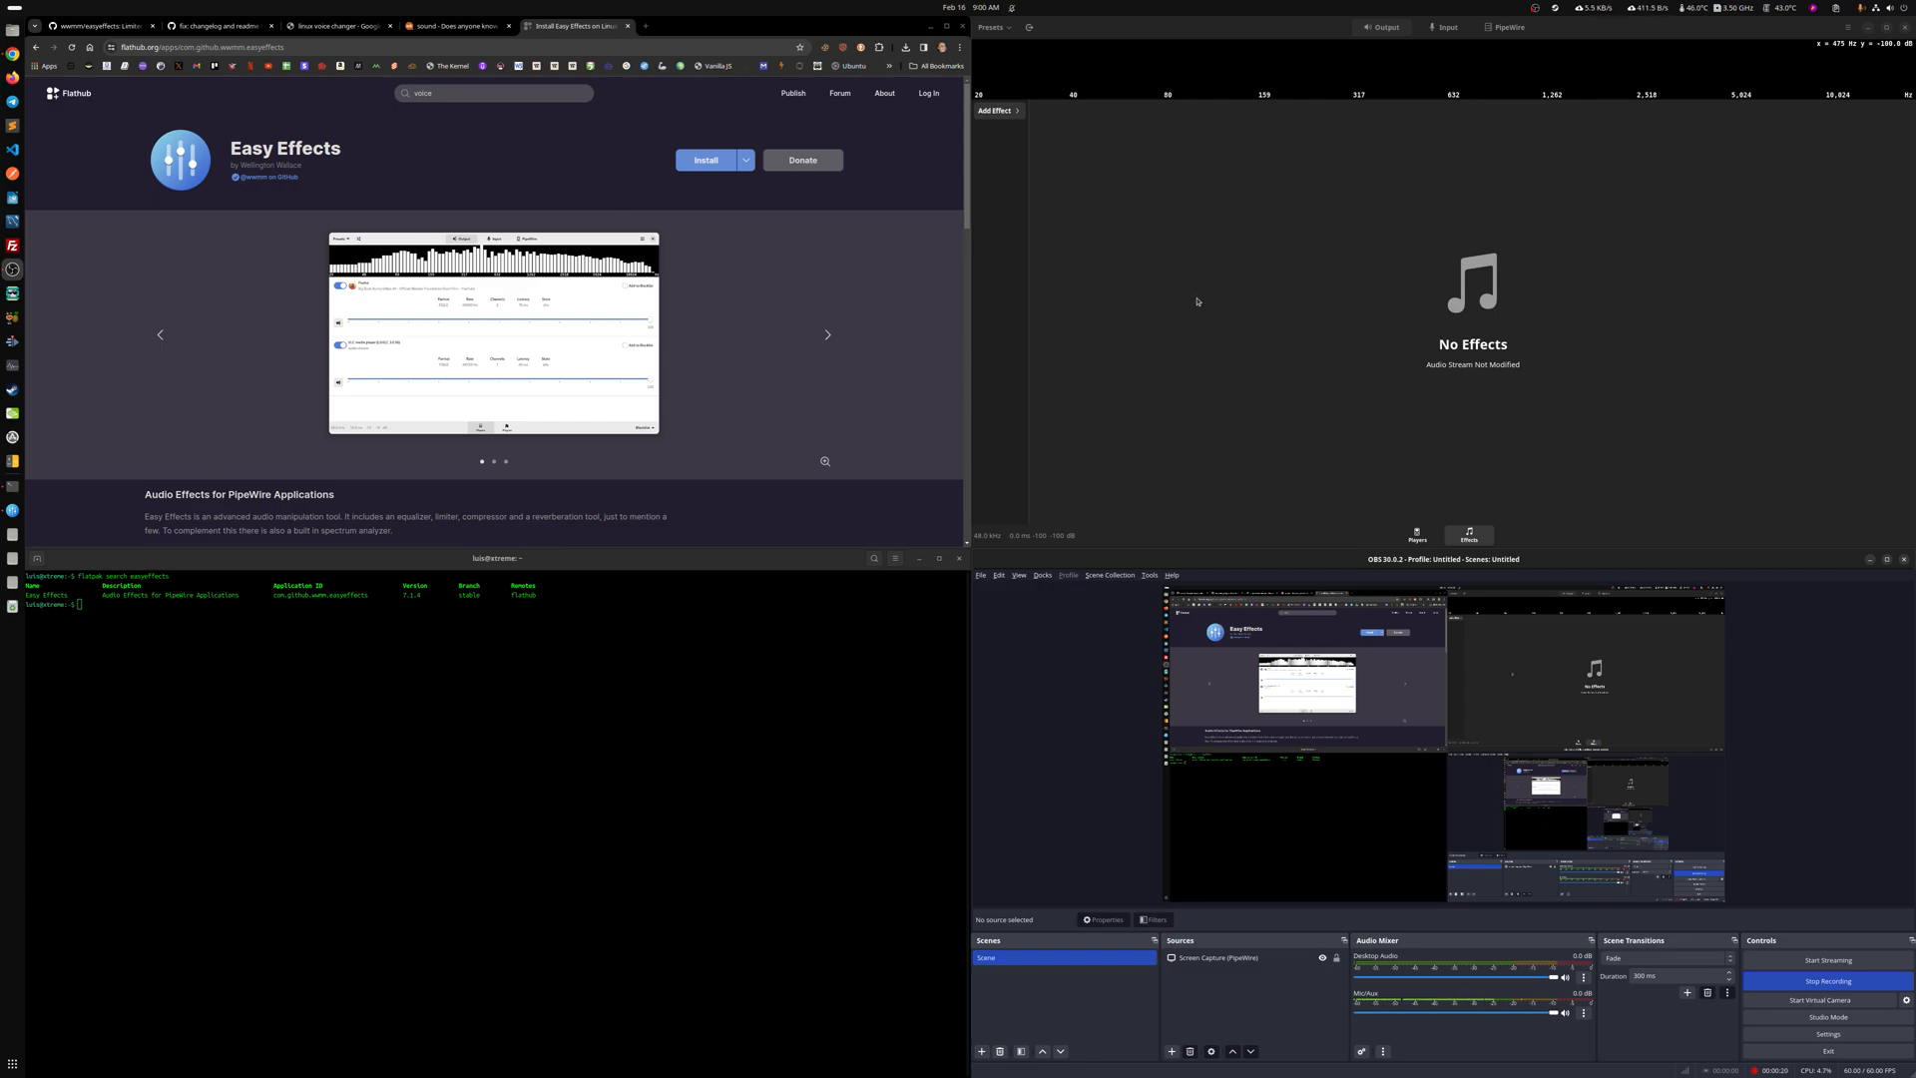
mouse_move(1327, 325)
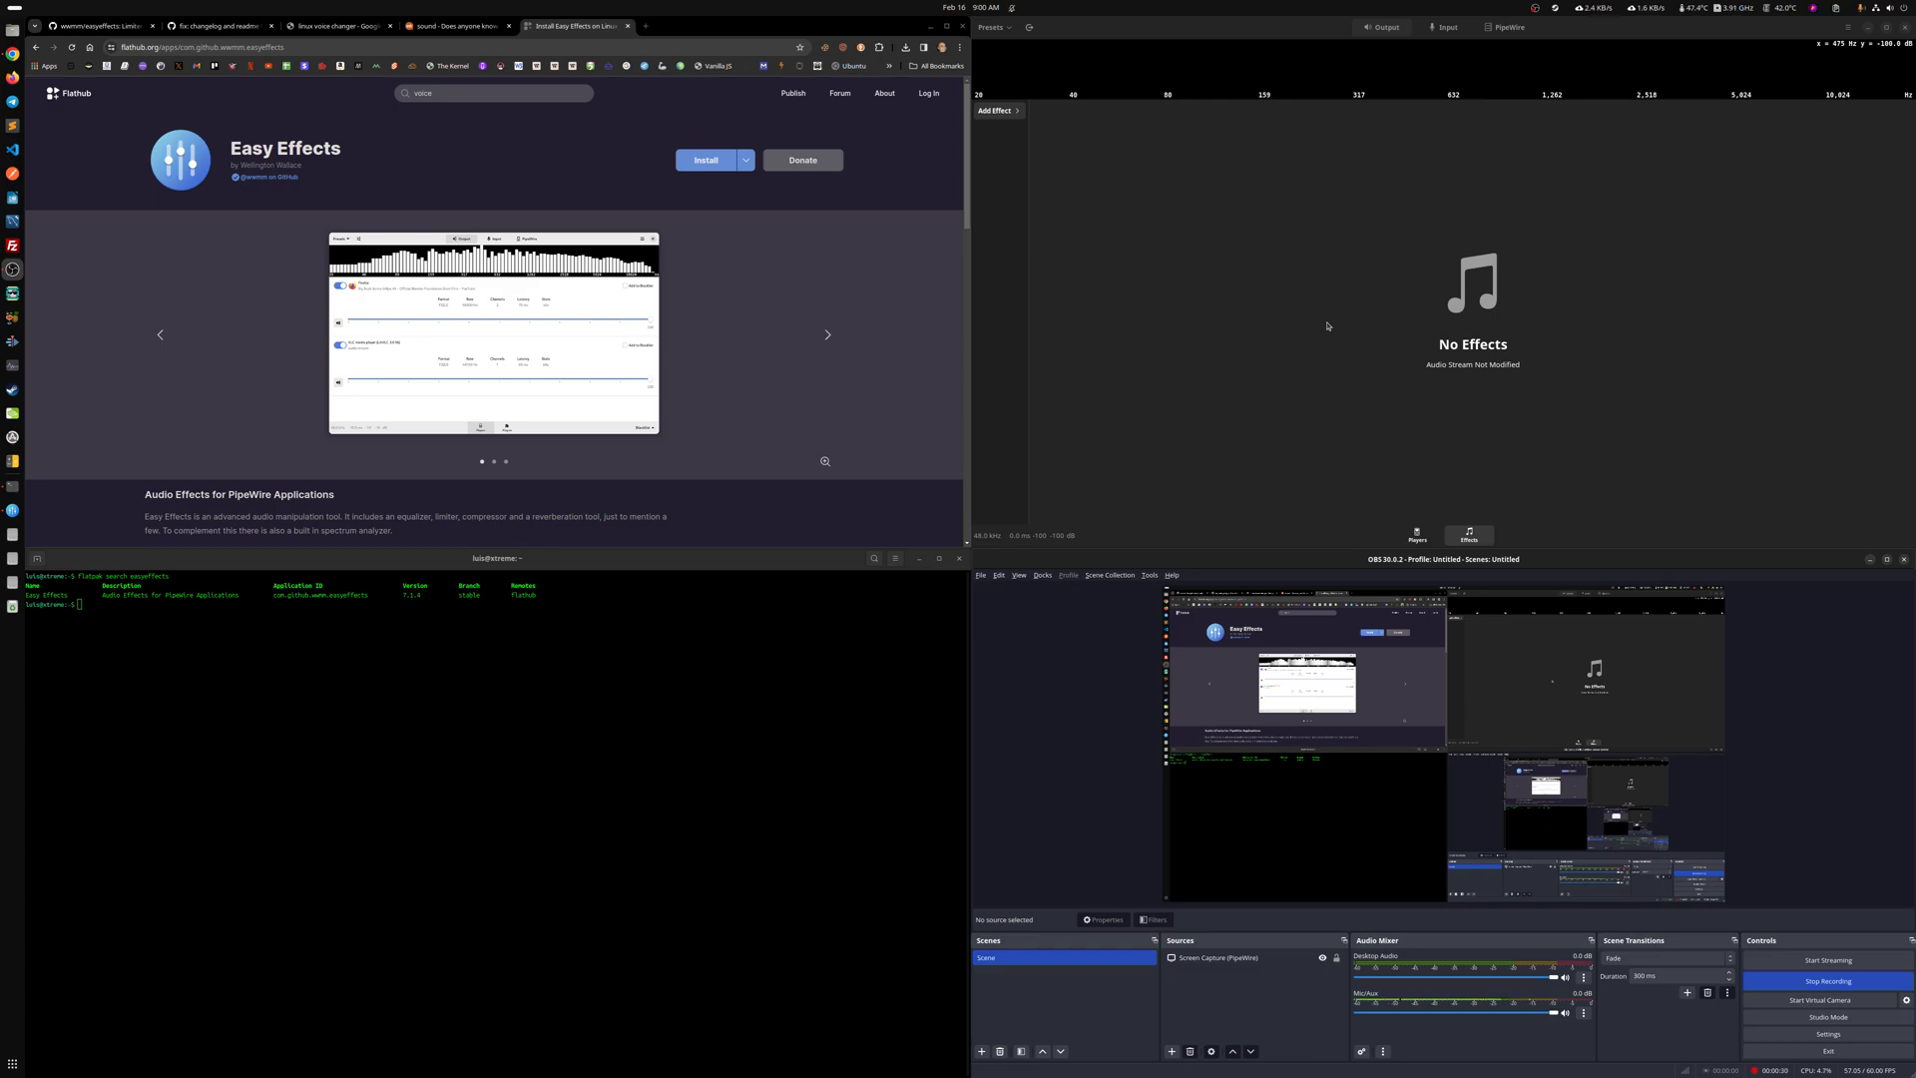
mouse_move(1182, 270)
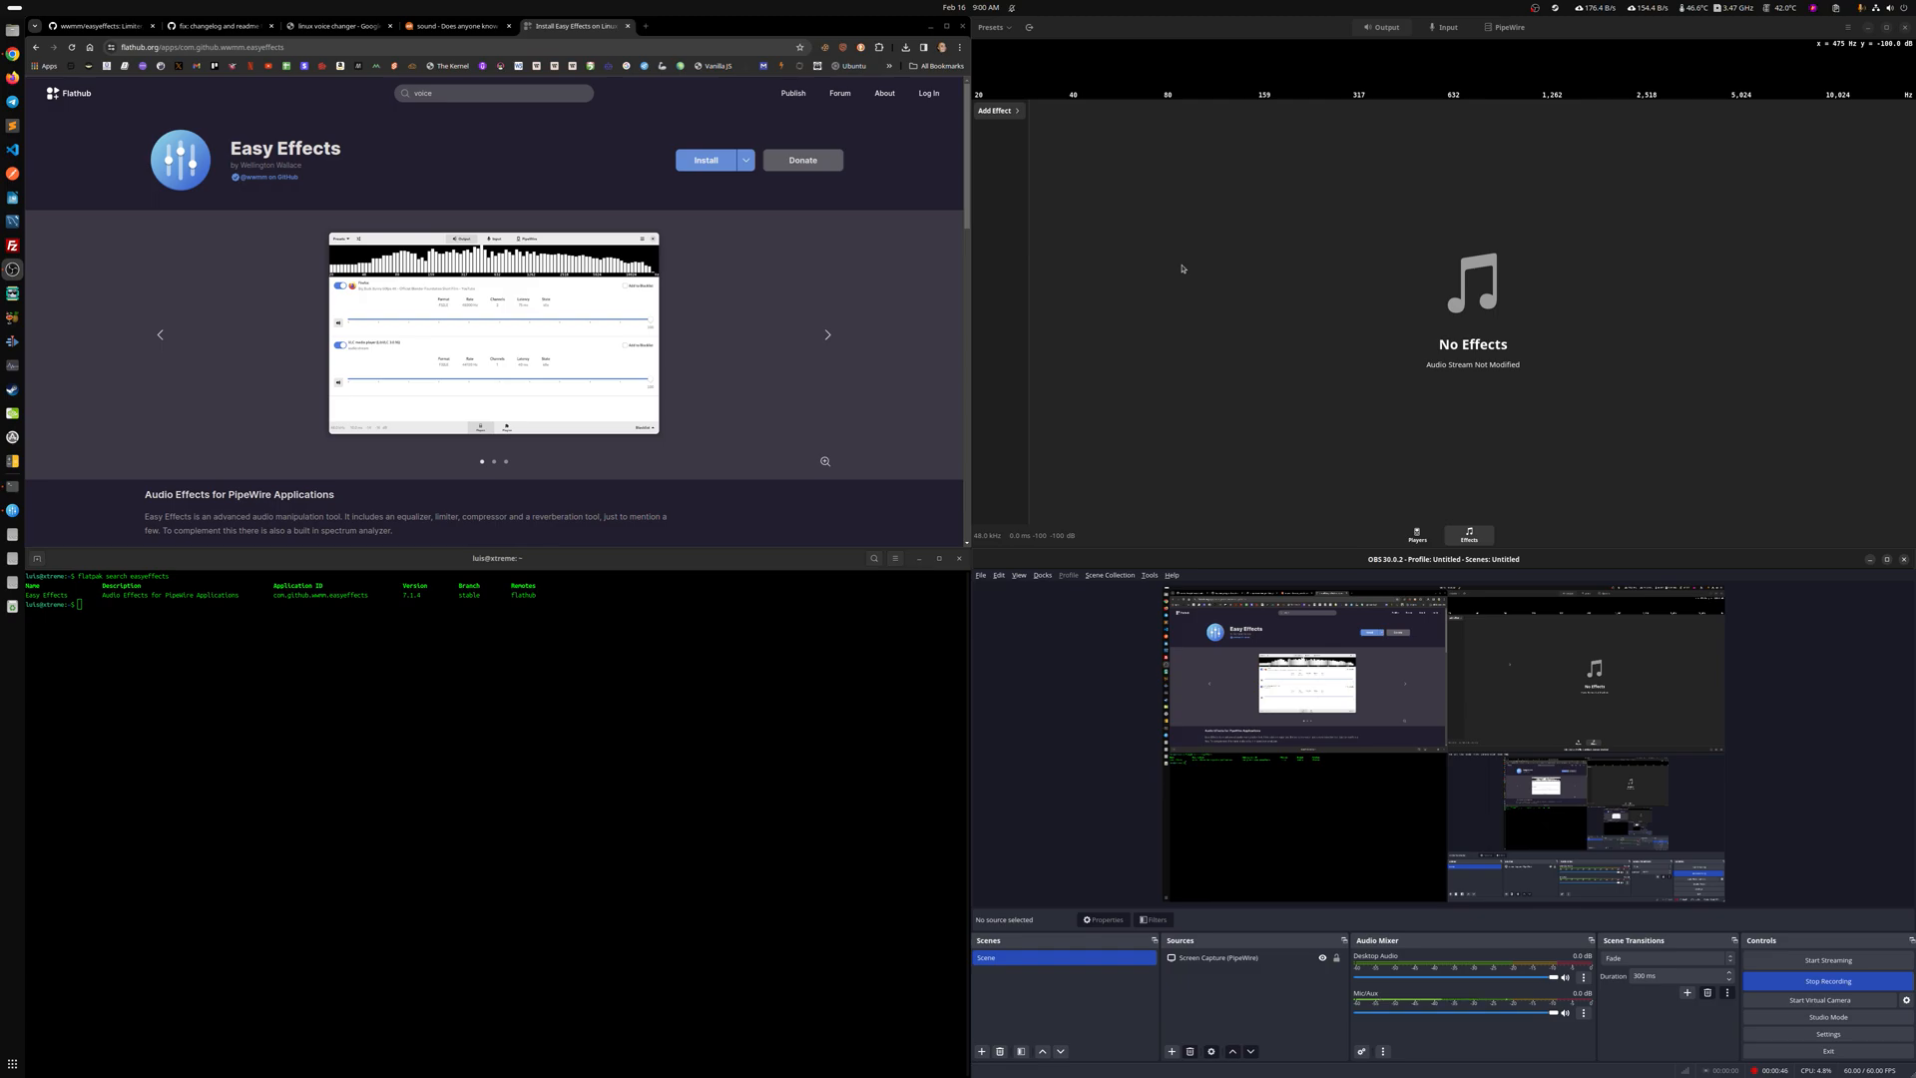
mouse_move(1303, 327)
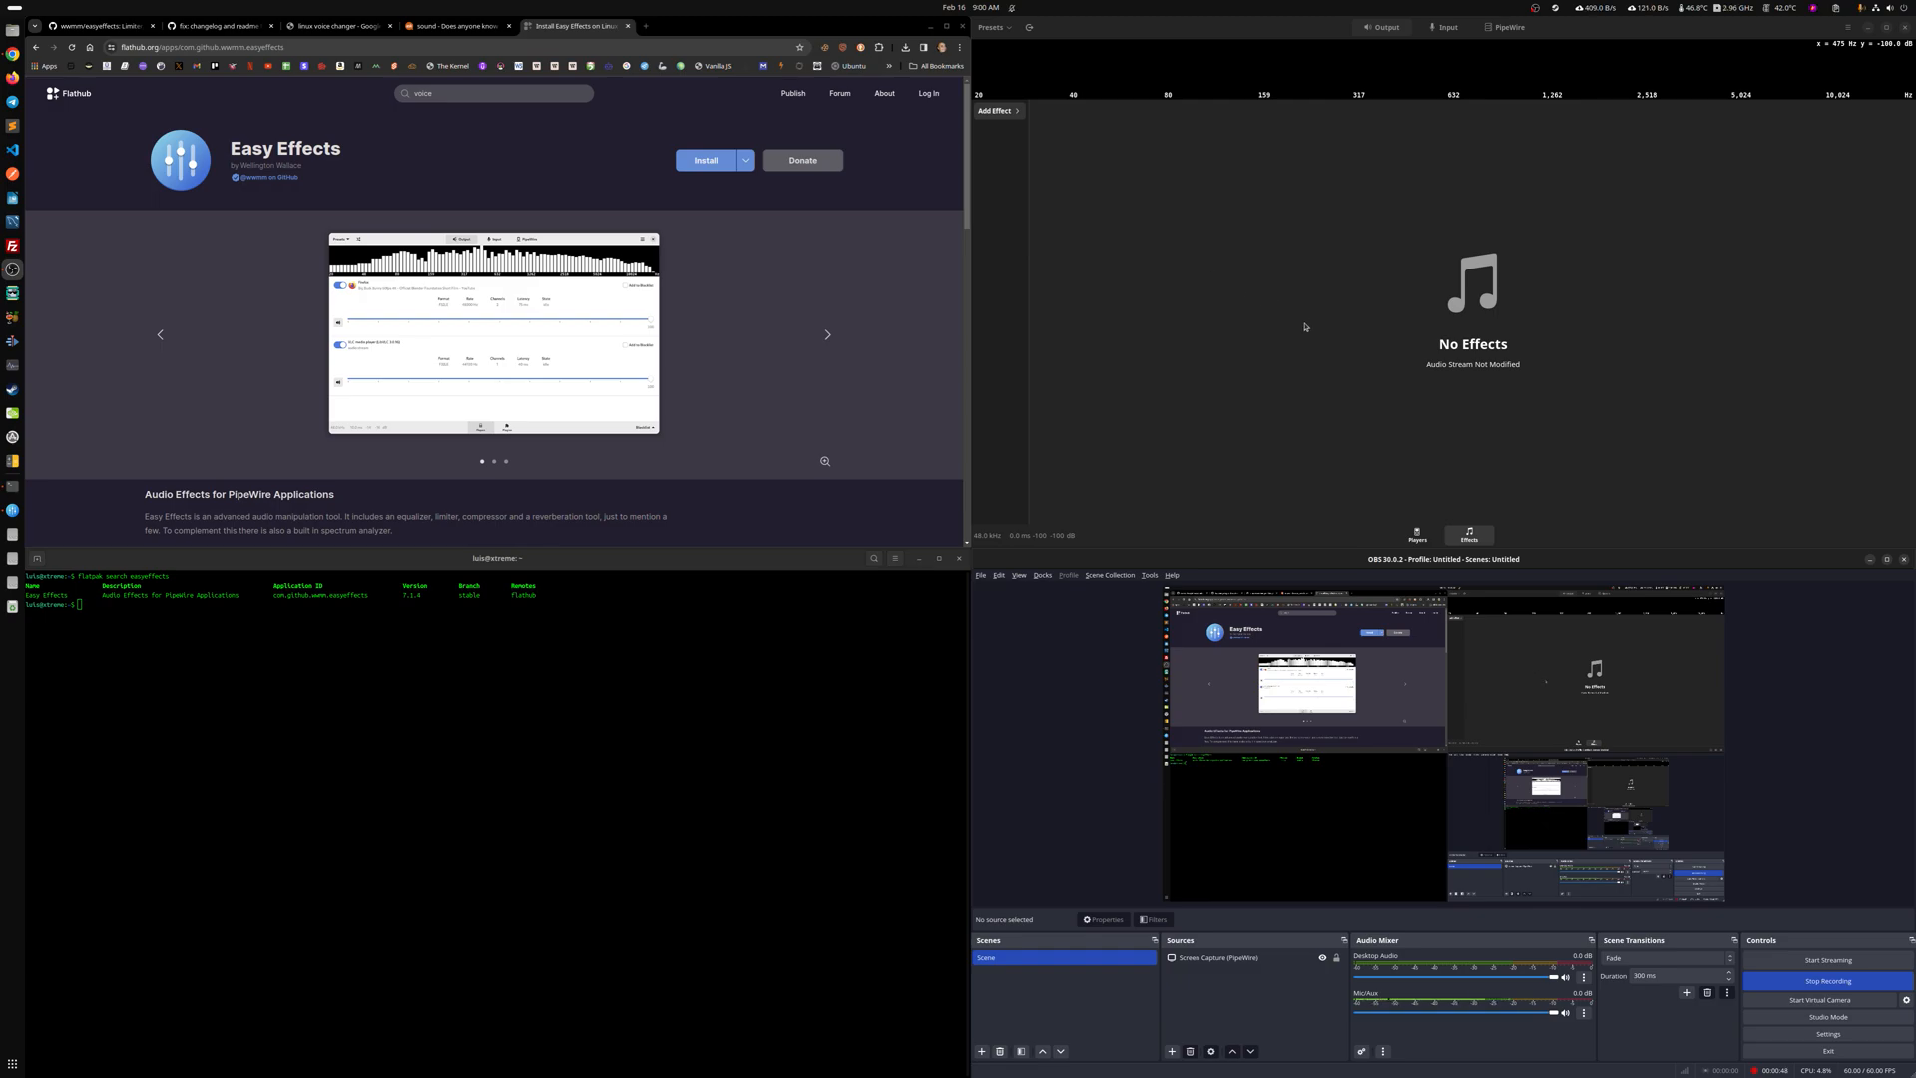
mouse_move(1313, 304)
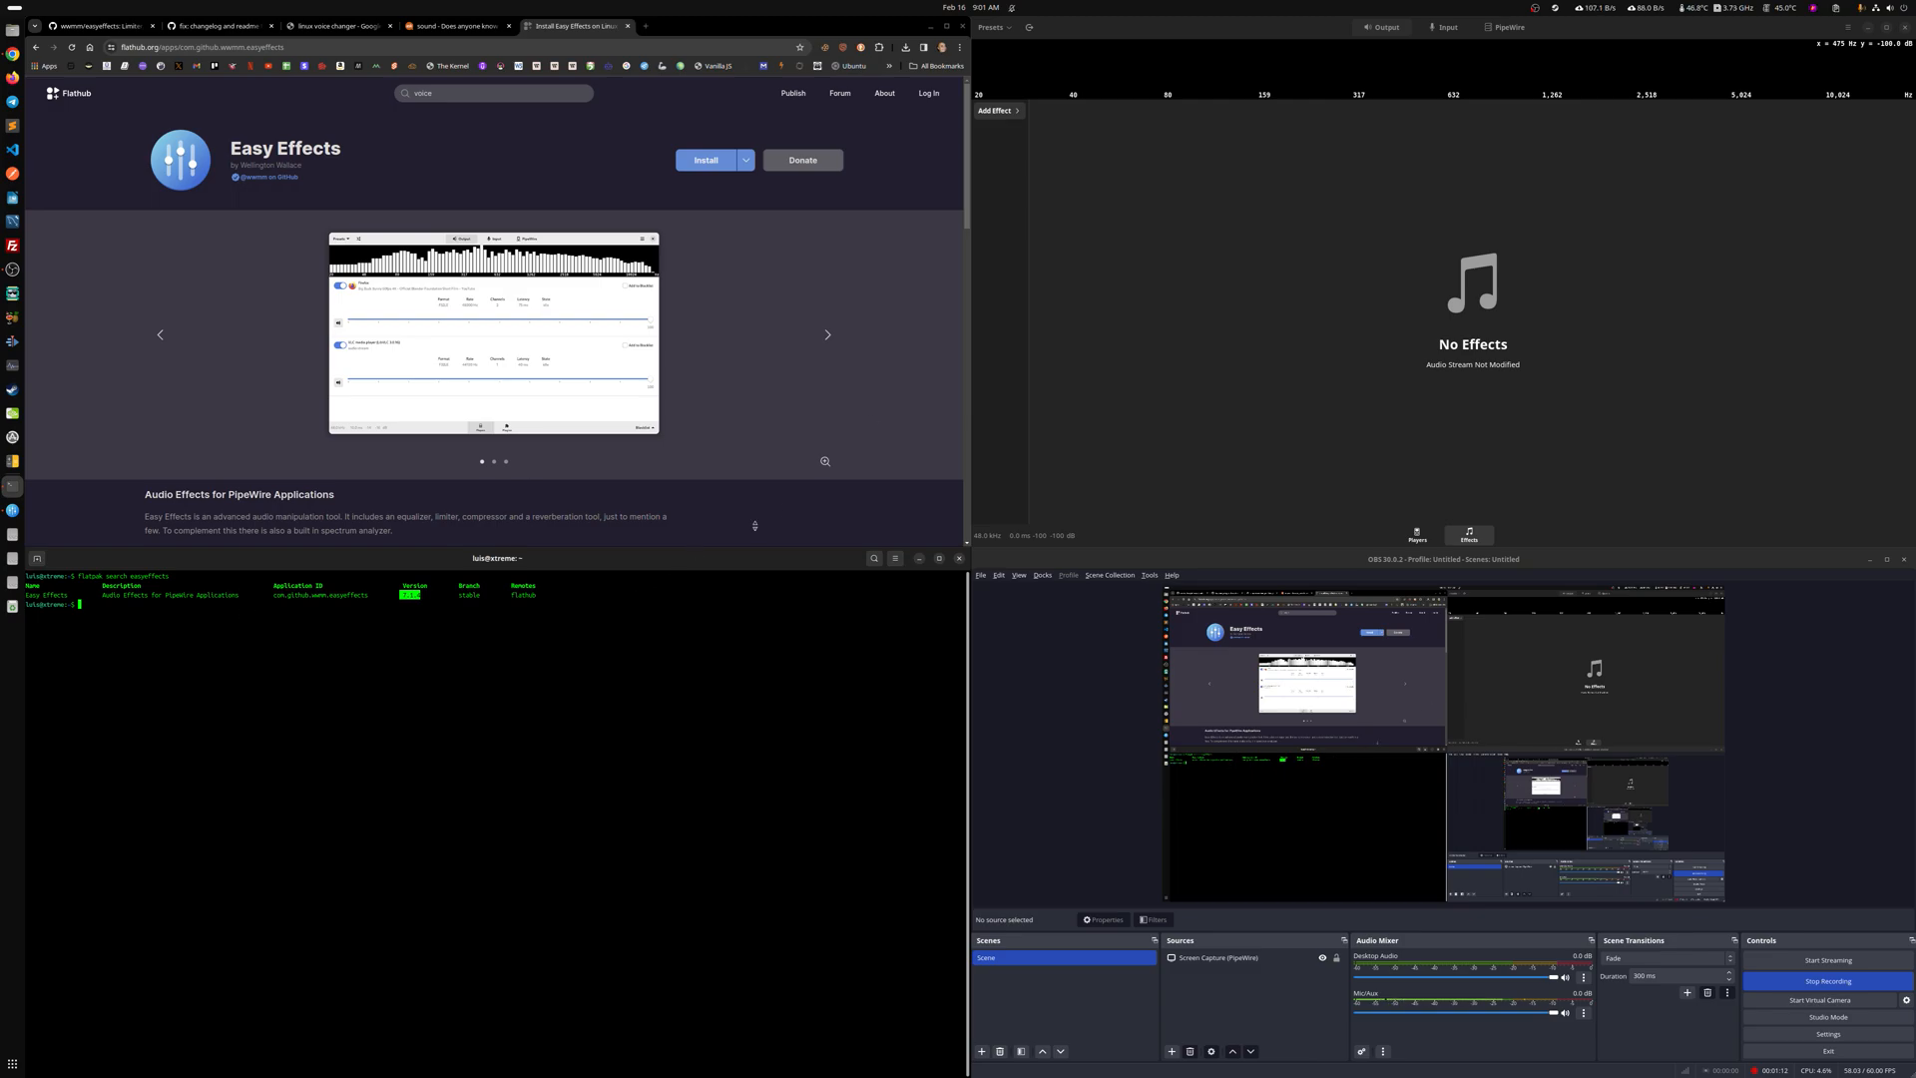
Read the Easy Effects description and 7.1.4 changelog, then go to the Flathub home page
scroll("down", 3)
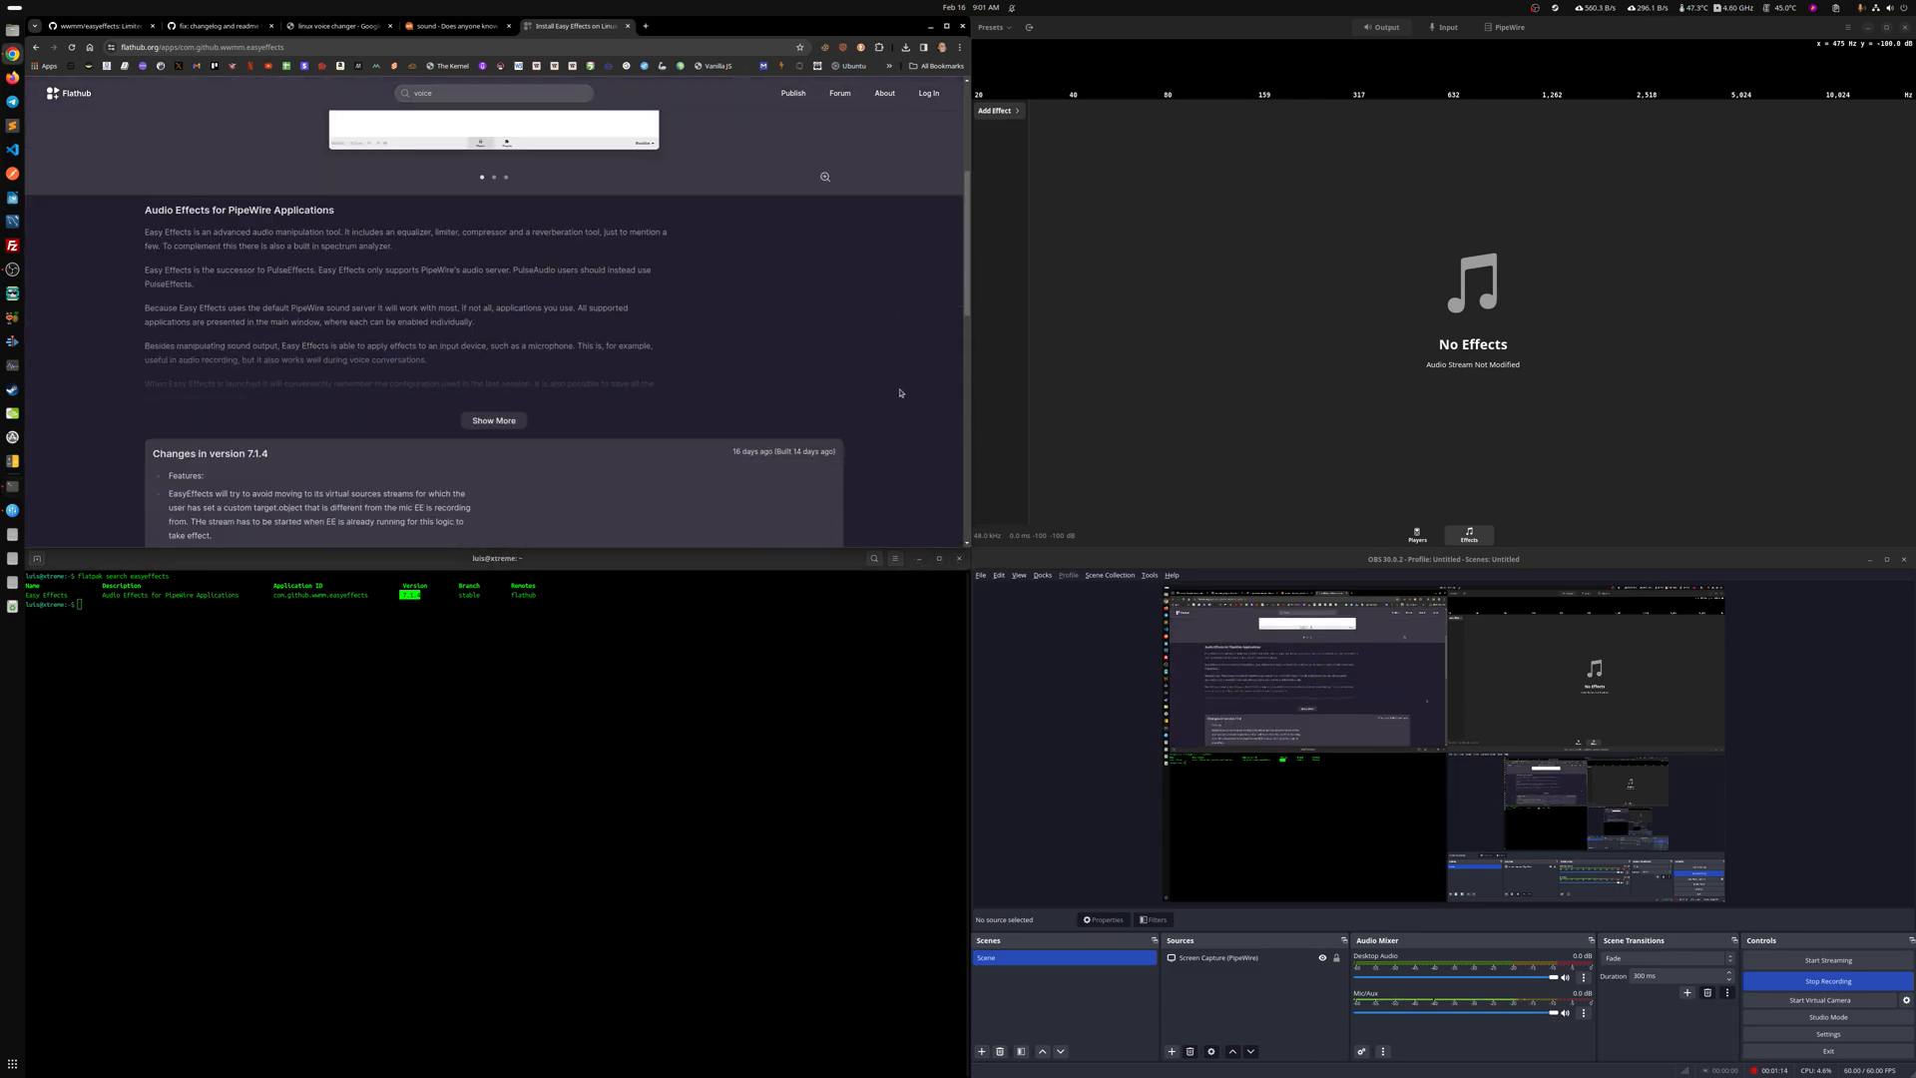
mouse_move(273, 459)
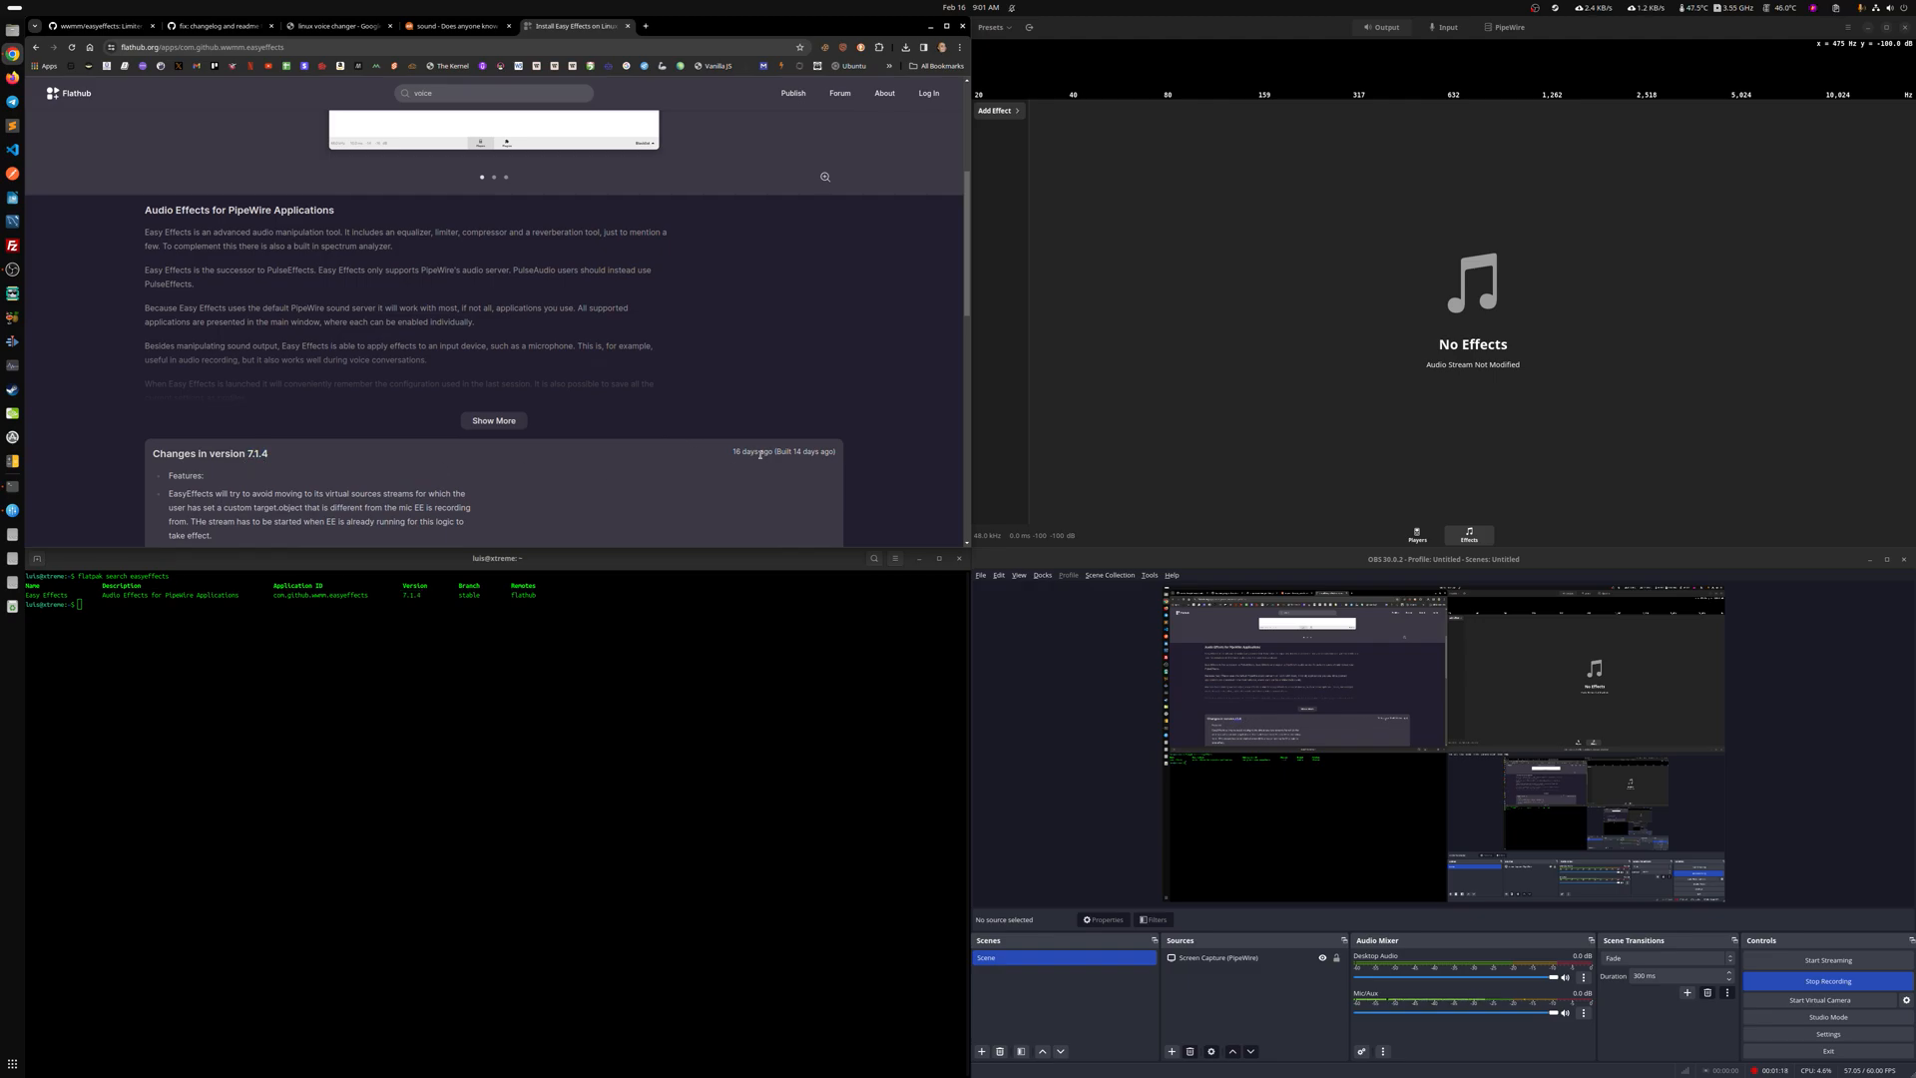
scroll("down", 3)
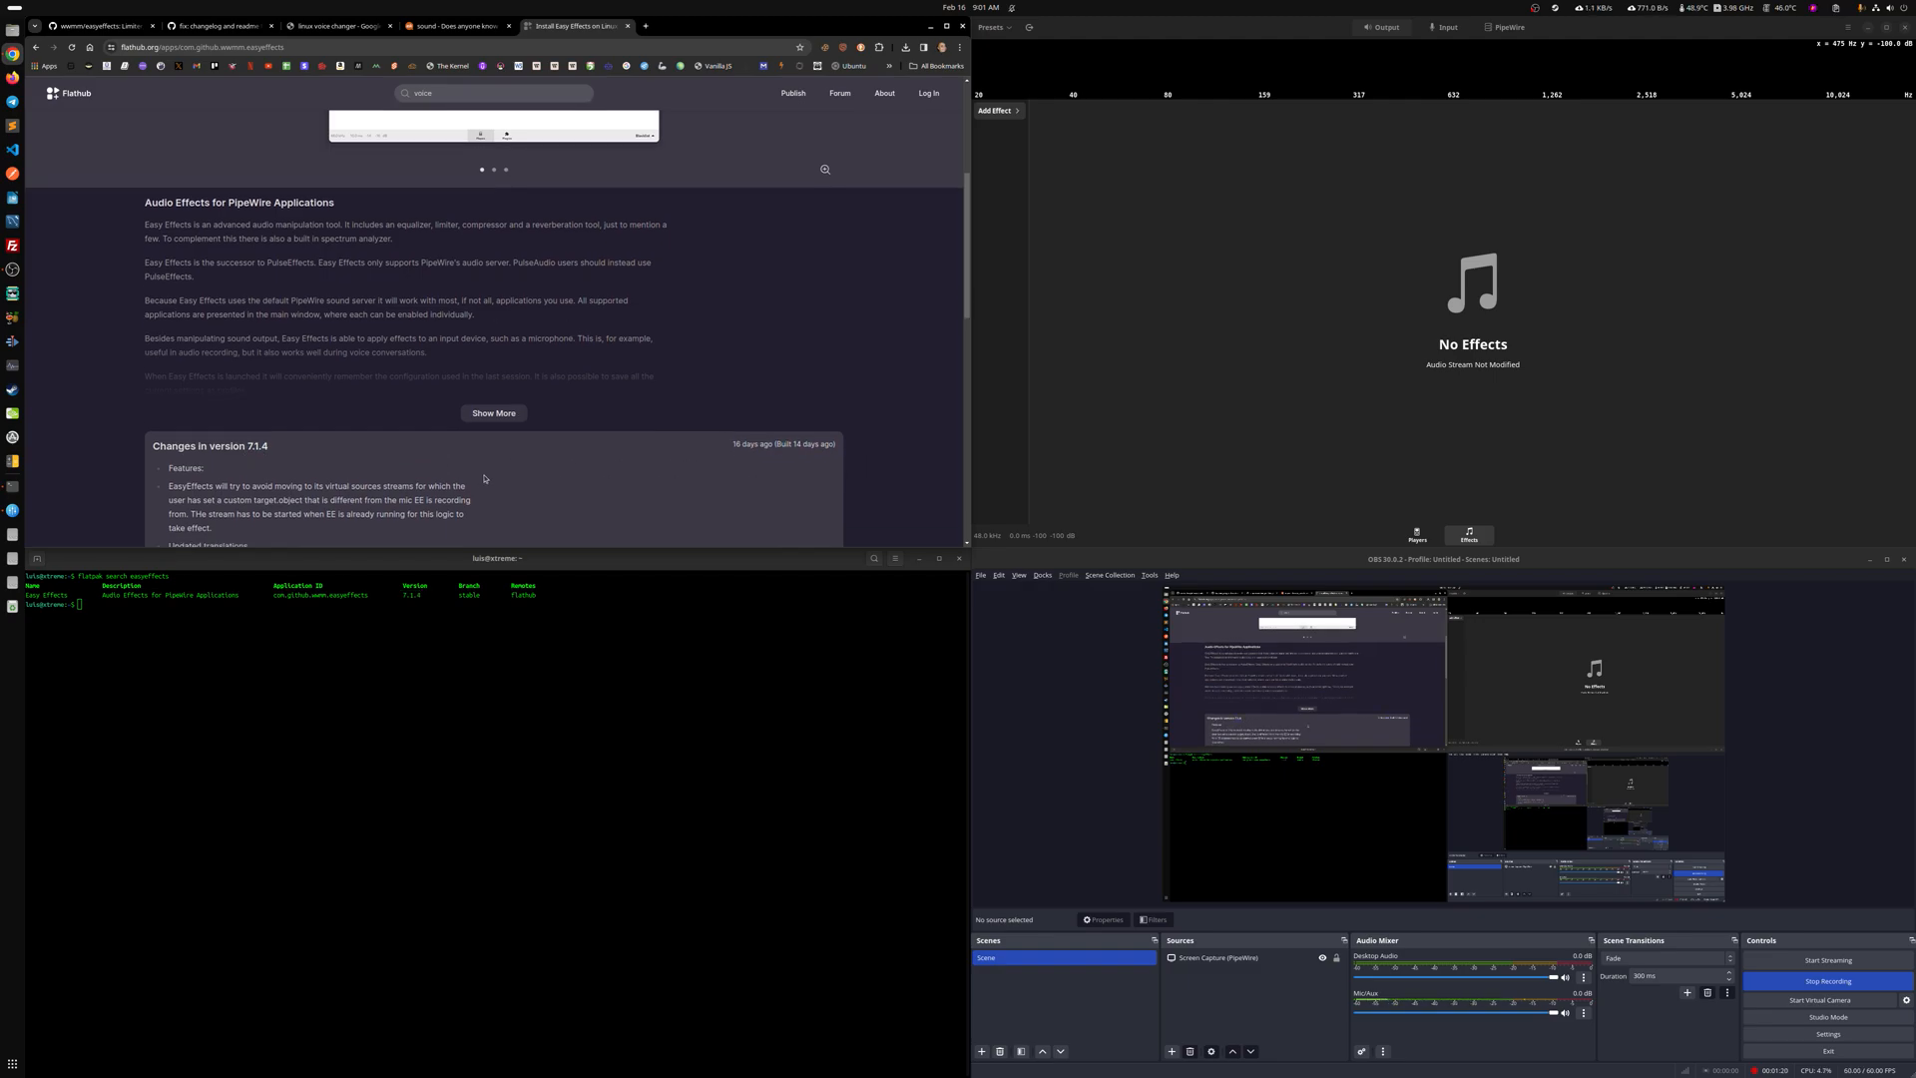
left_click(493, 413)
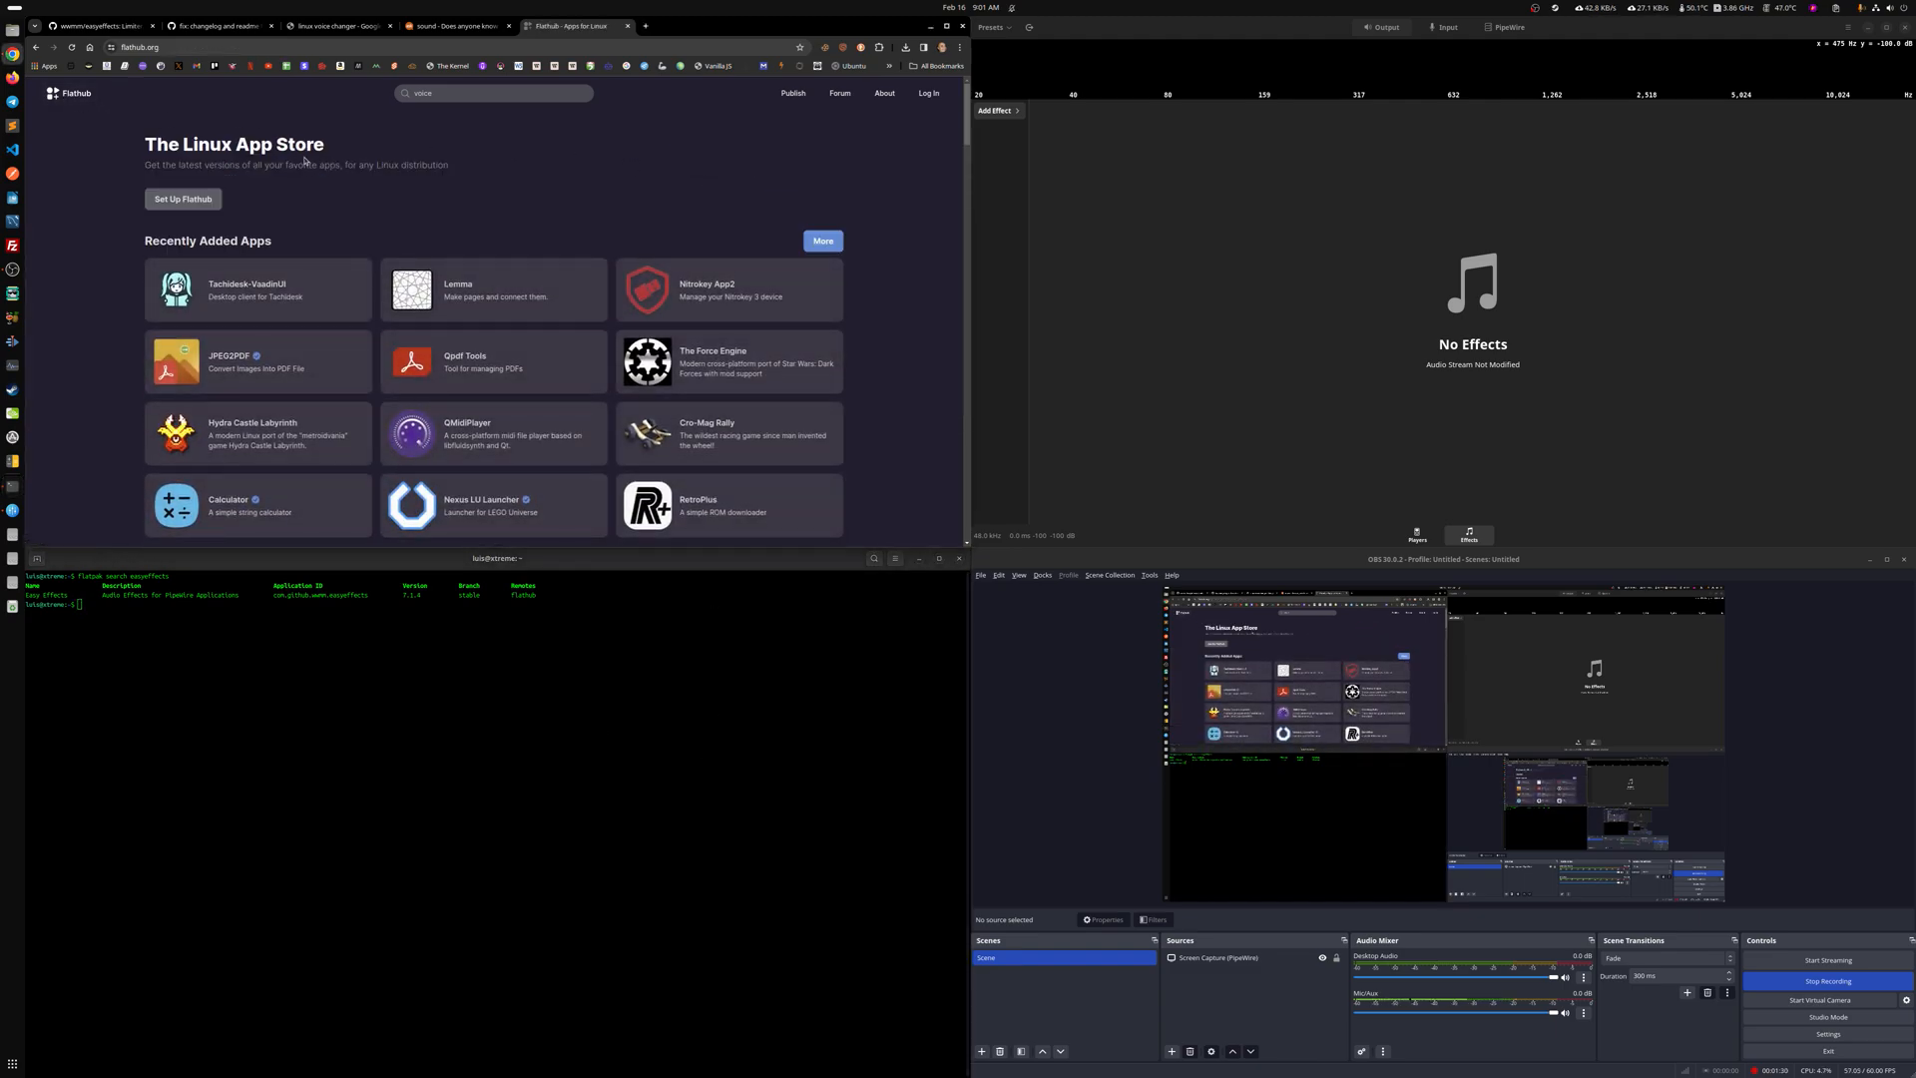
View the Ubuntu Flatpak setup guide through the Flathub repository and restart steps
left_click(181, 198)
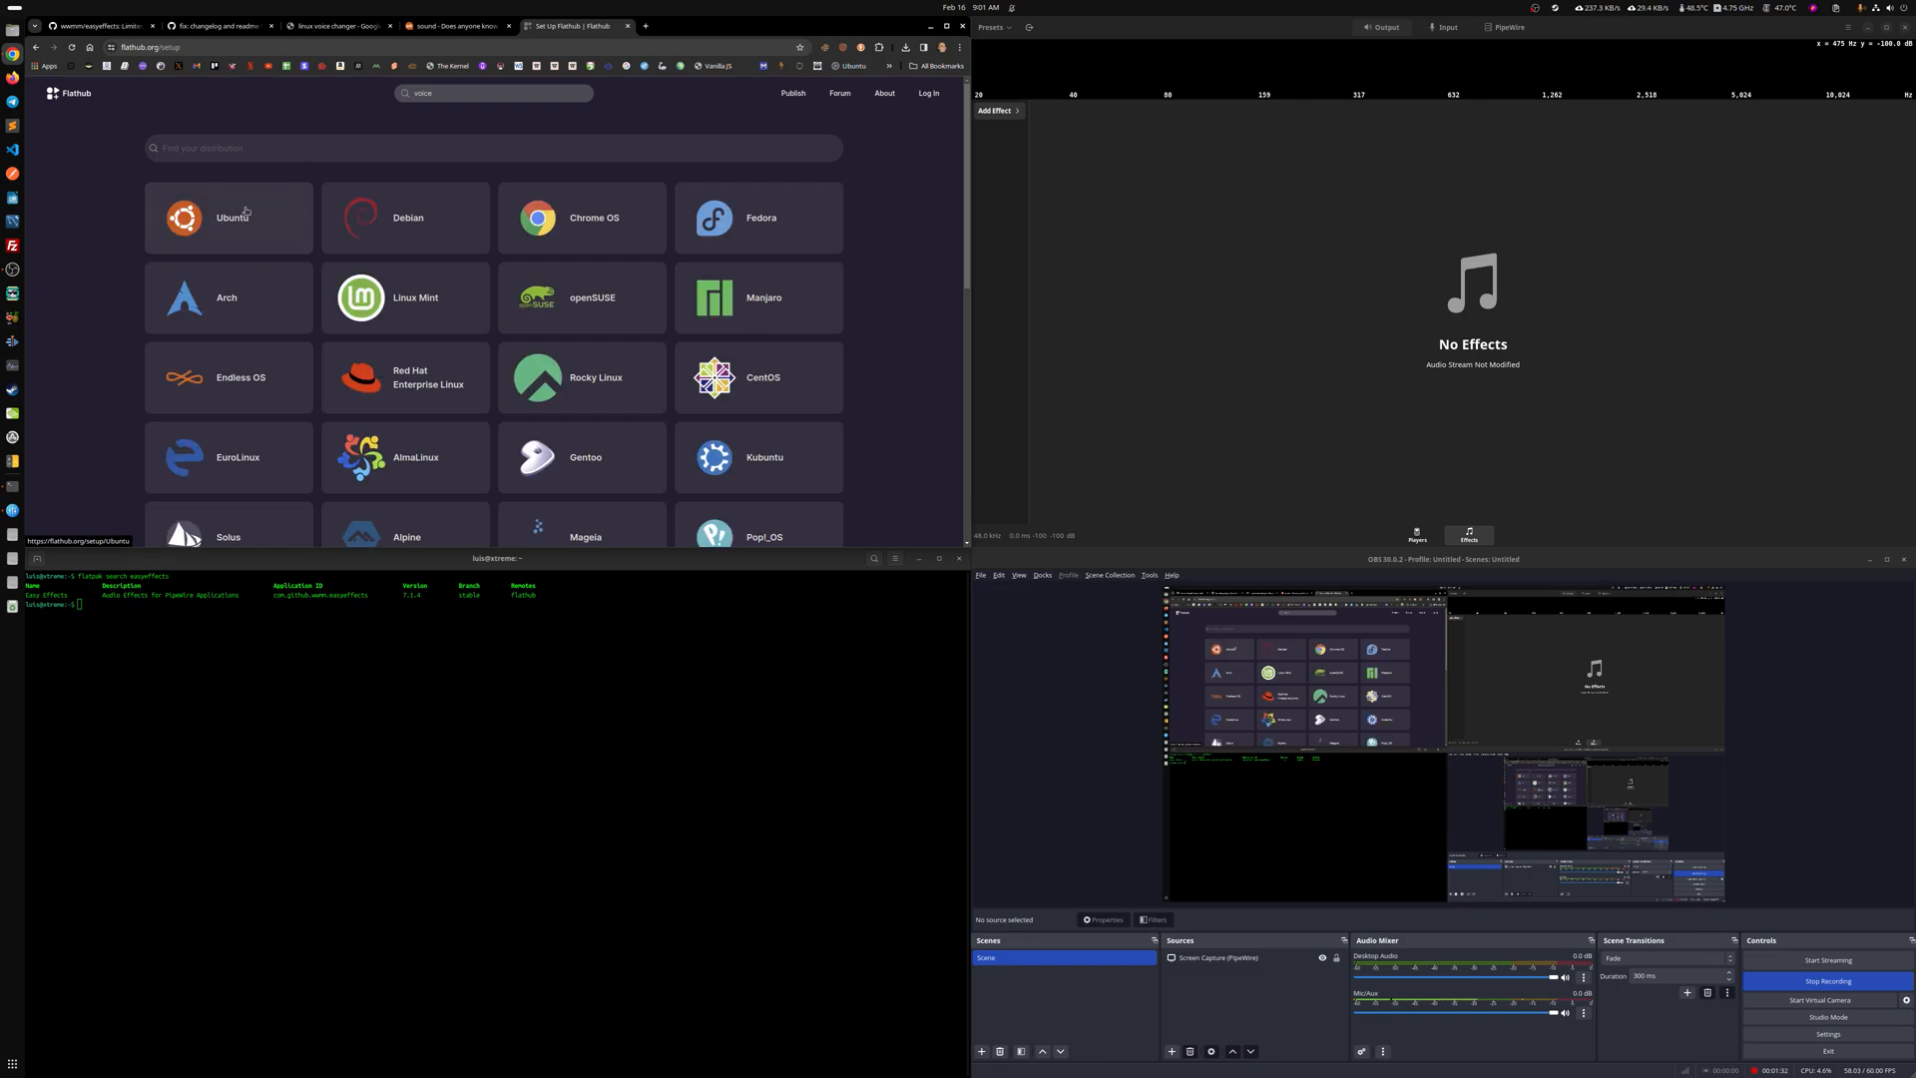
mouse_move(399, 421)
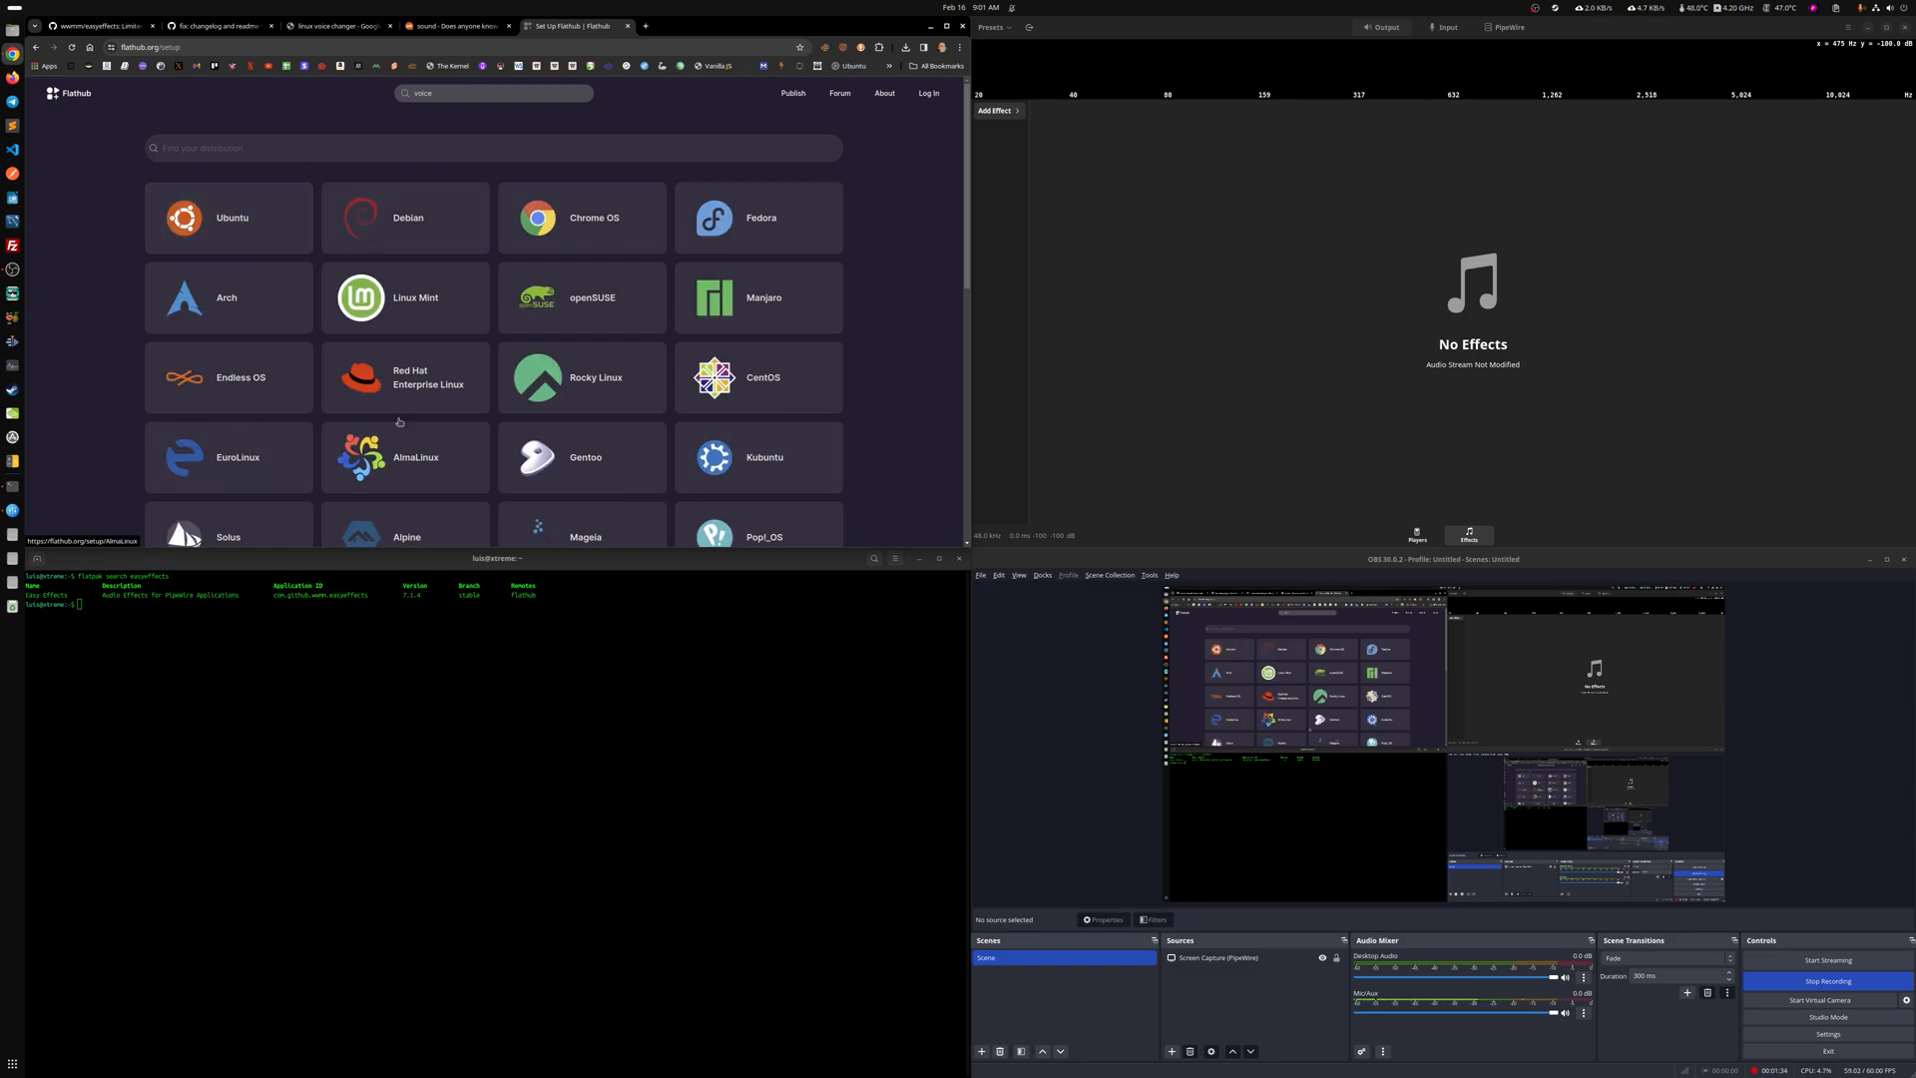
left_click(228, 217)
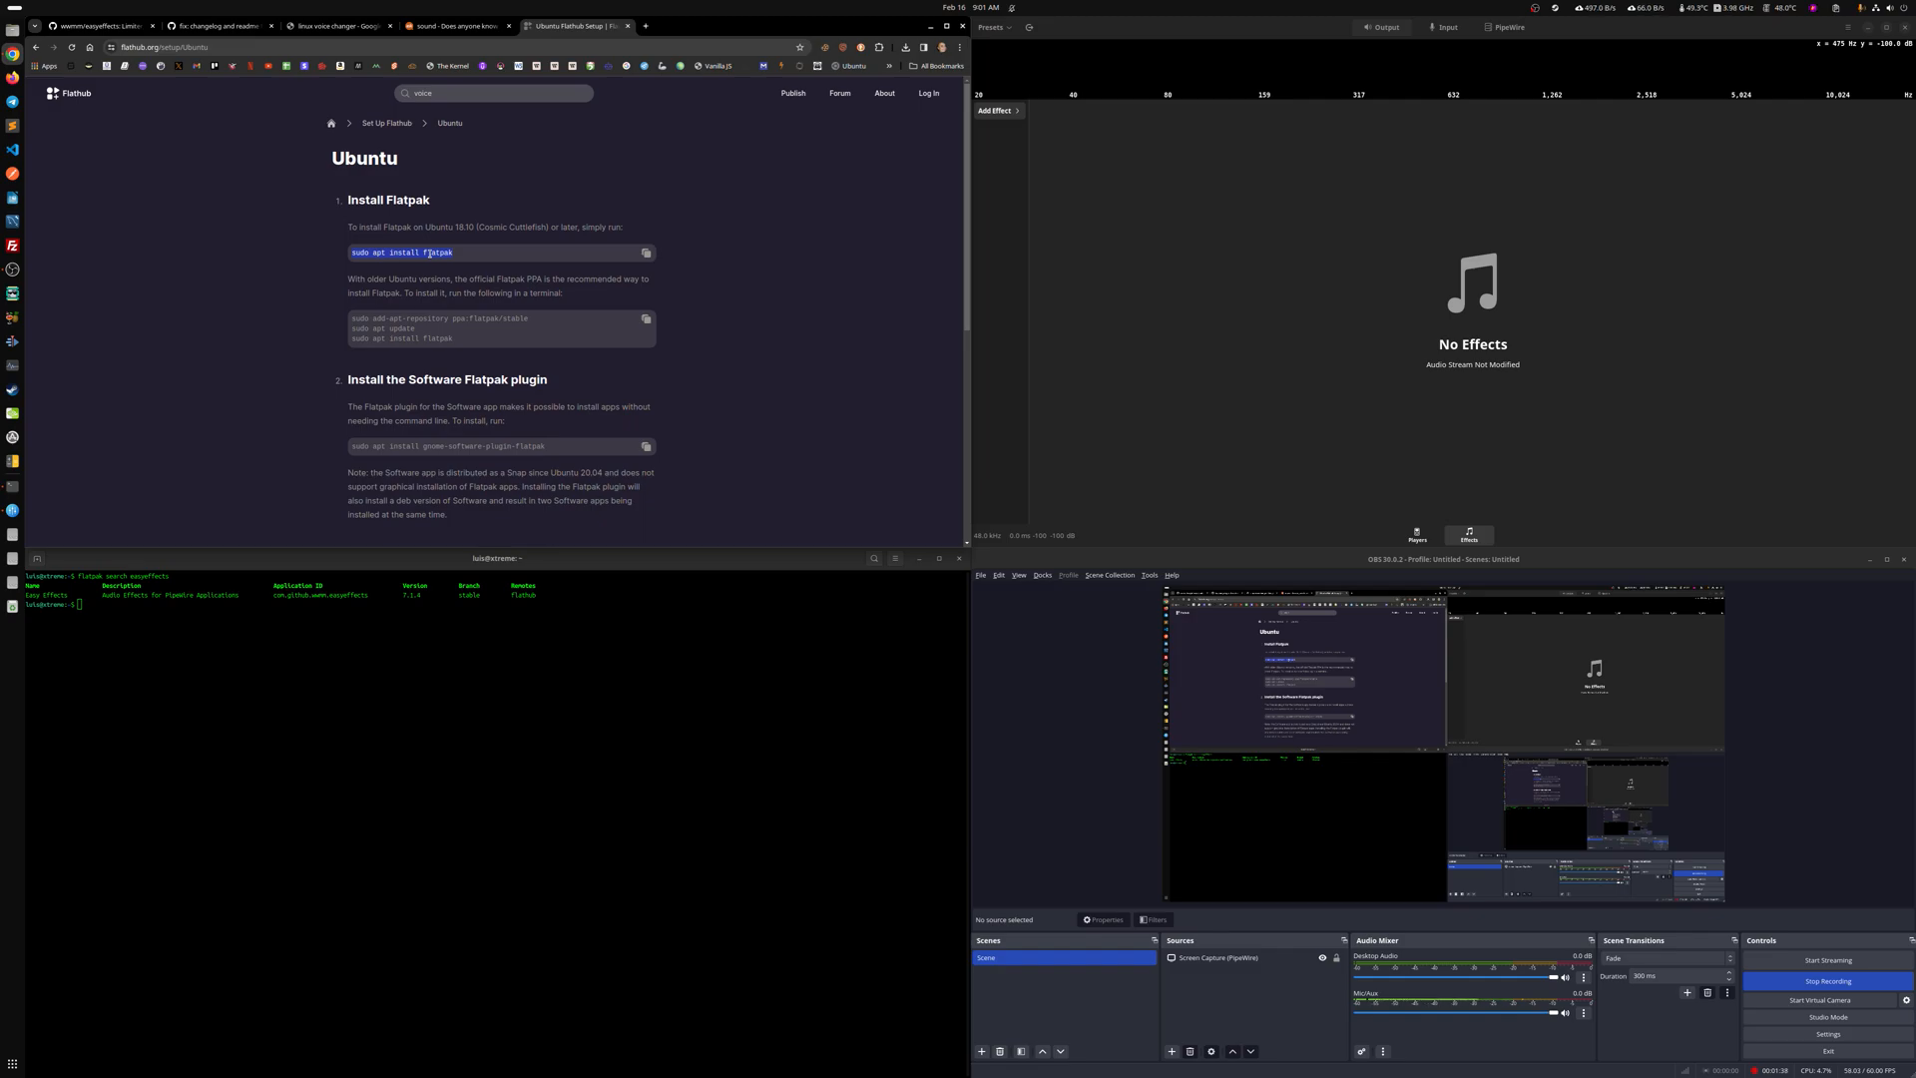
scroll("down", 3)
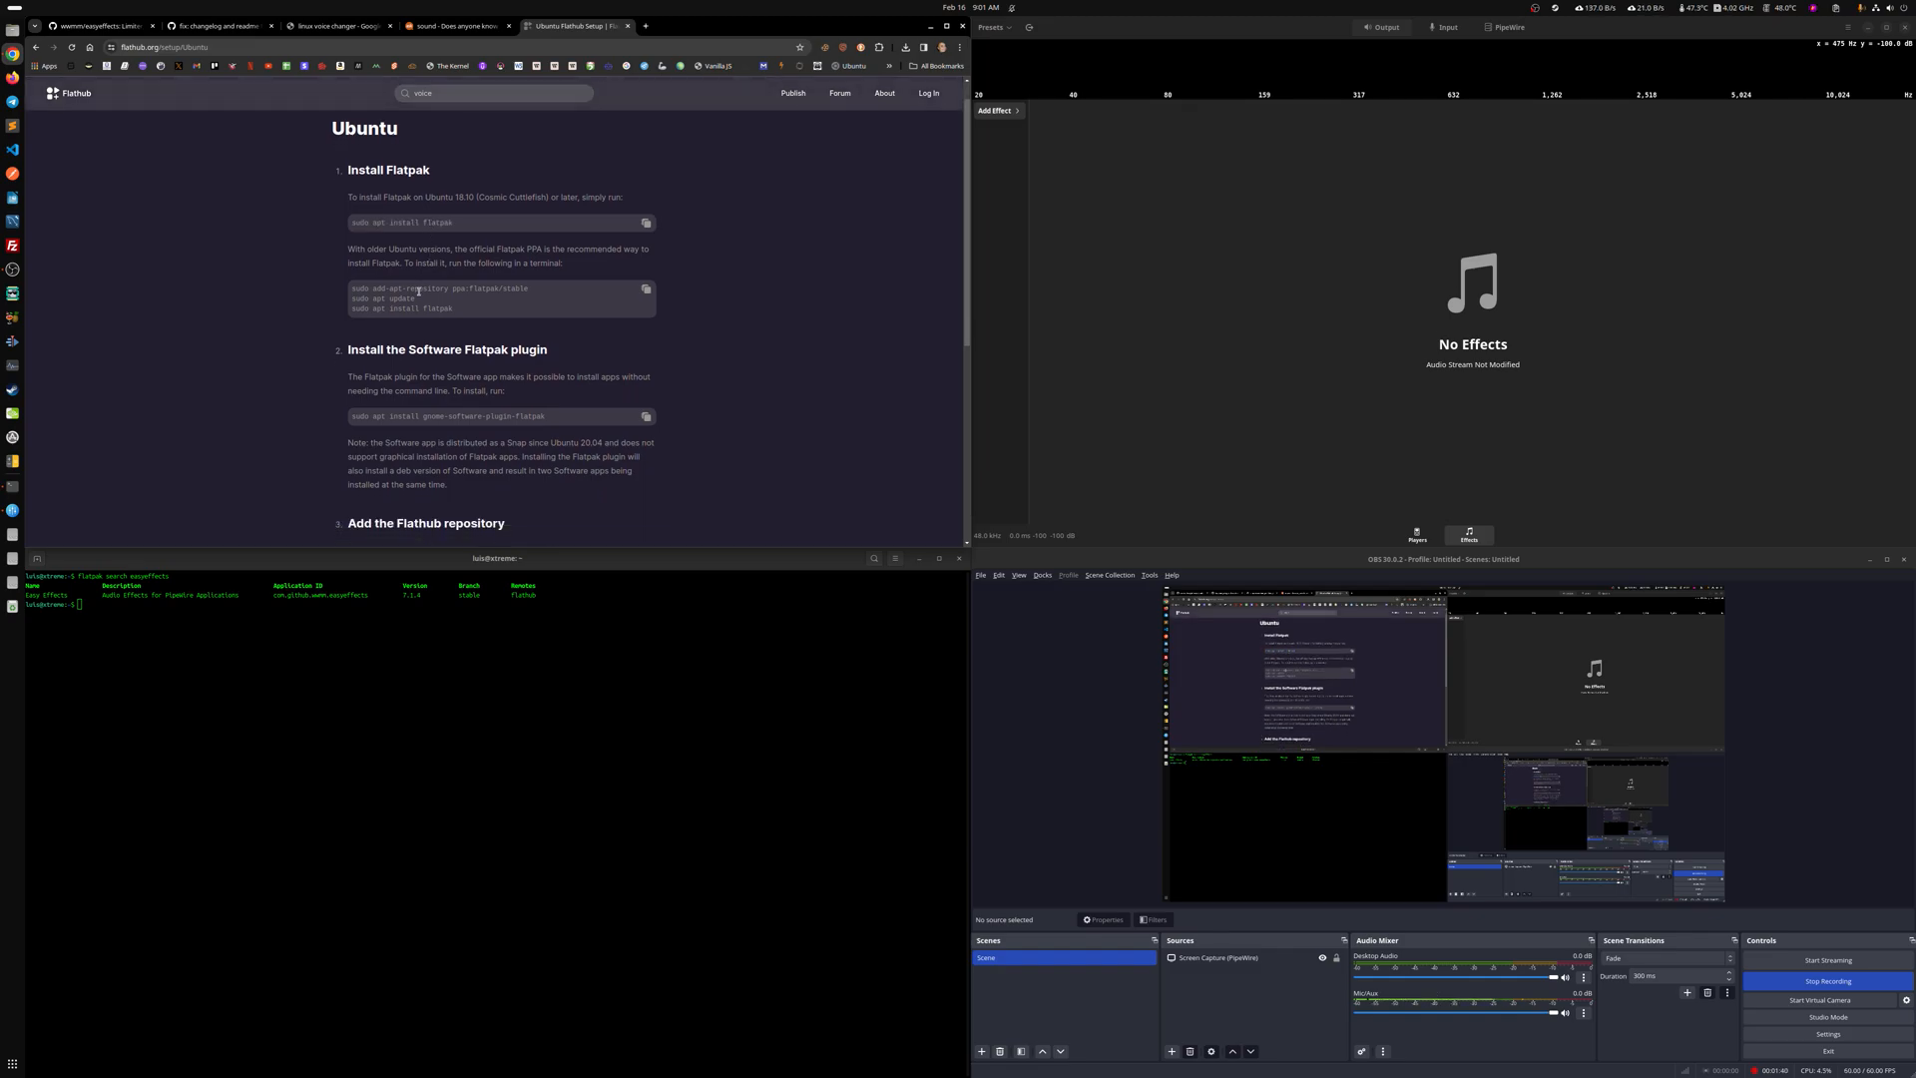
scroll("down", 3)
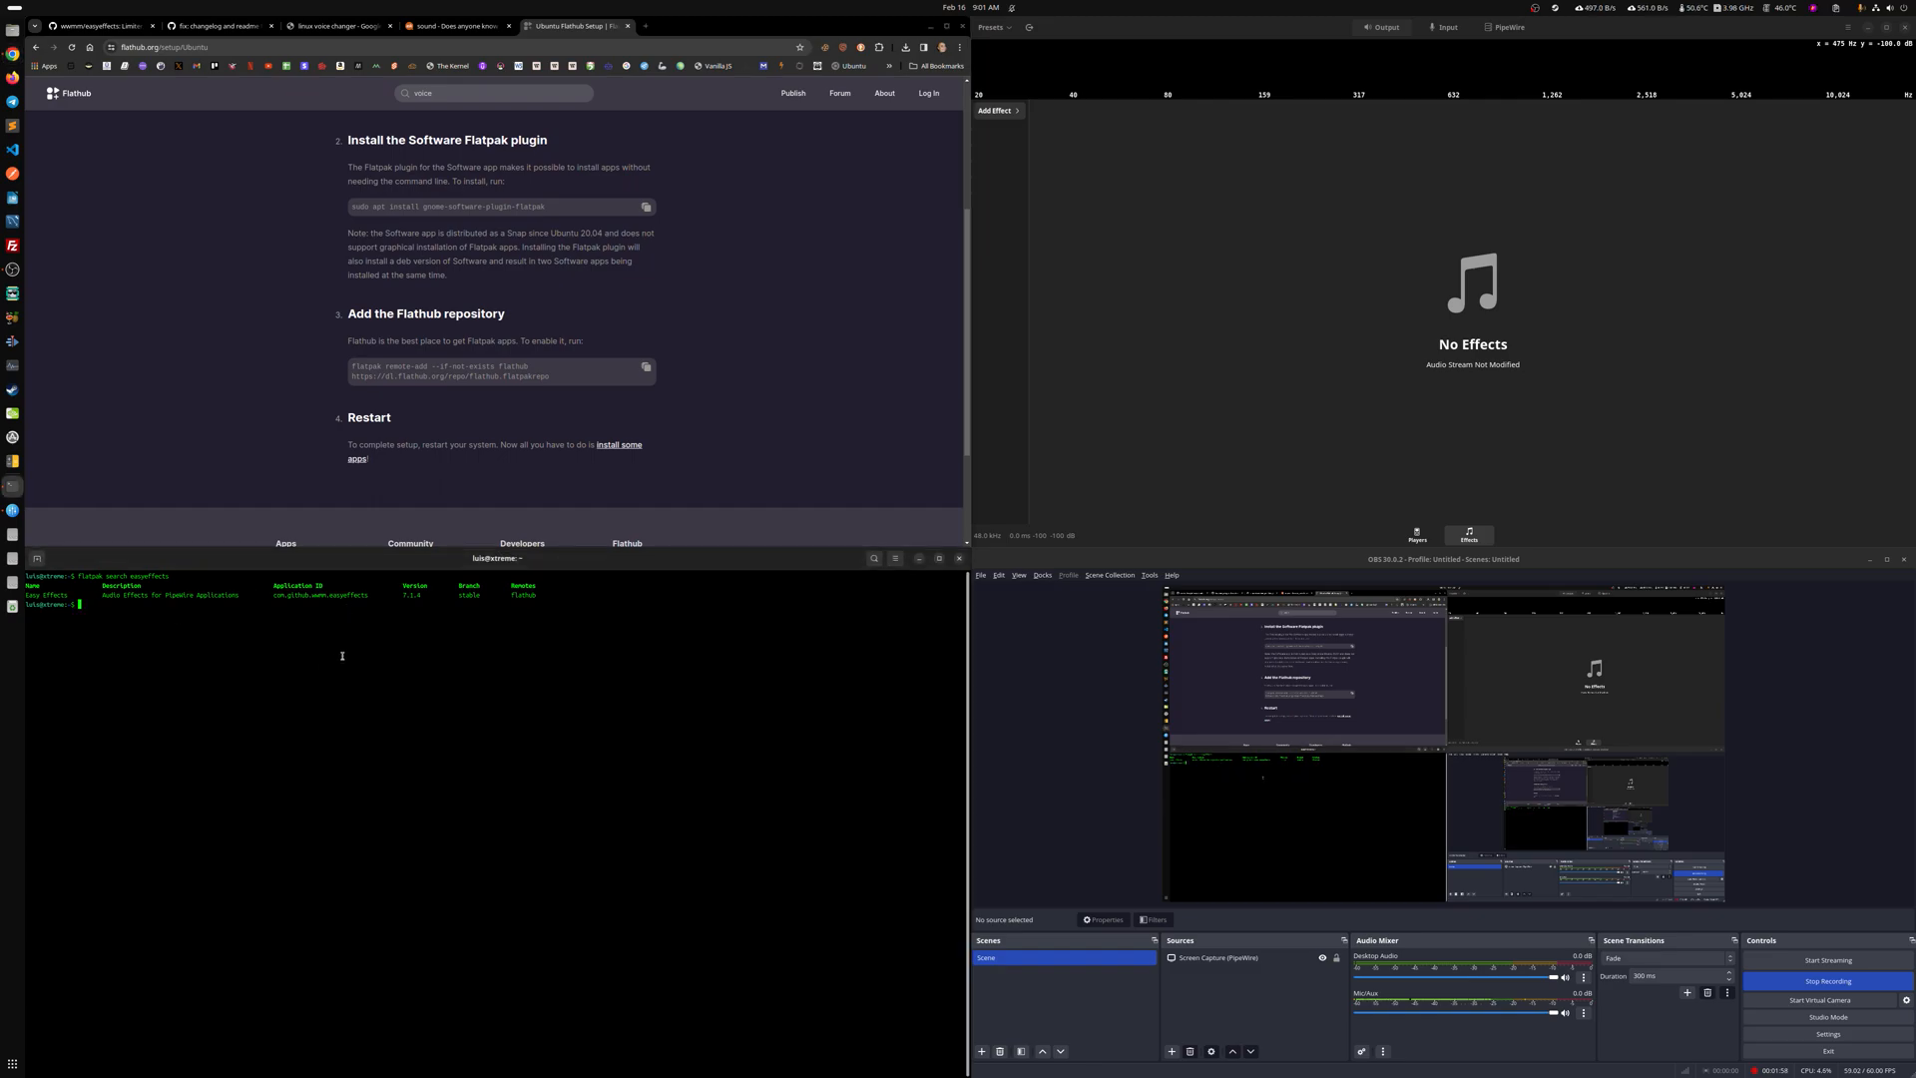
Run flatpak update and search for easyeffects in Terminal before installing it
type("flatpak")
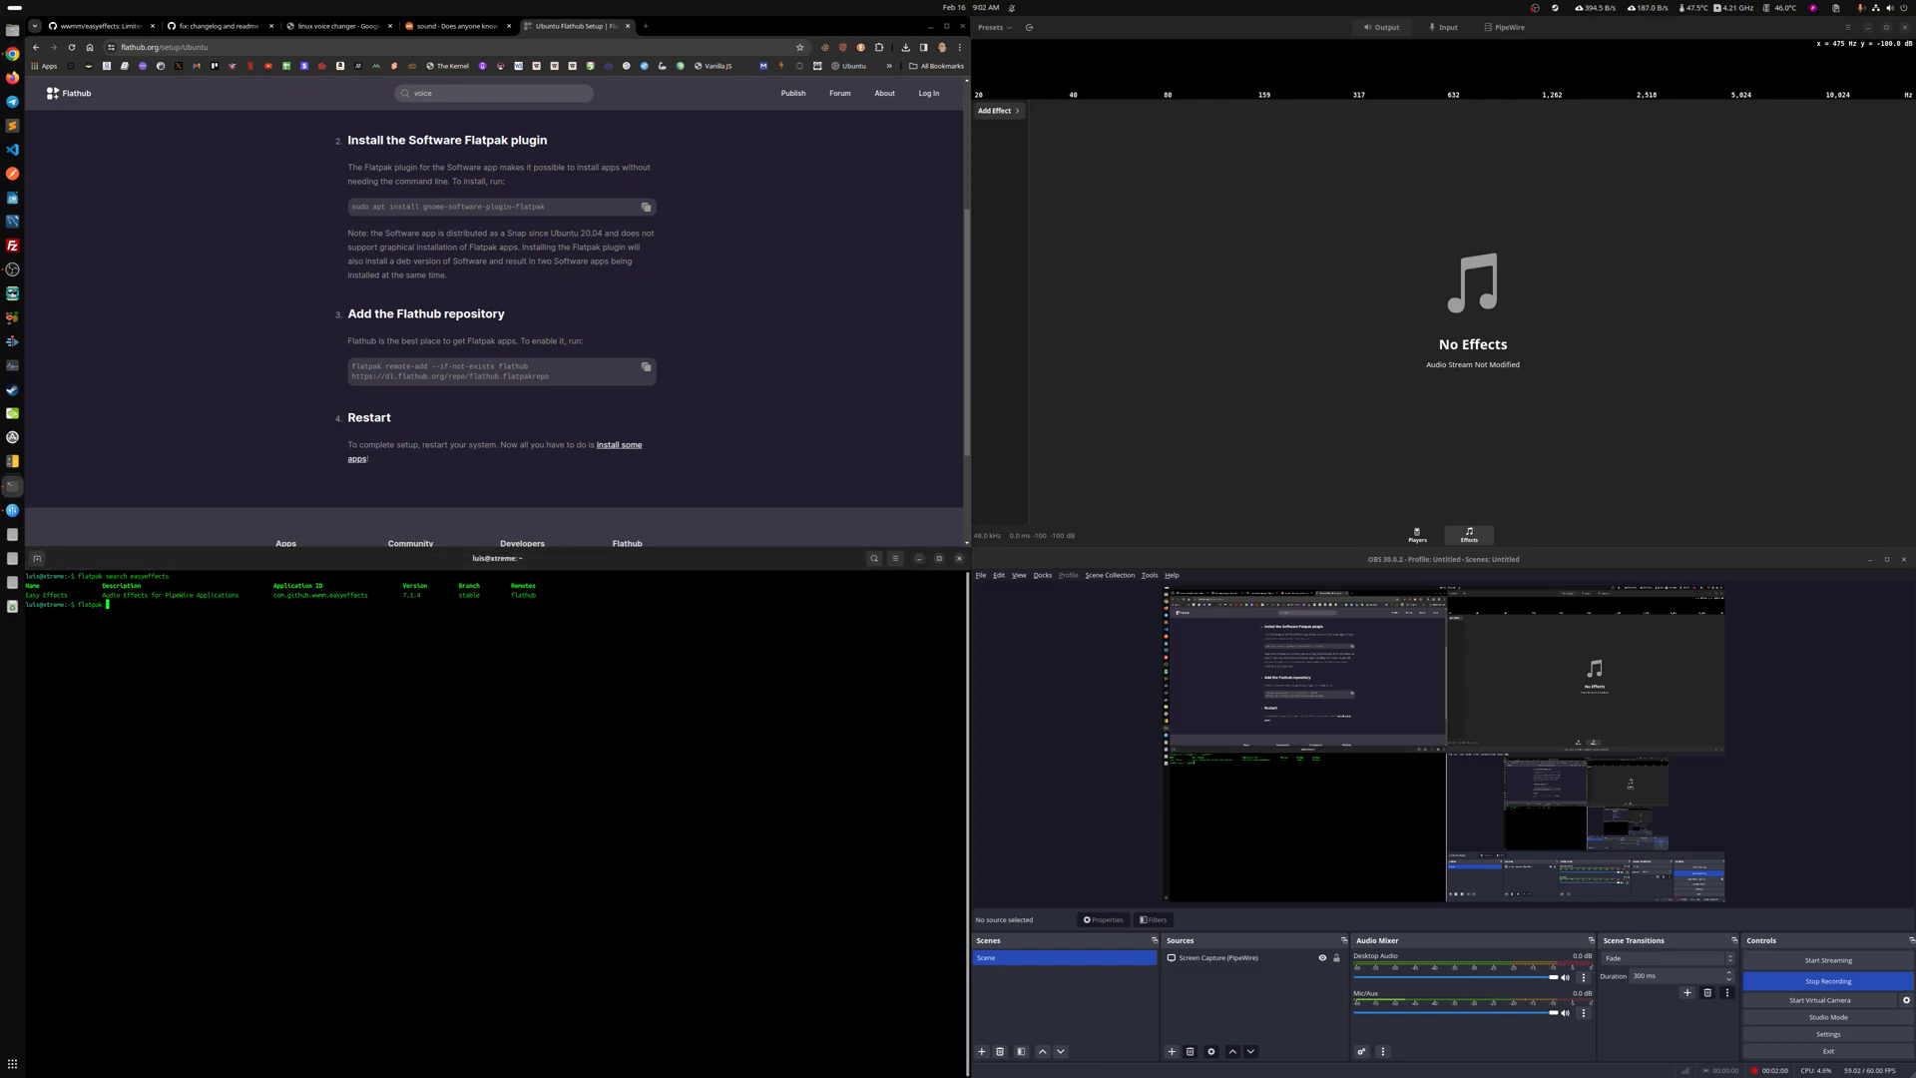
type("flatpak update")
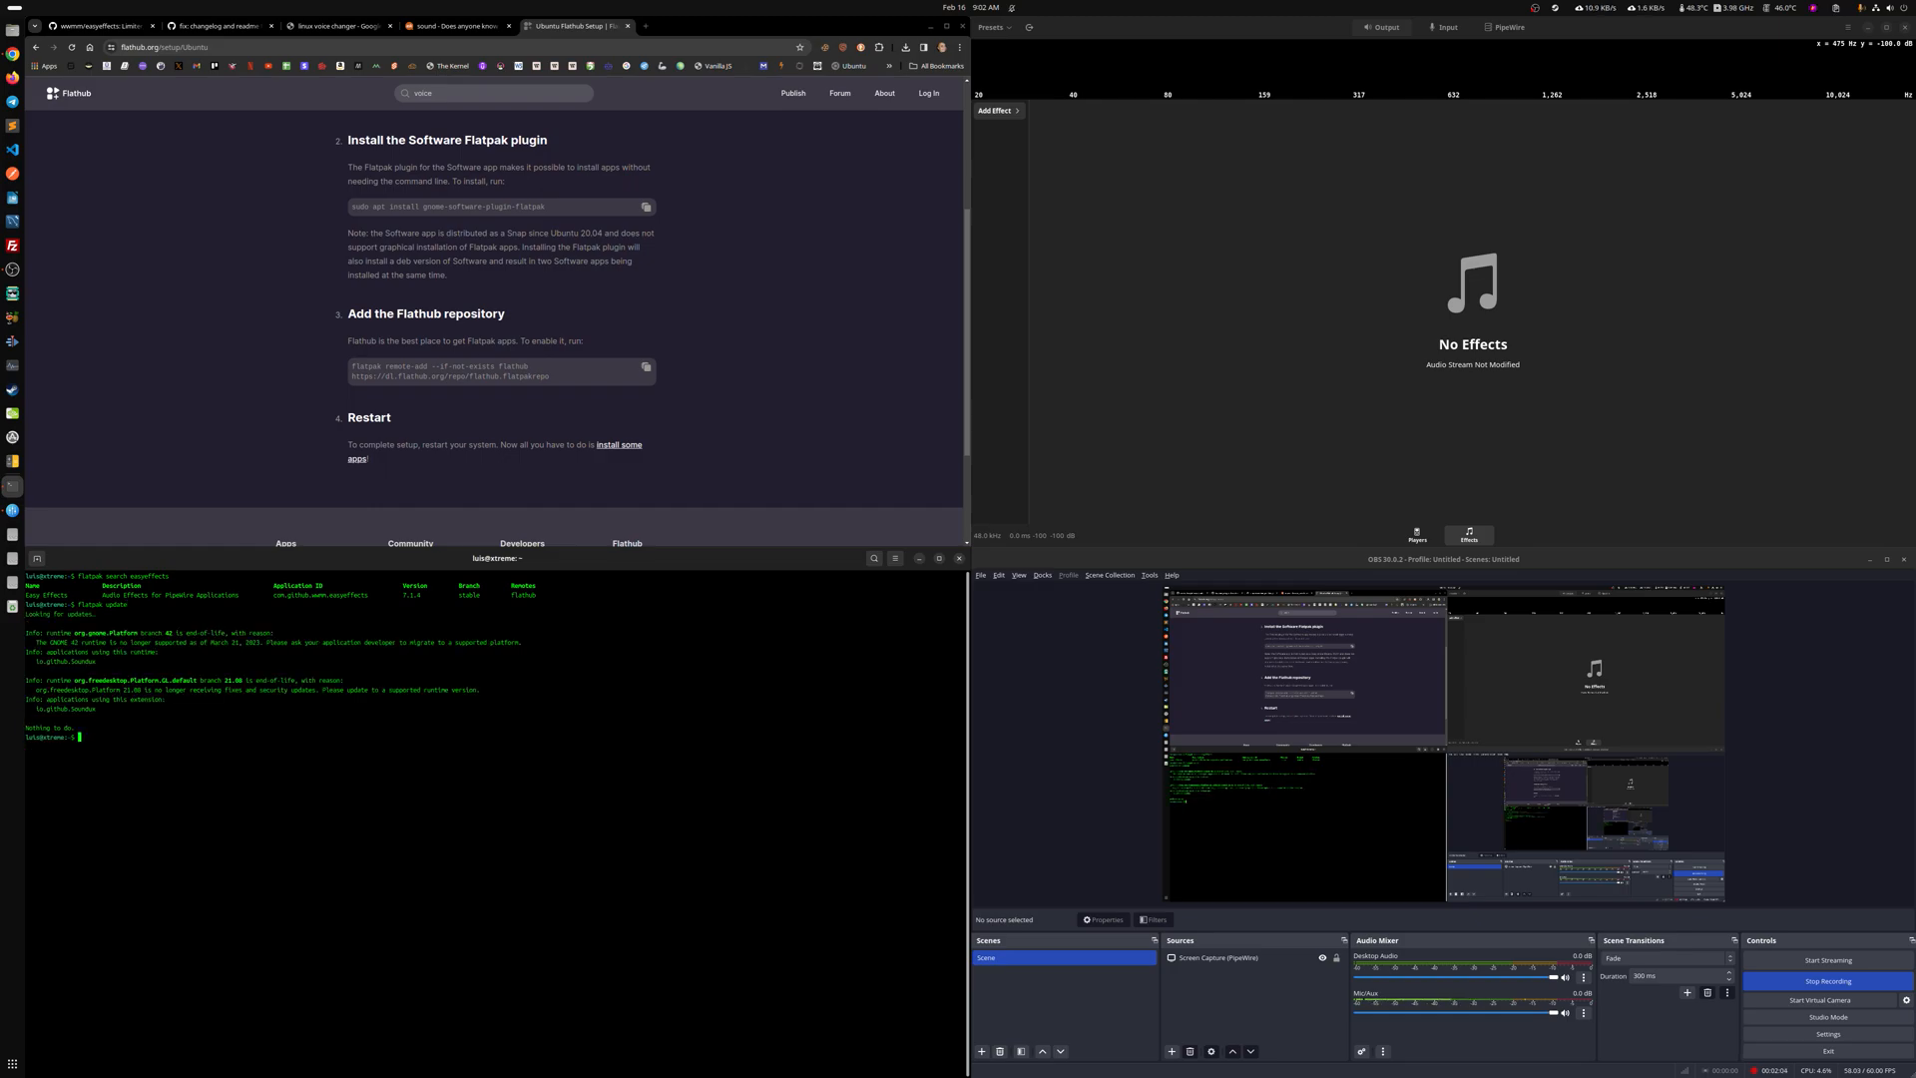
type("flatpak update")
type("flatpak remove soundux")
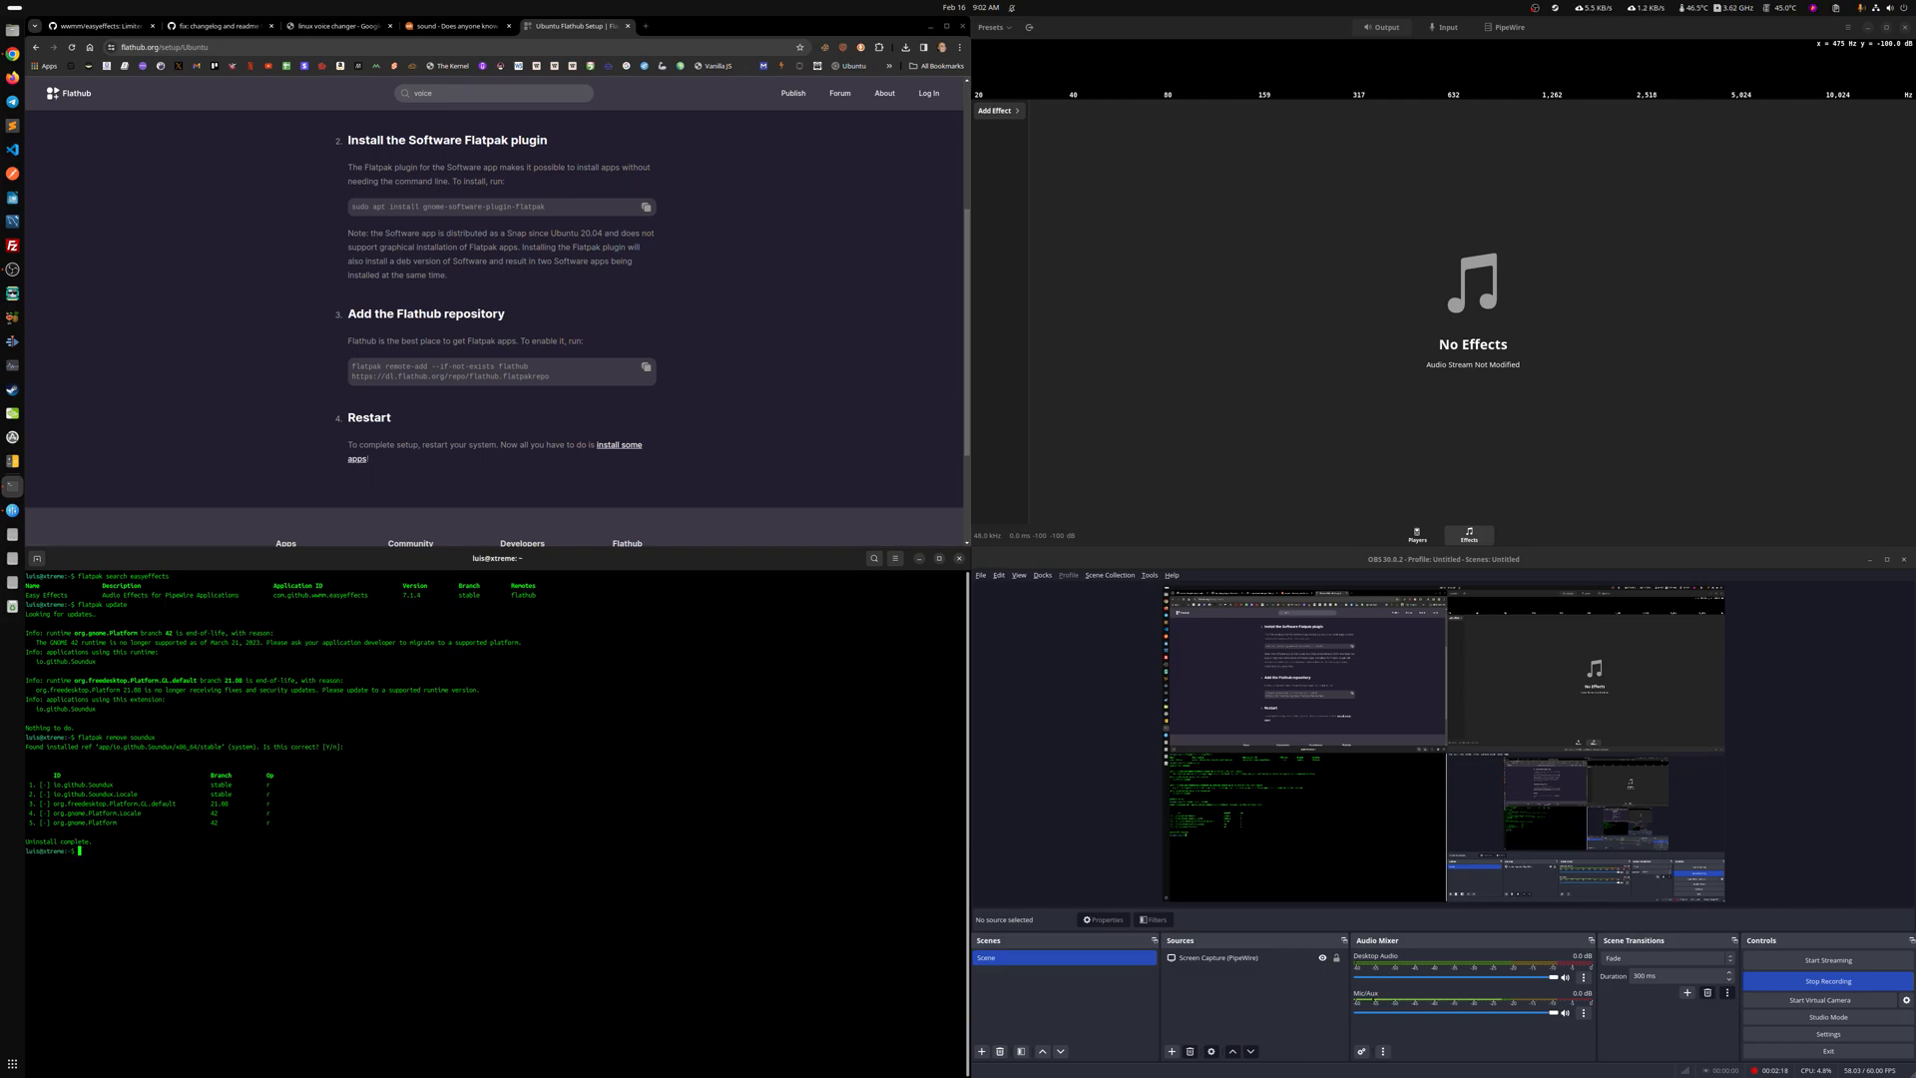
type("flatpak search easyeffects")
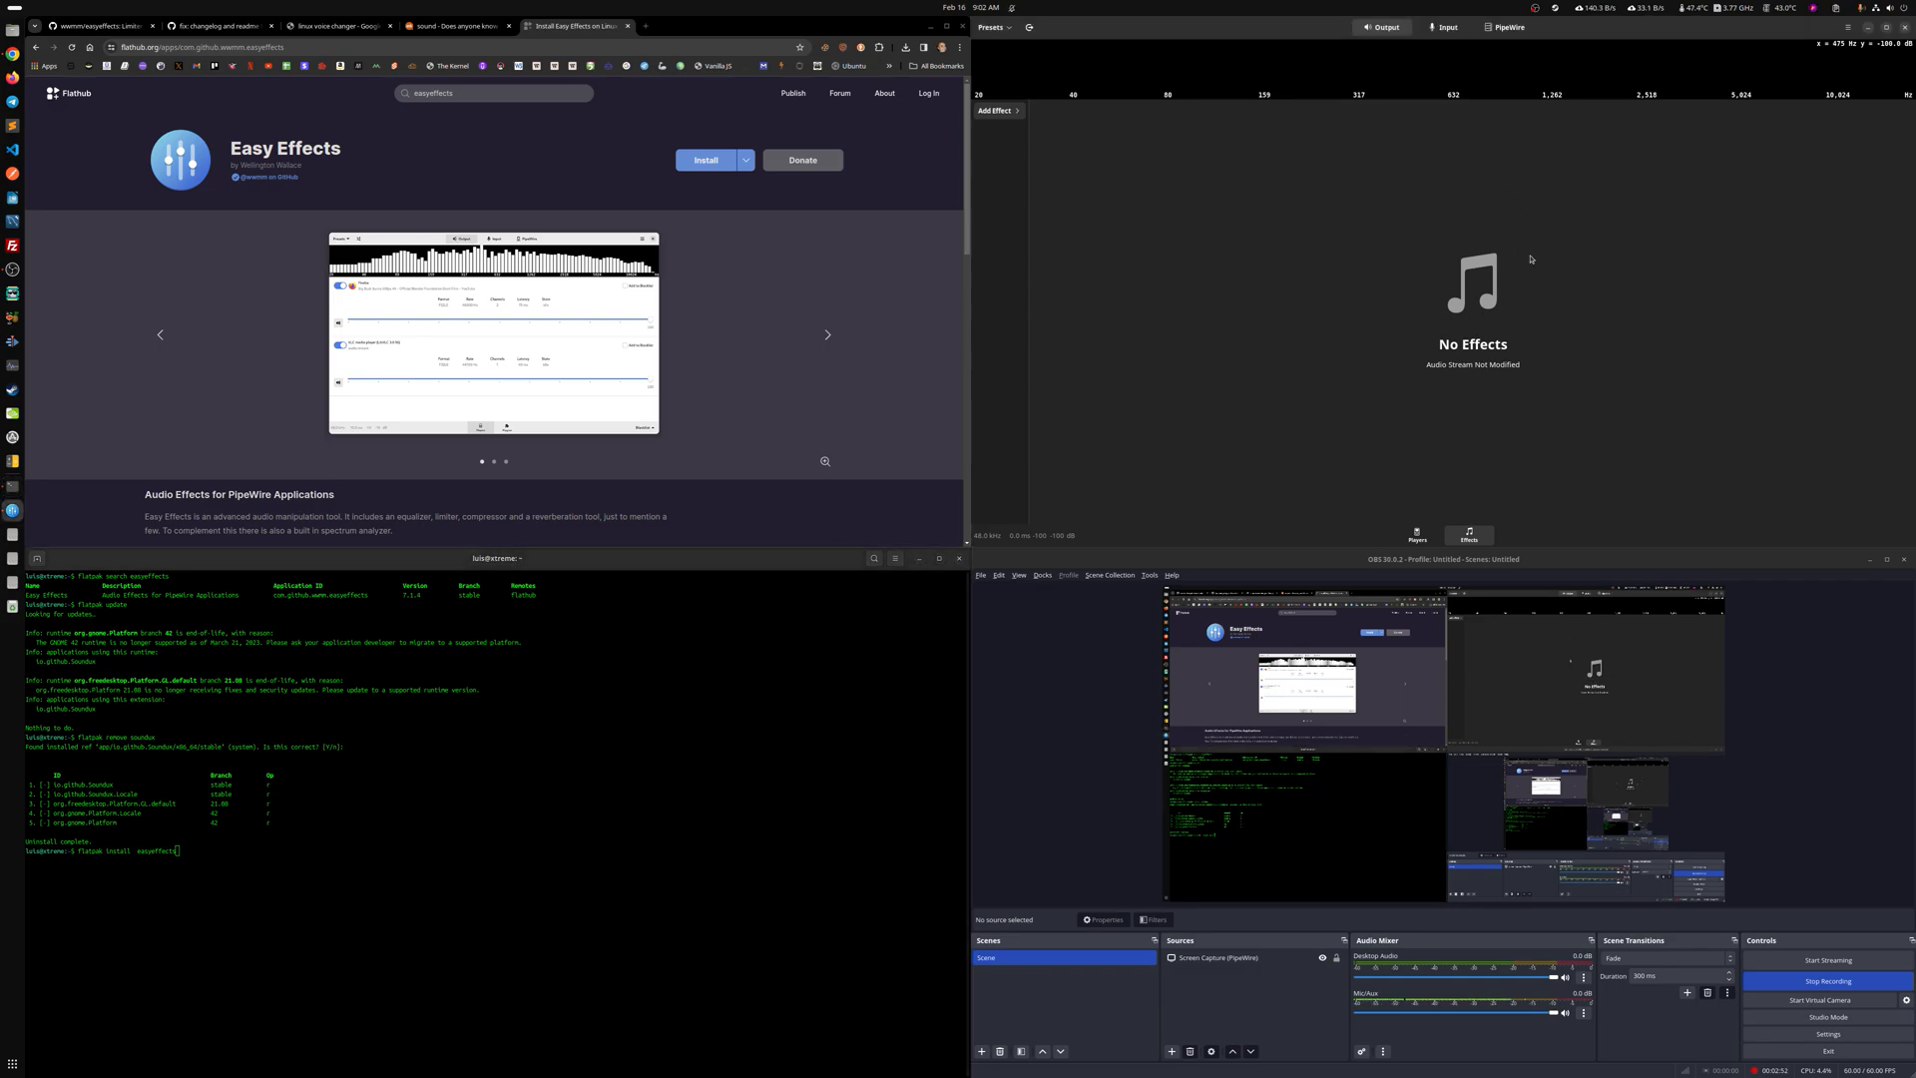
mouse_move(1521, 291)
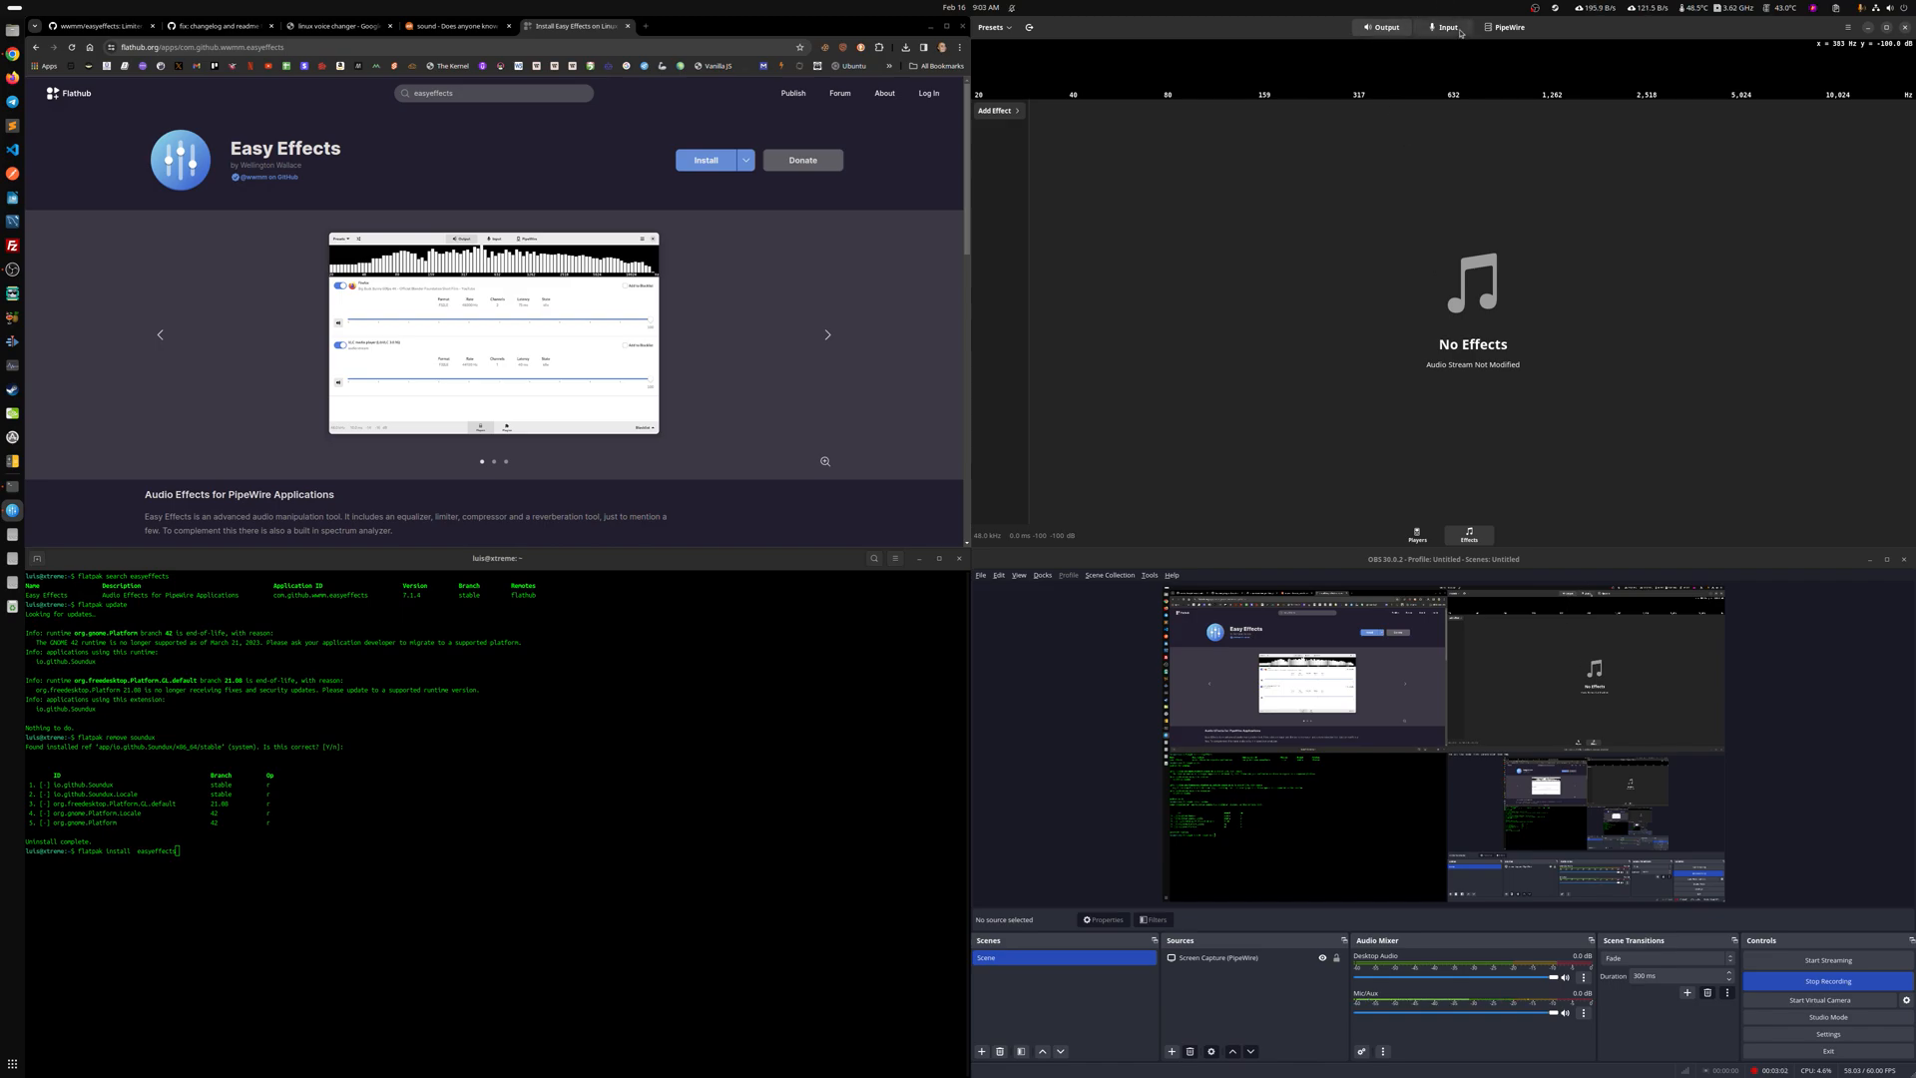
Check the PipeWire device and server details, then list the applications playing audio
left_click(1510, 26)
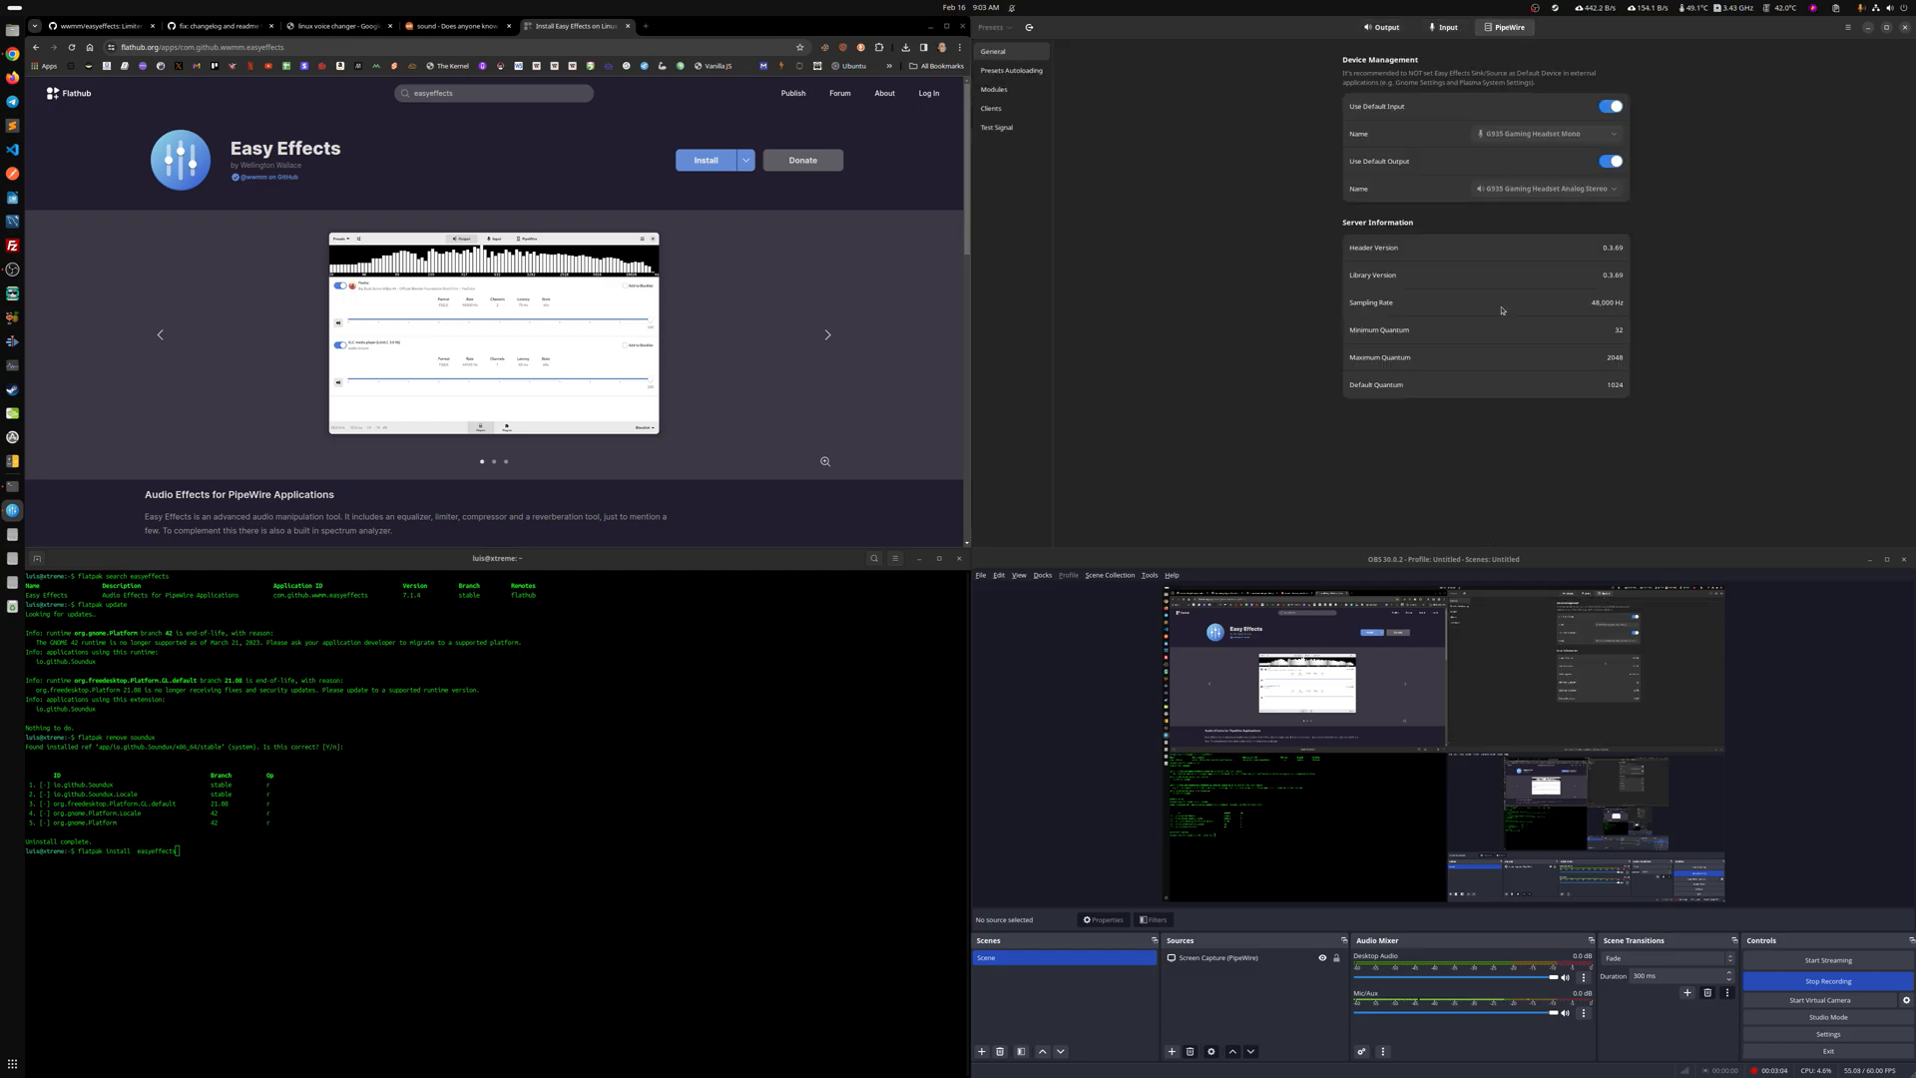
left_click(1382, 26)
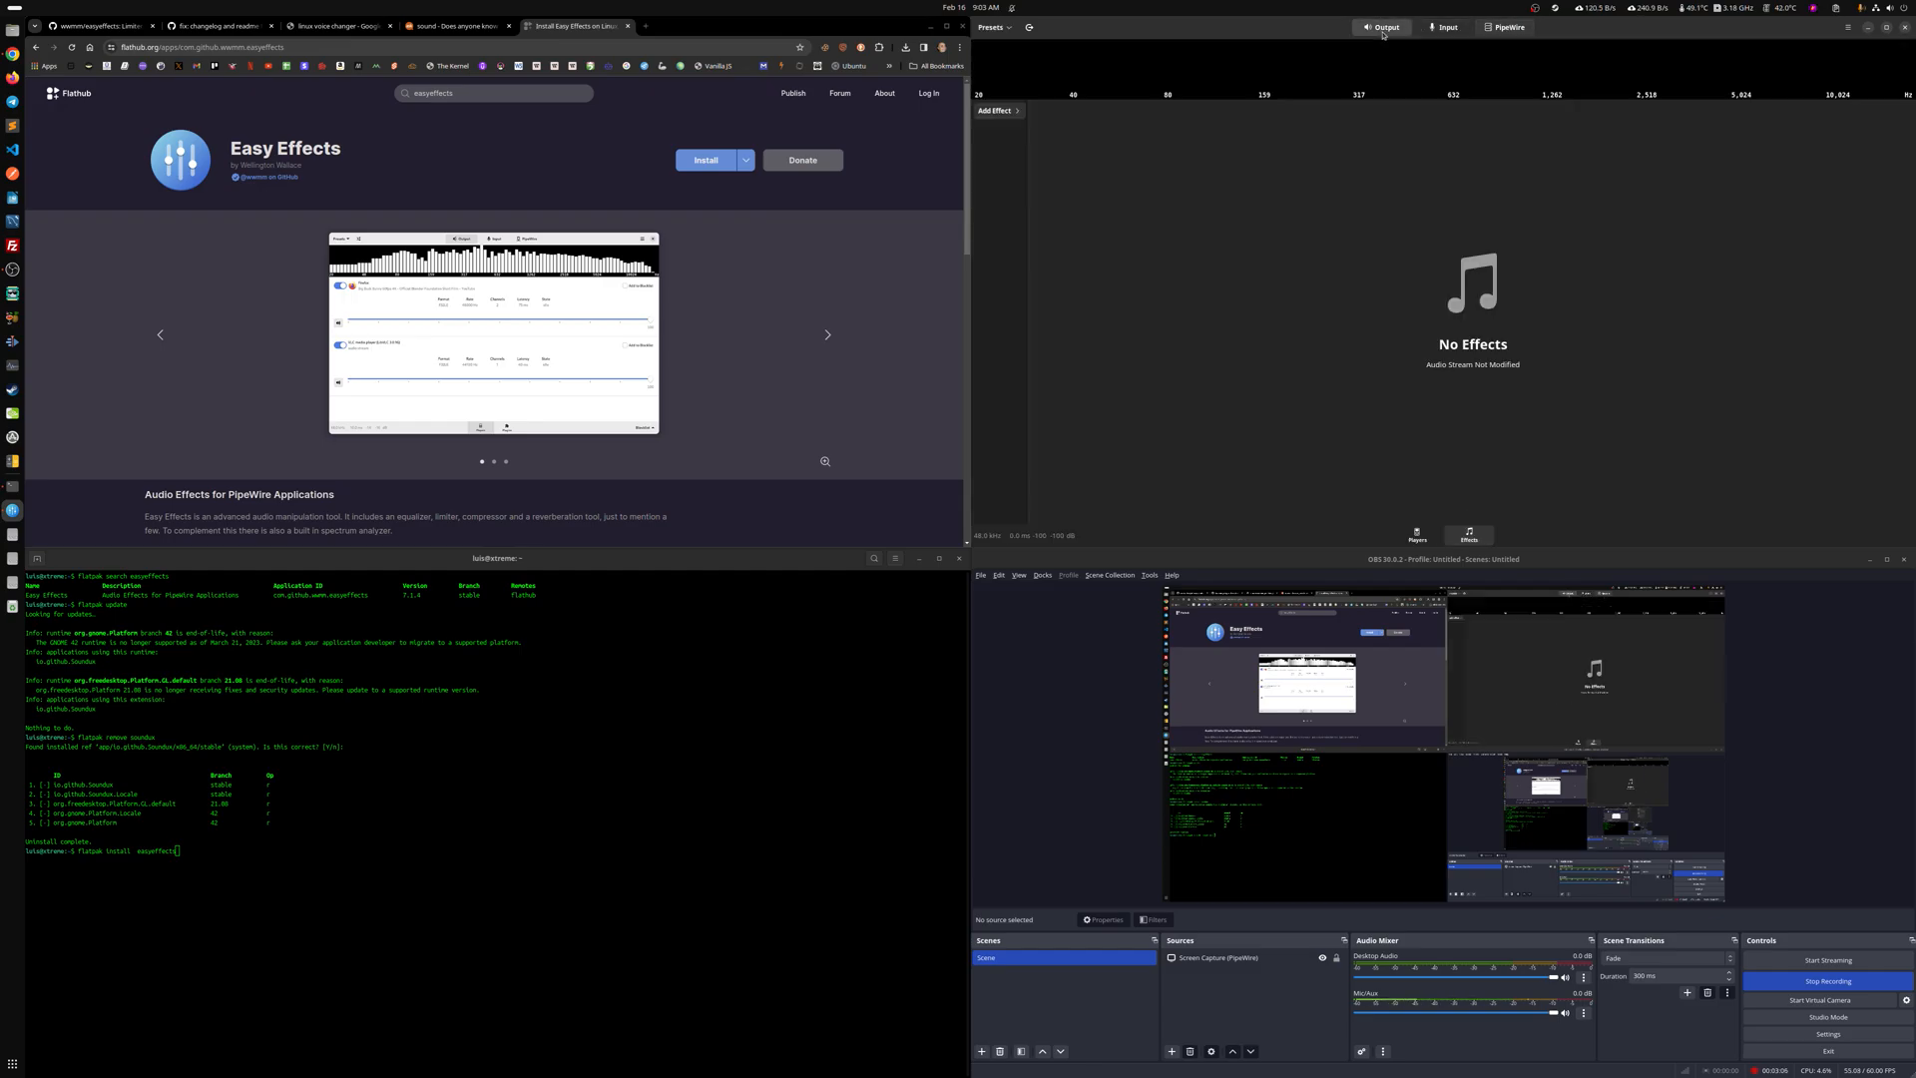
mouse_move(1391, 120)
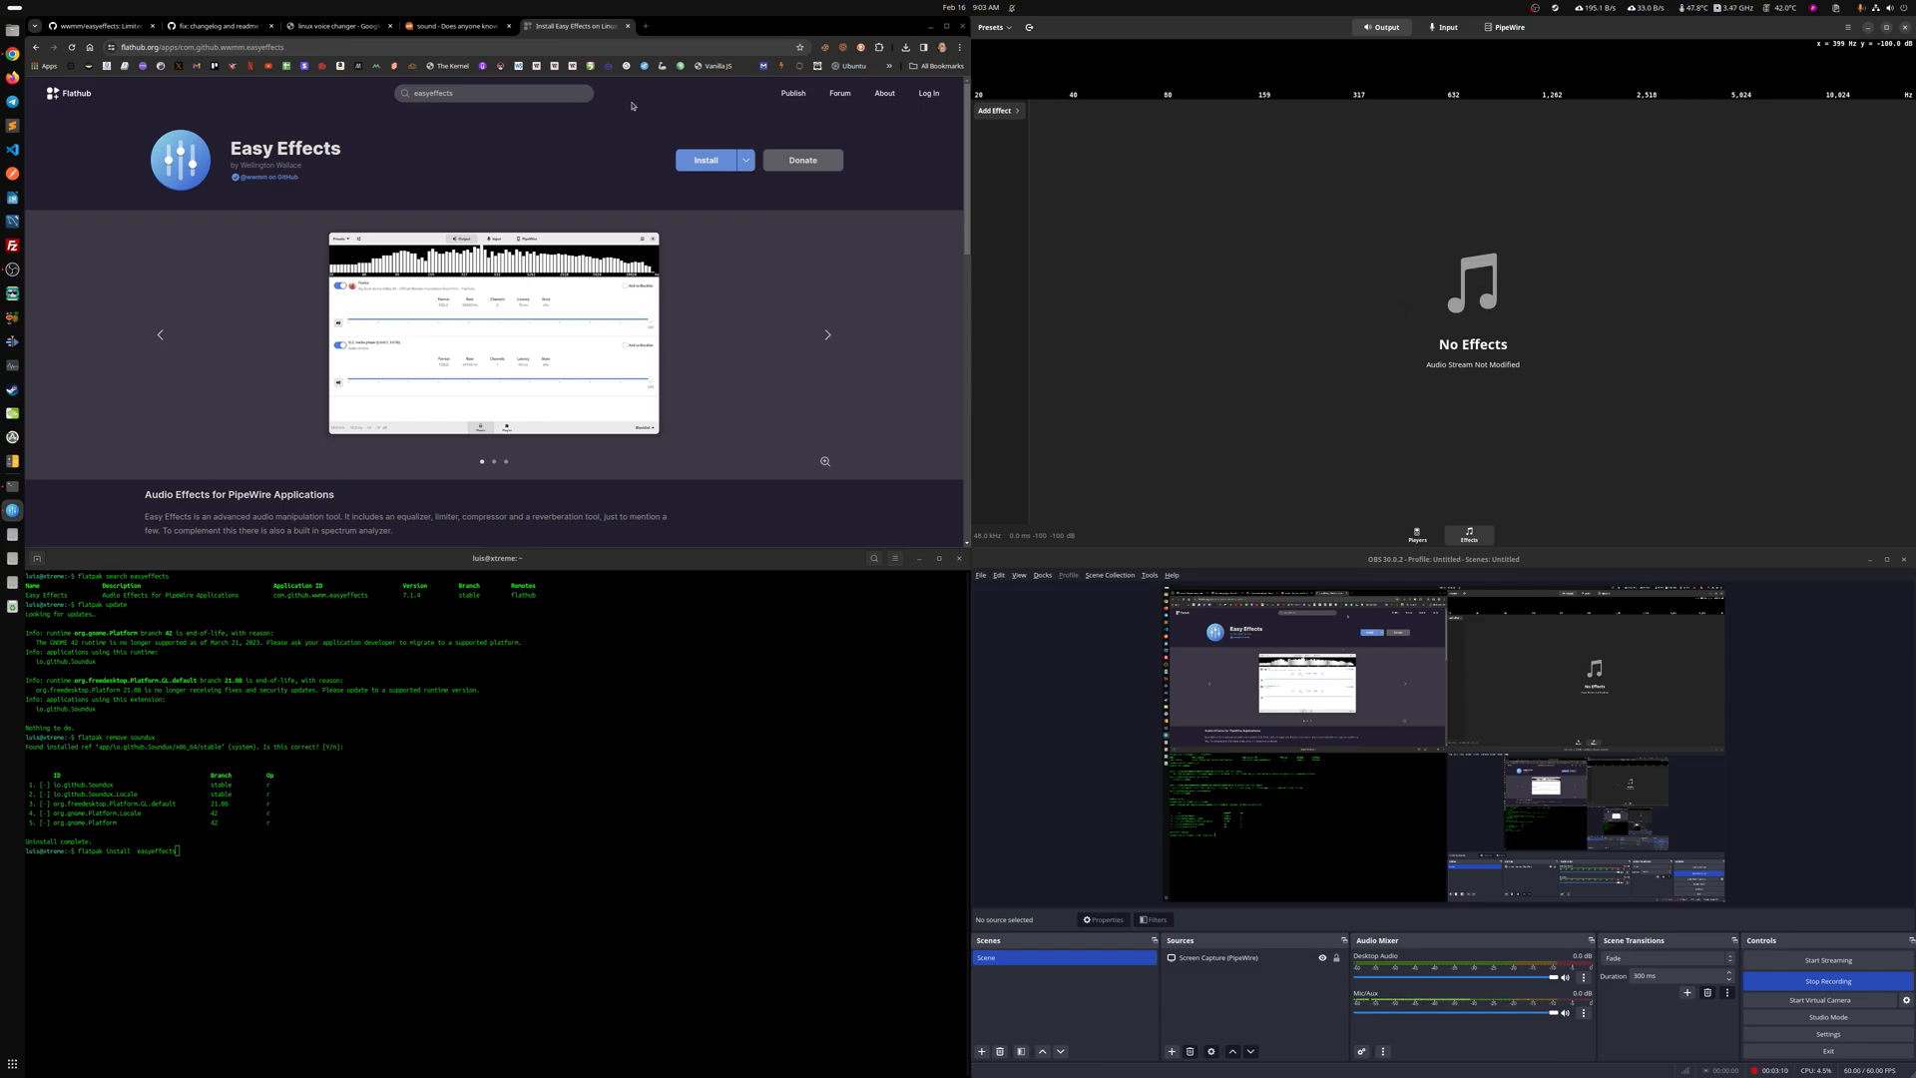
mouse_move(1489, 331)
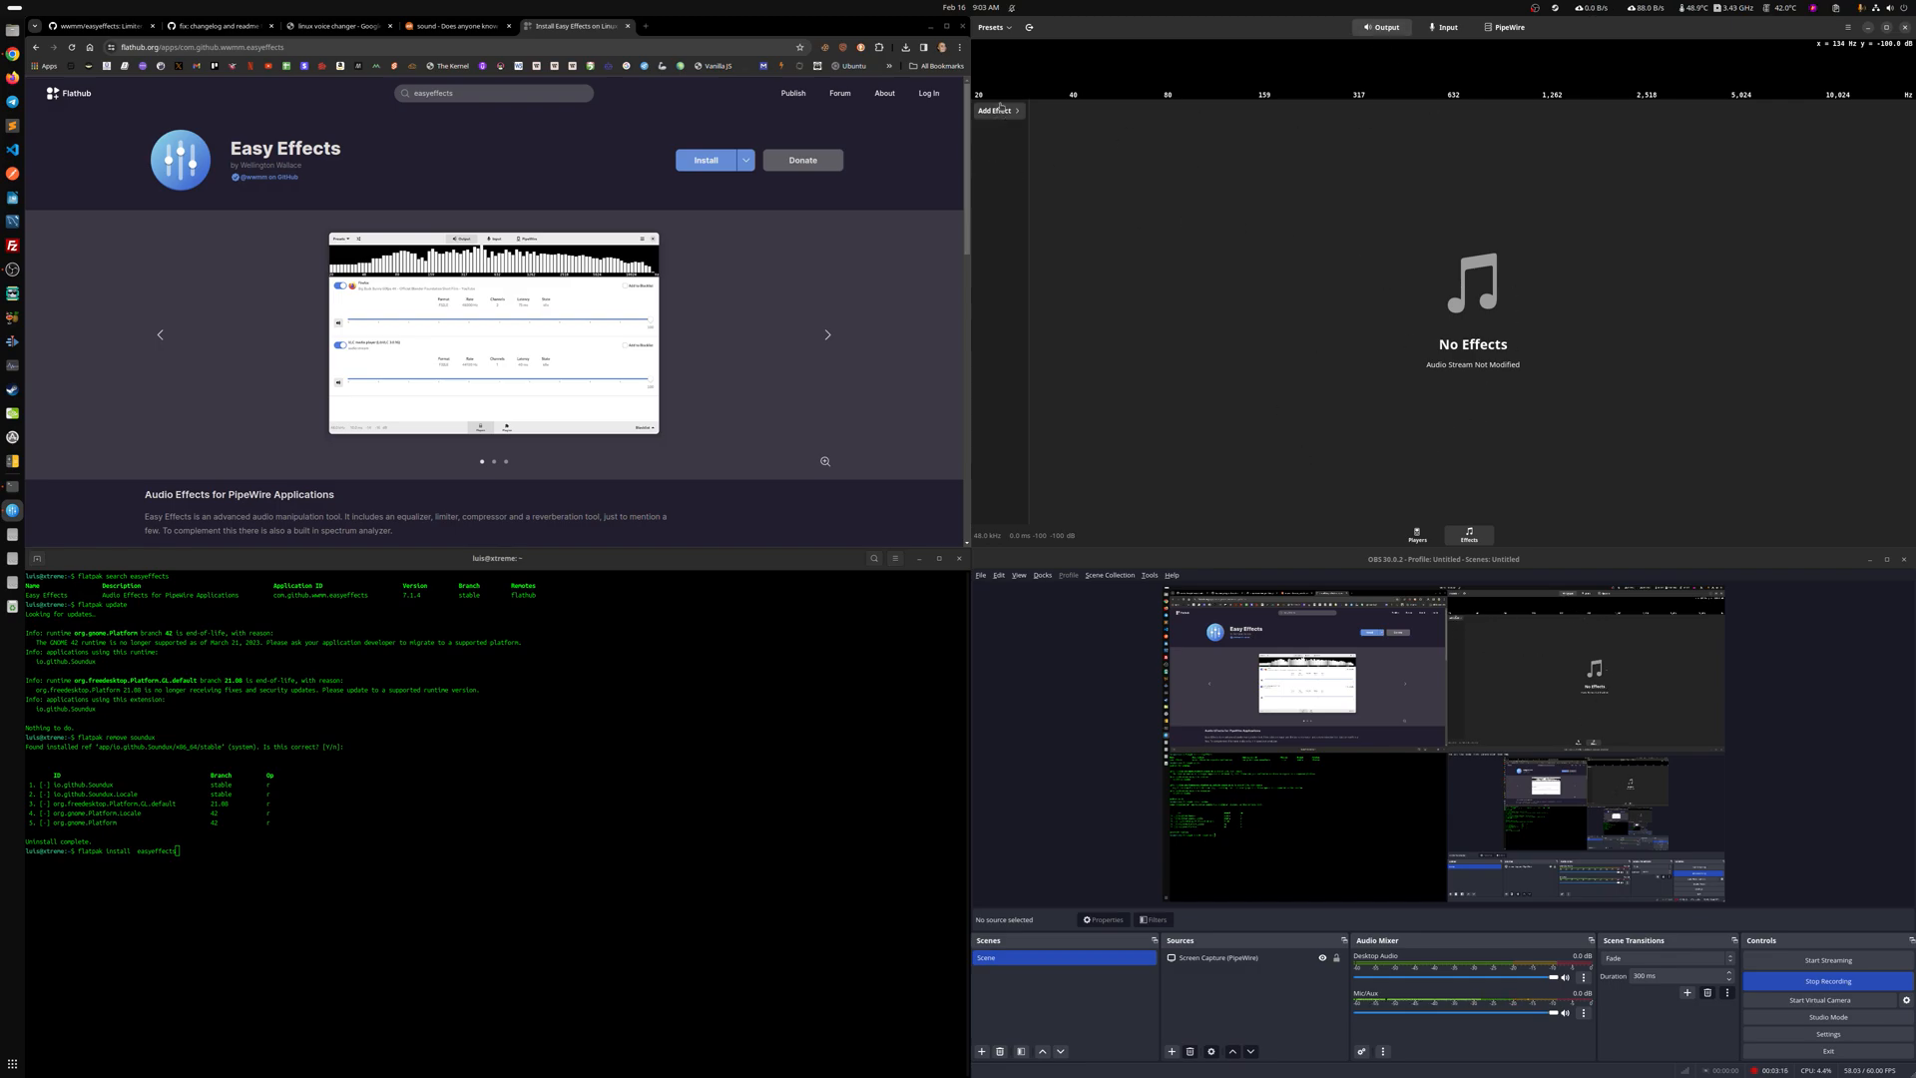
left_click(994, 110)
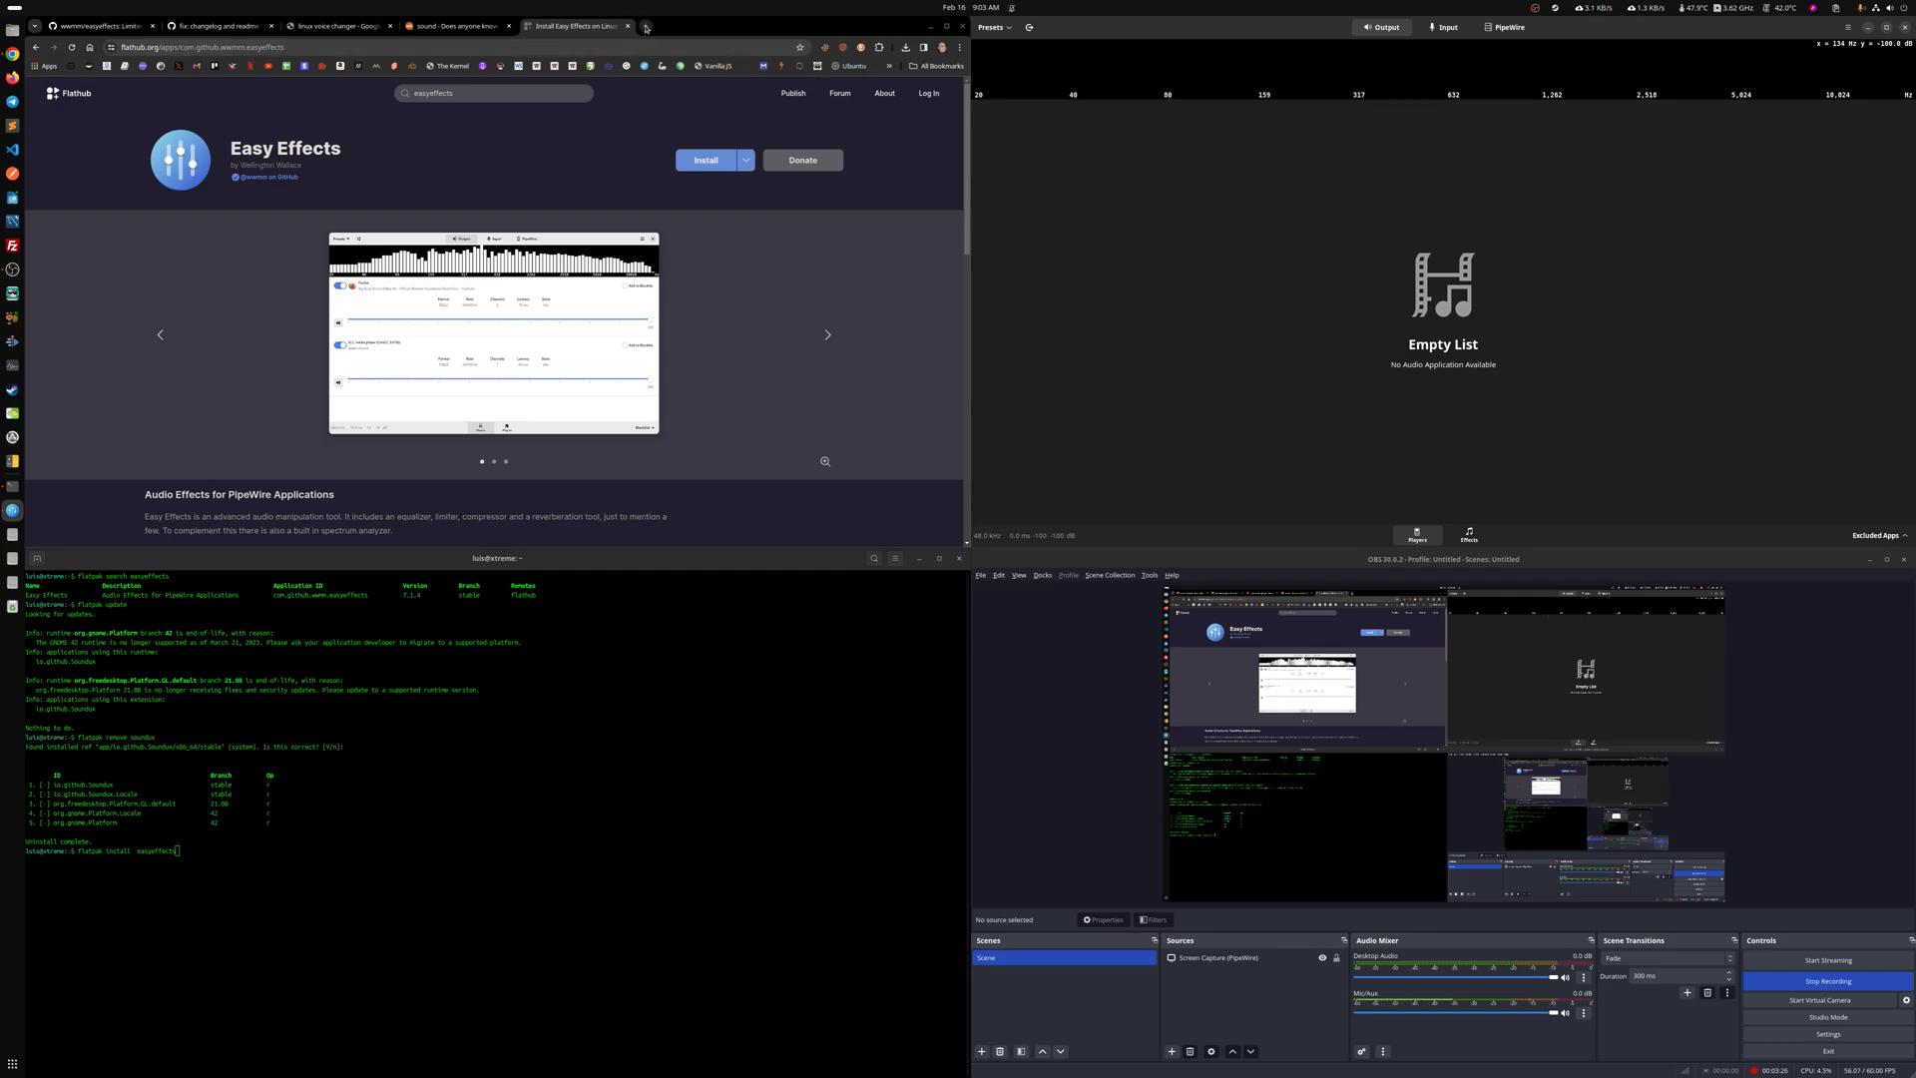
In a new Chrome tab, search YouTube for music and start a Celtic music video
left_click(645, 26)
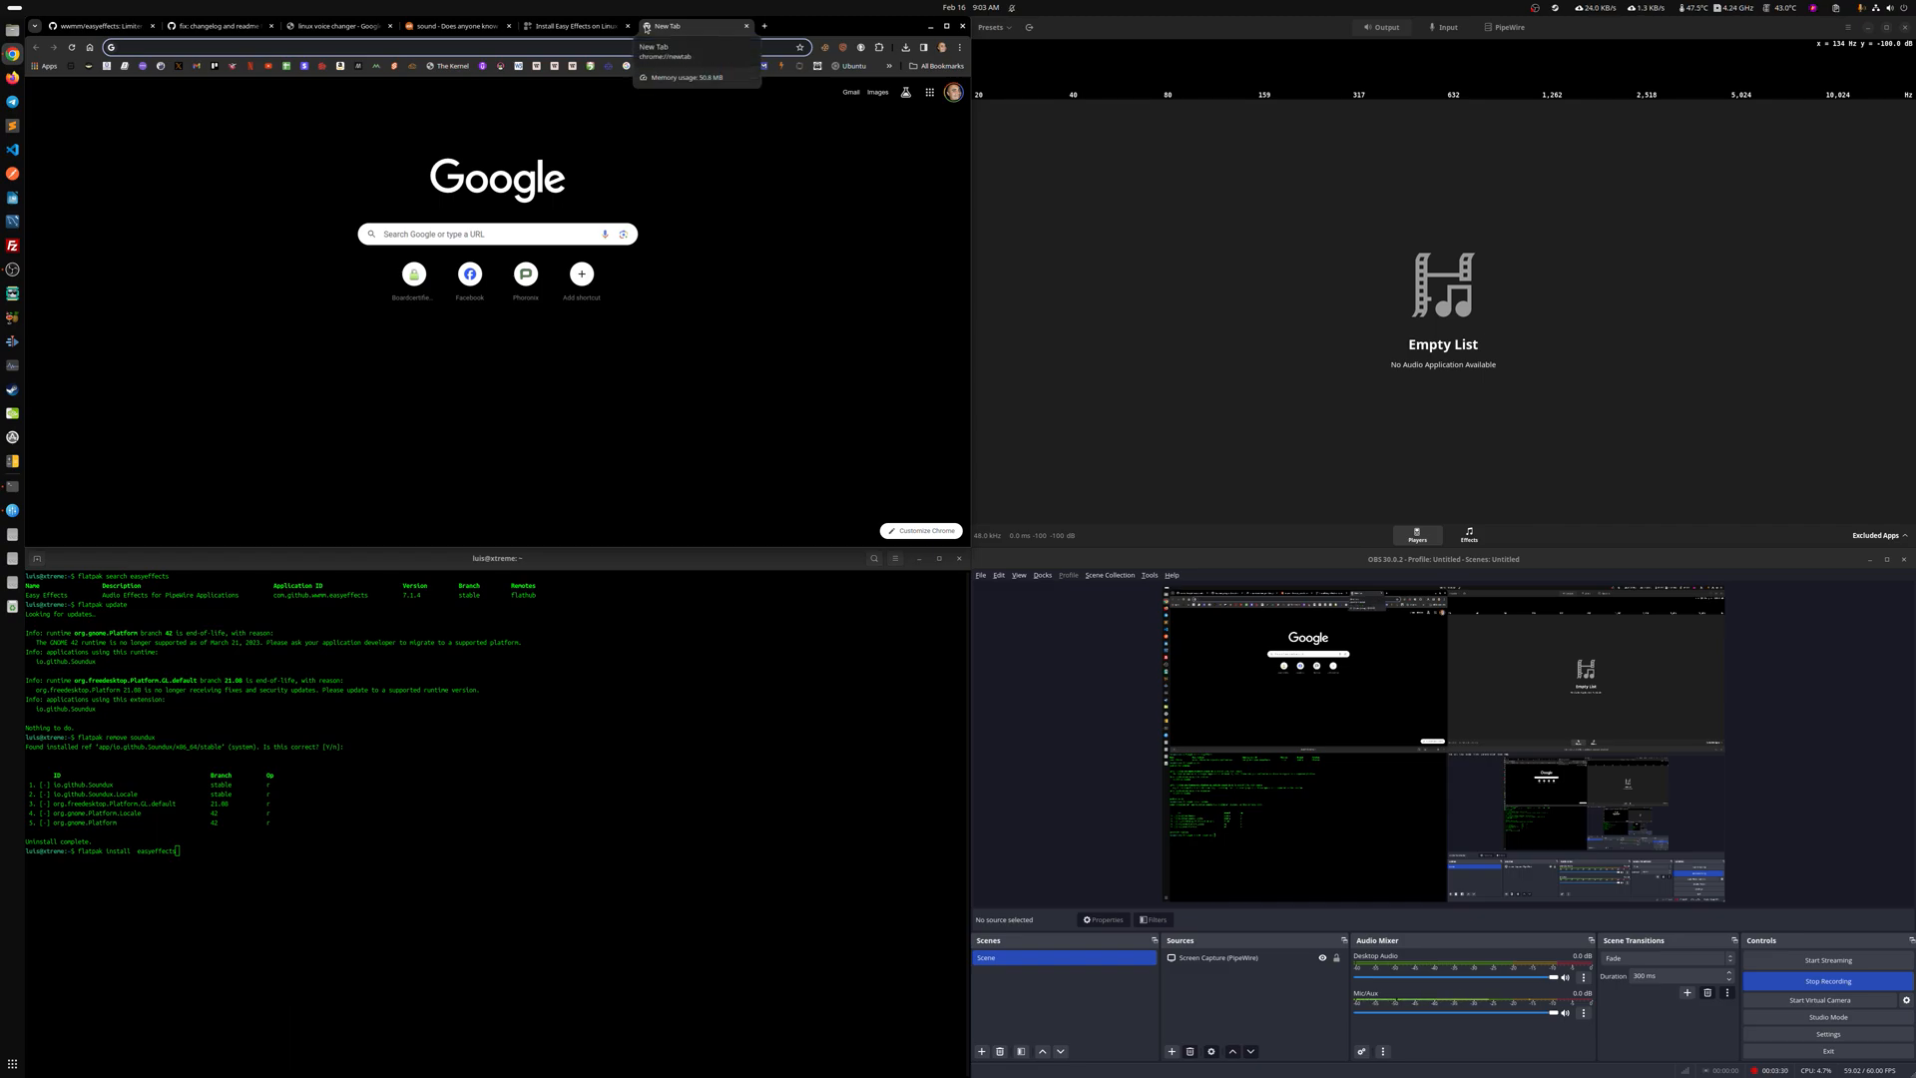
type("calendar.google.com")
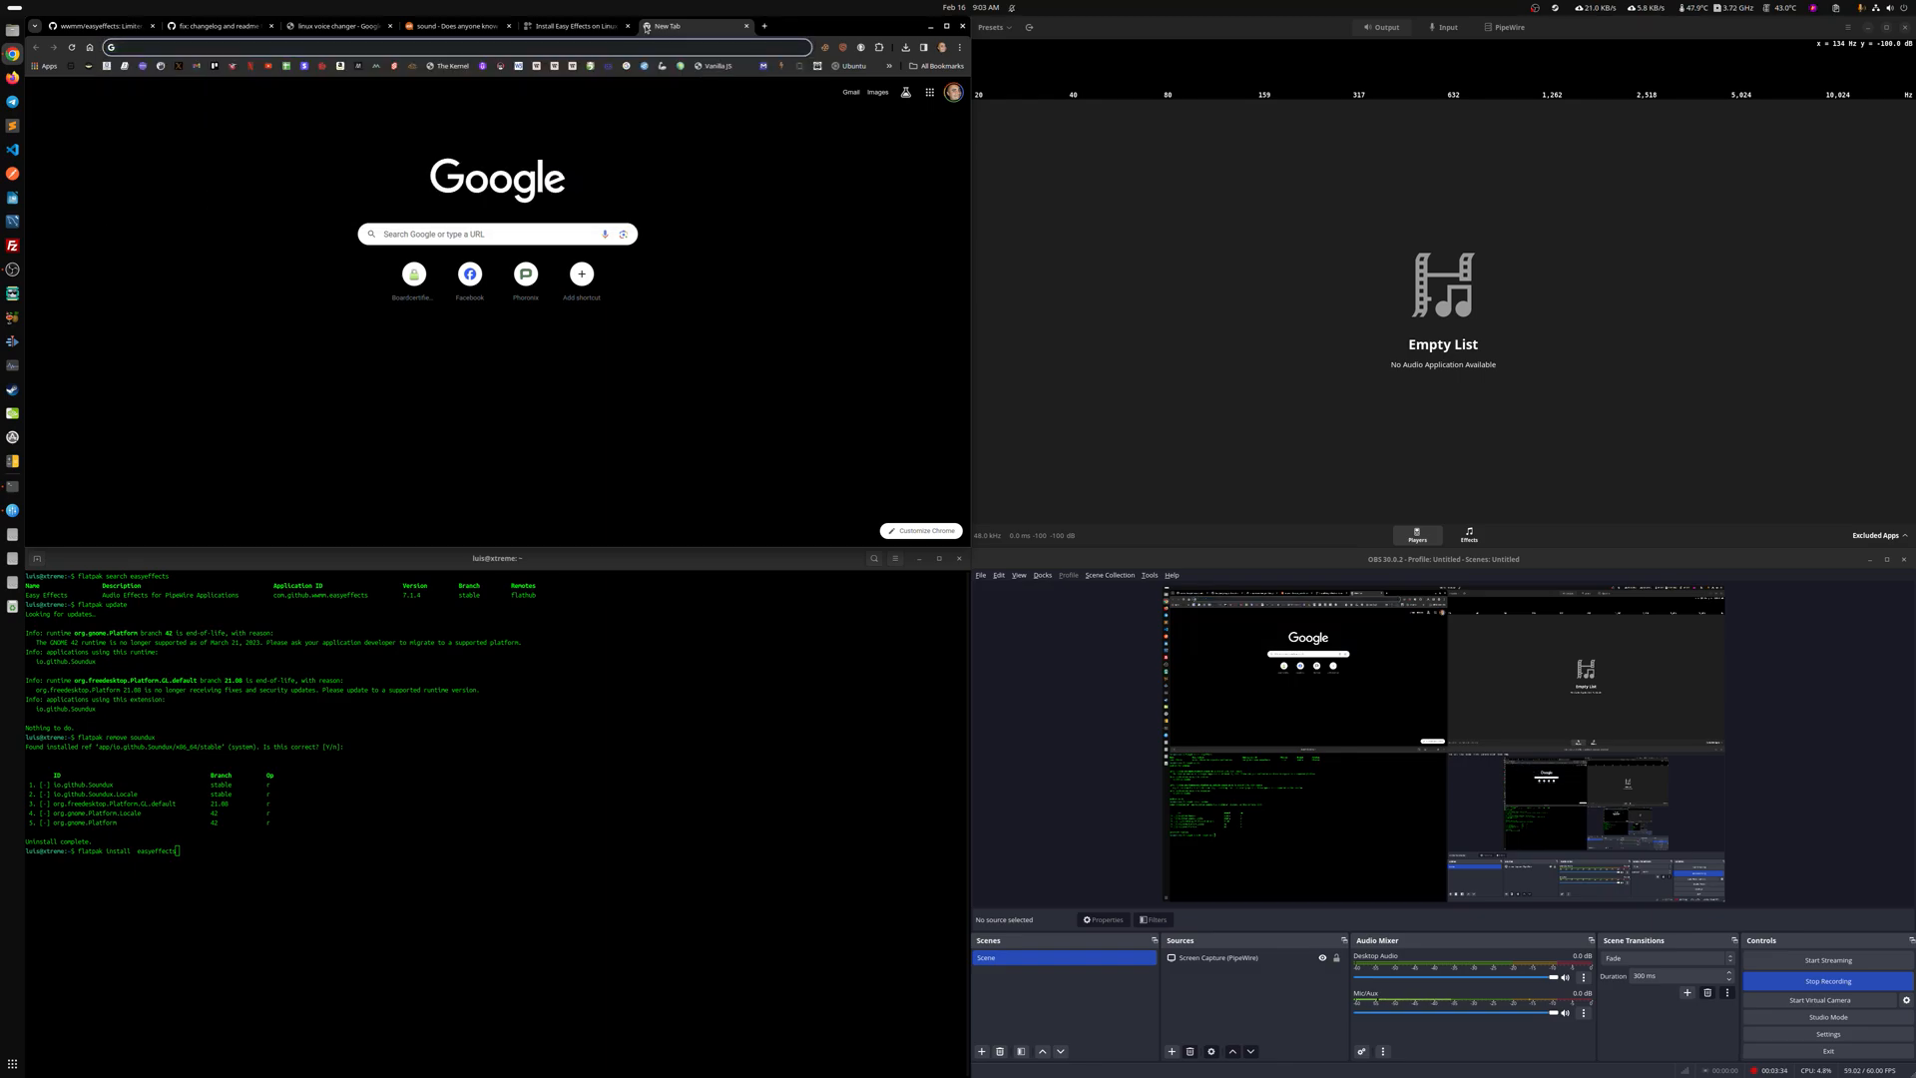
type("music")
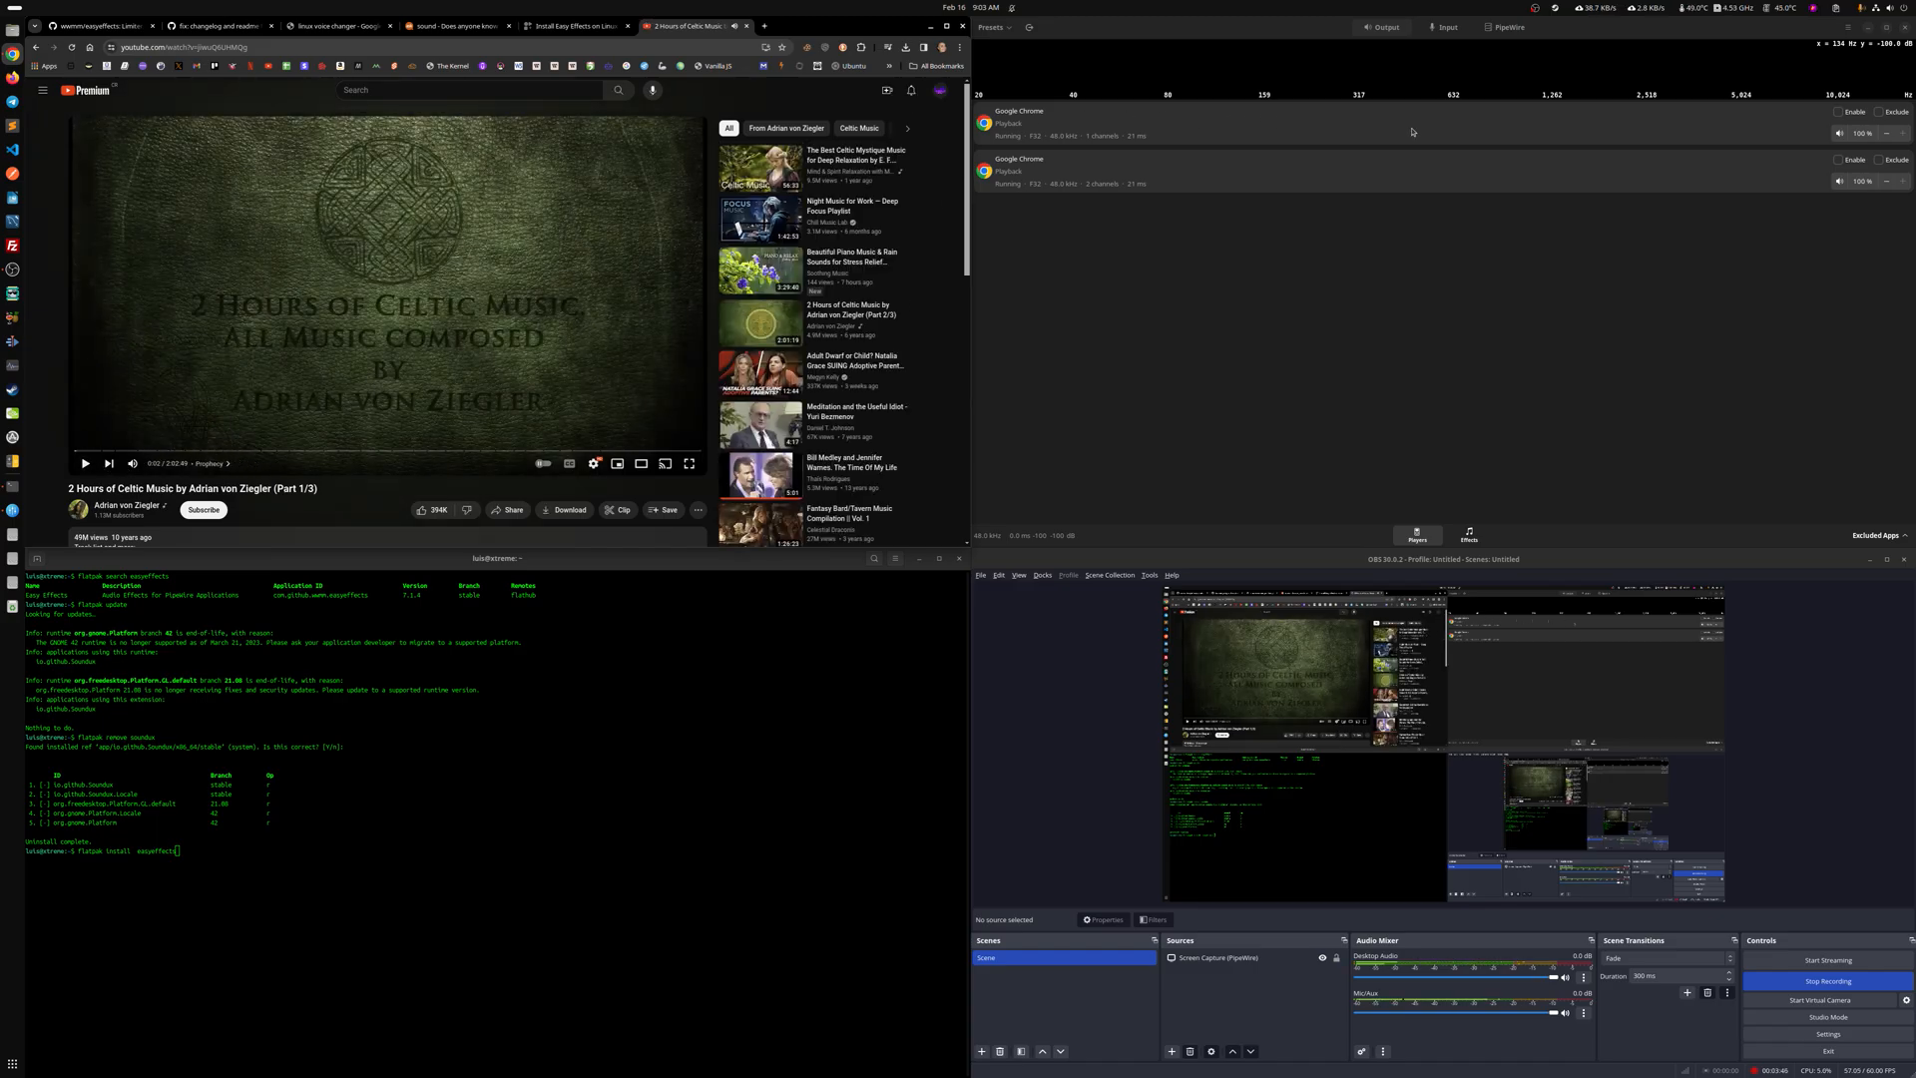
mouse_move(1202, 178)
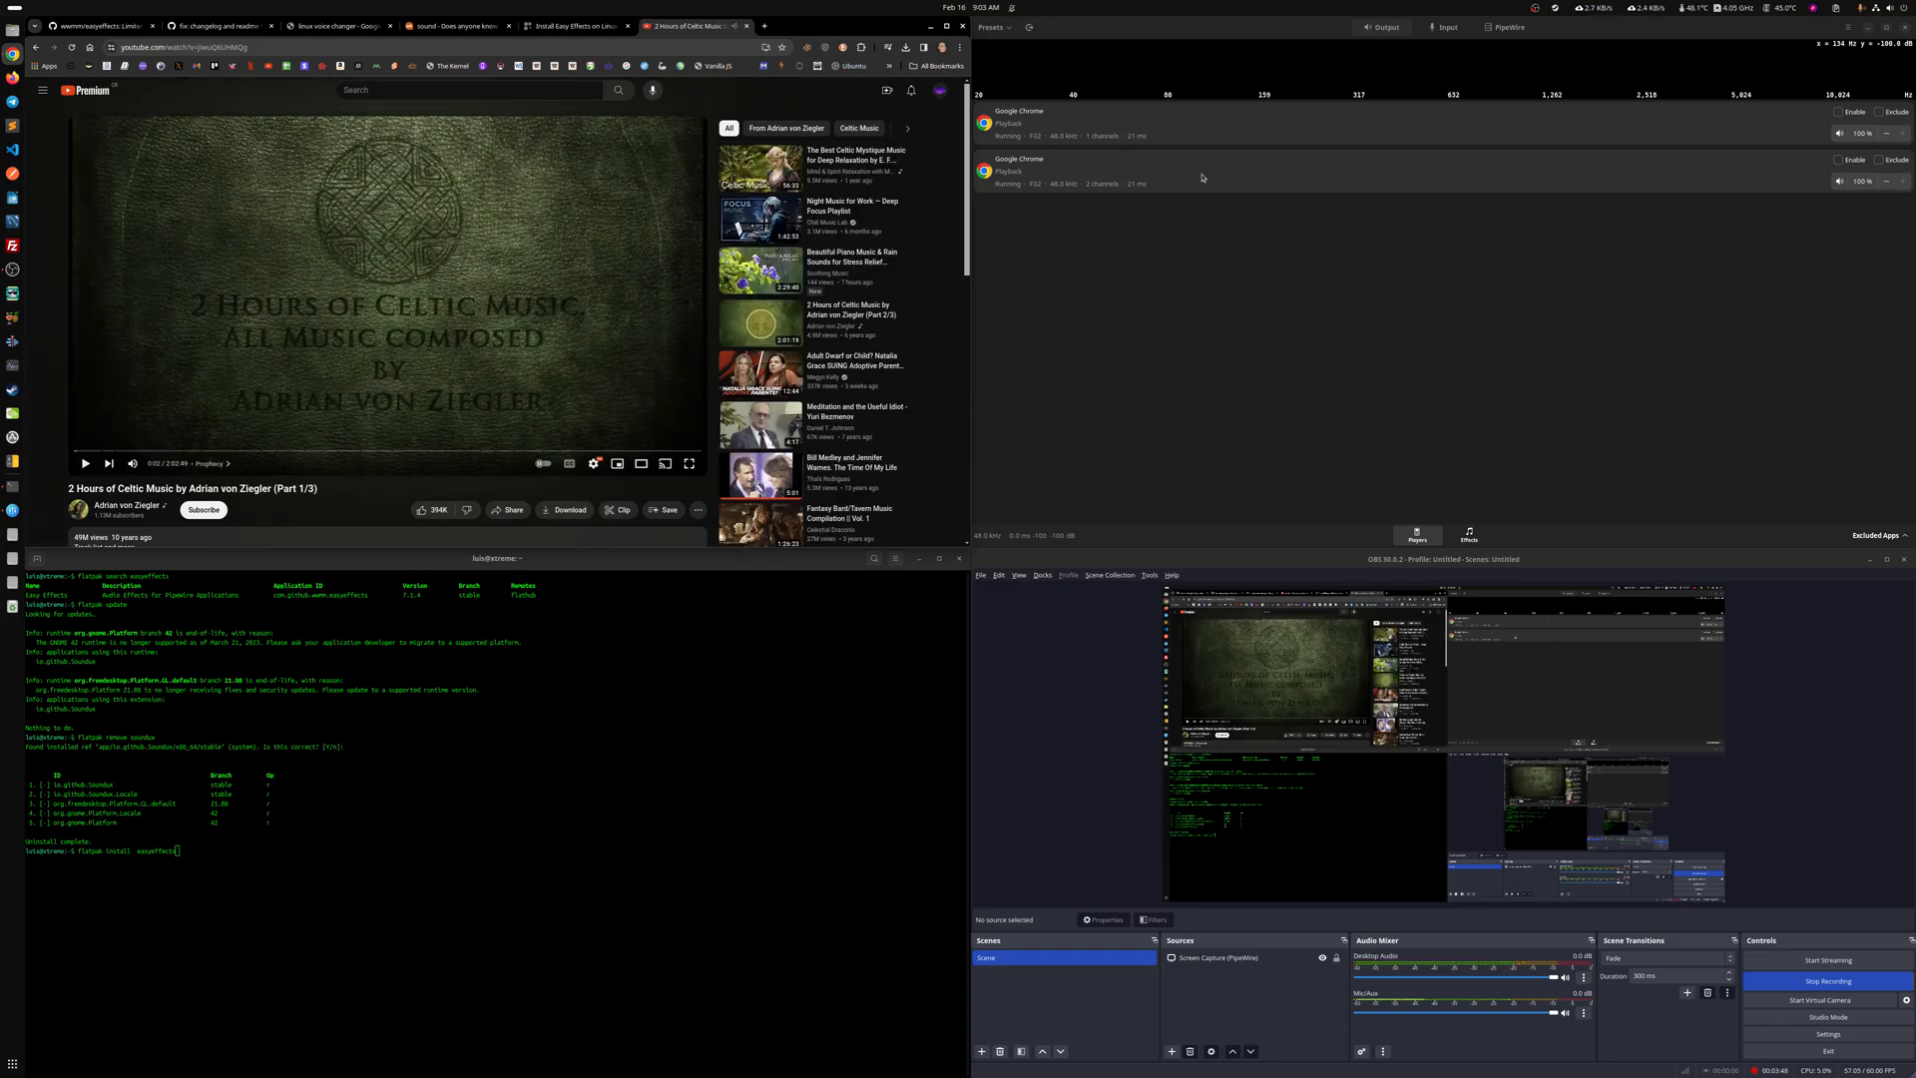
mouse_move(1383, 331)
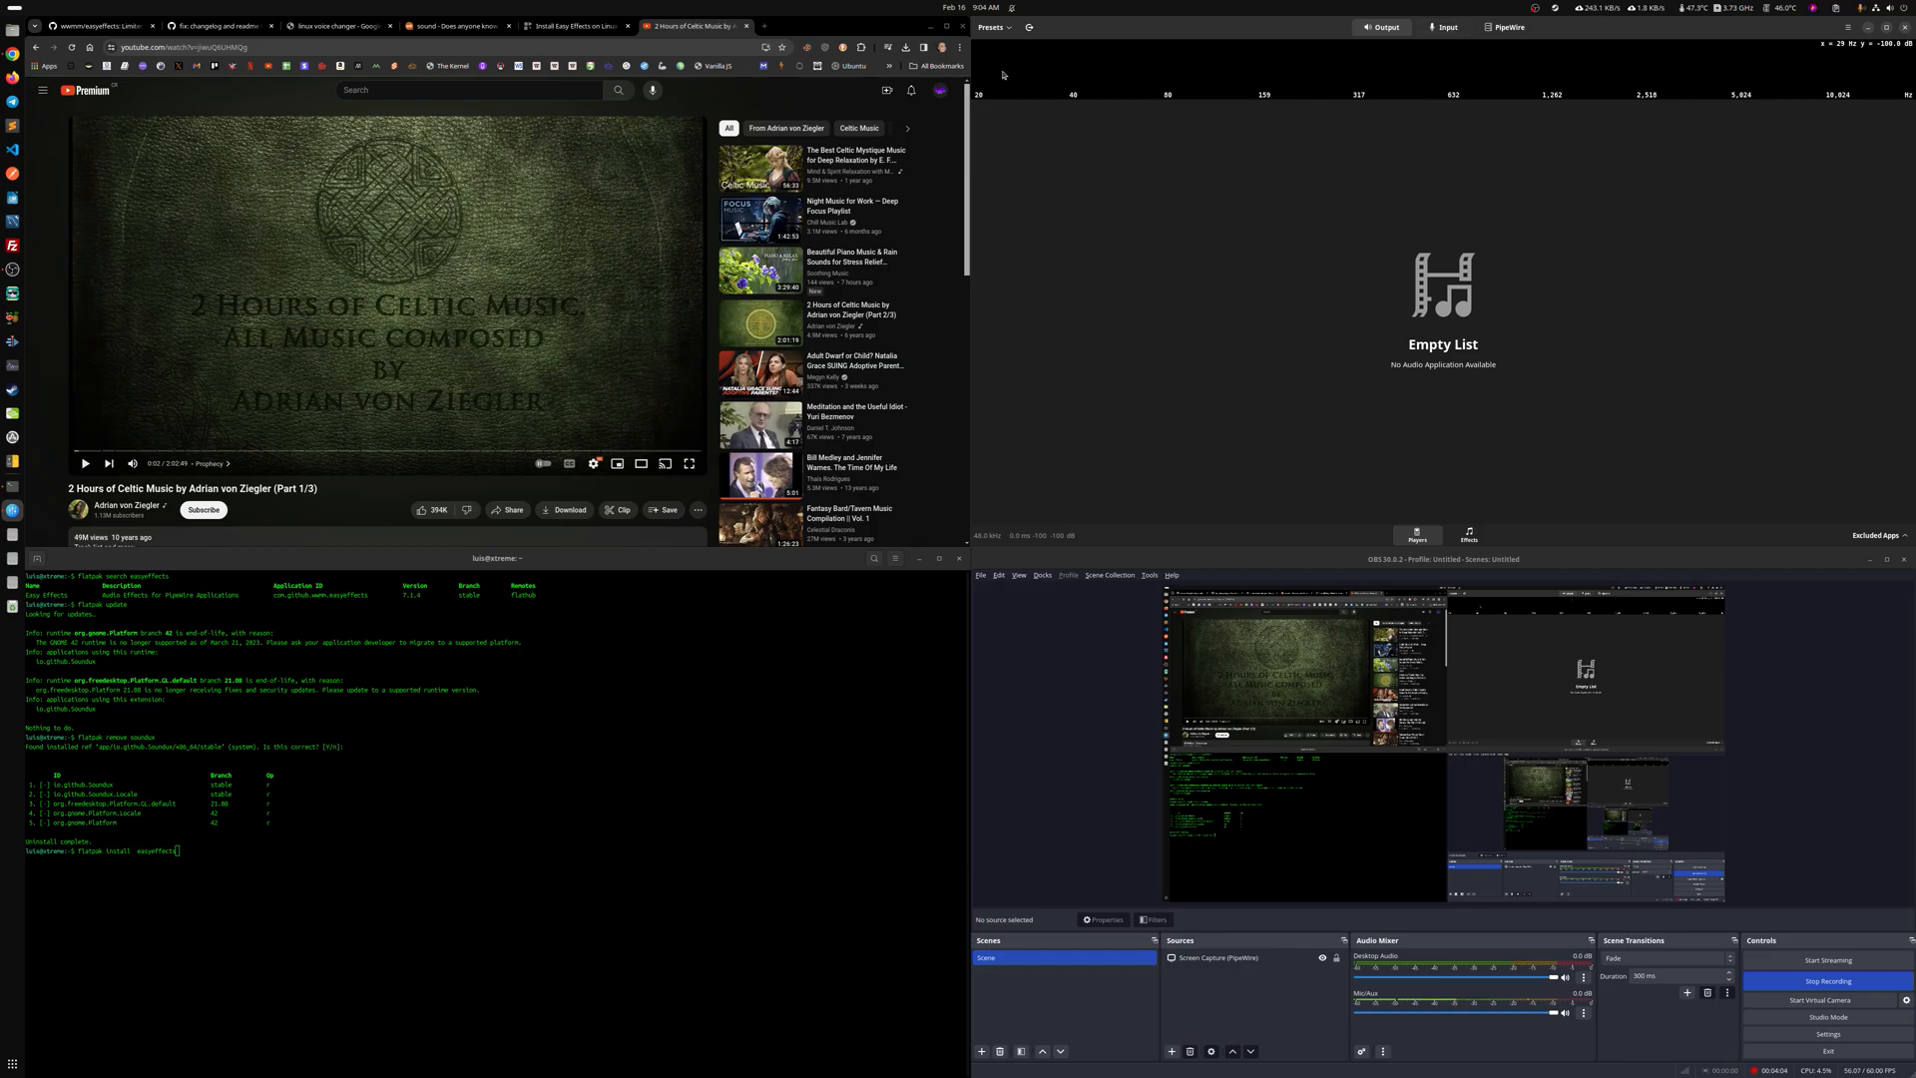
Switch Easy Effects to the microphone input side showing its recording stream
left_click(575, 26)
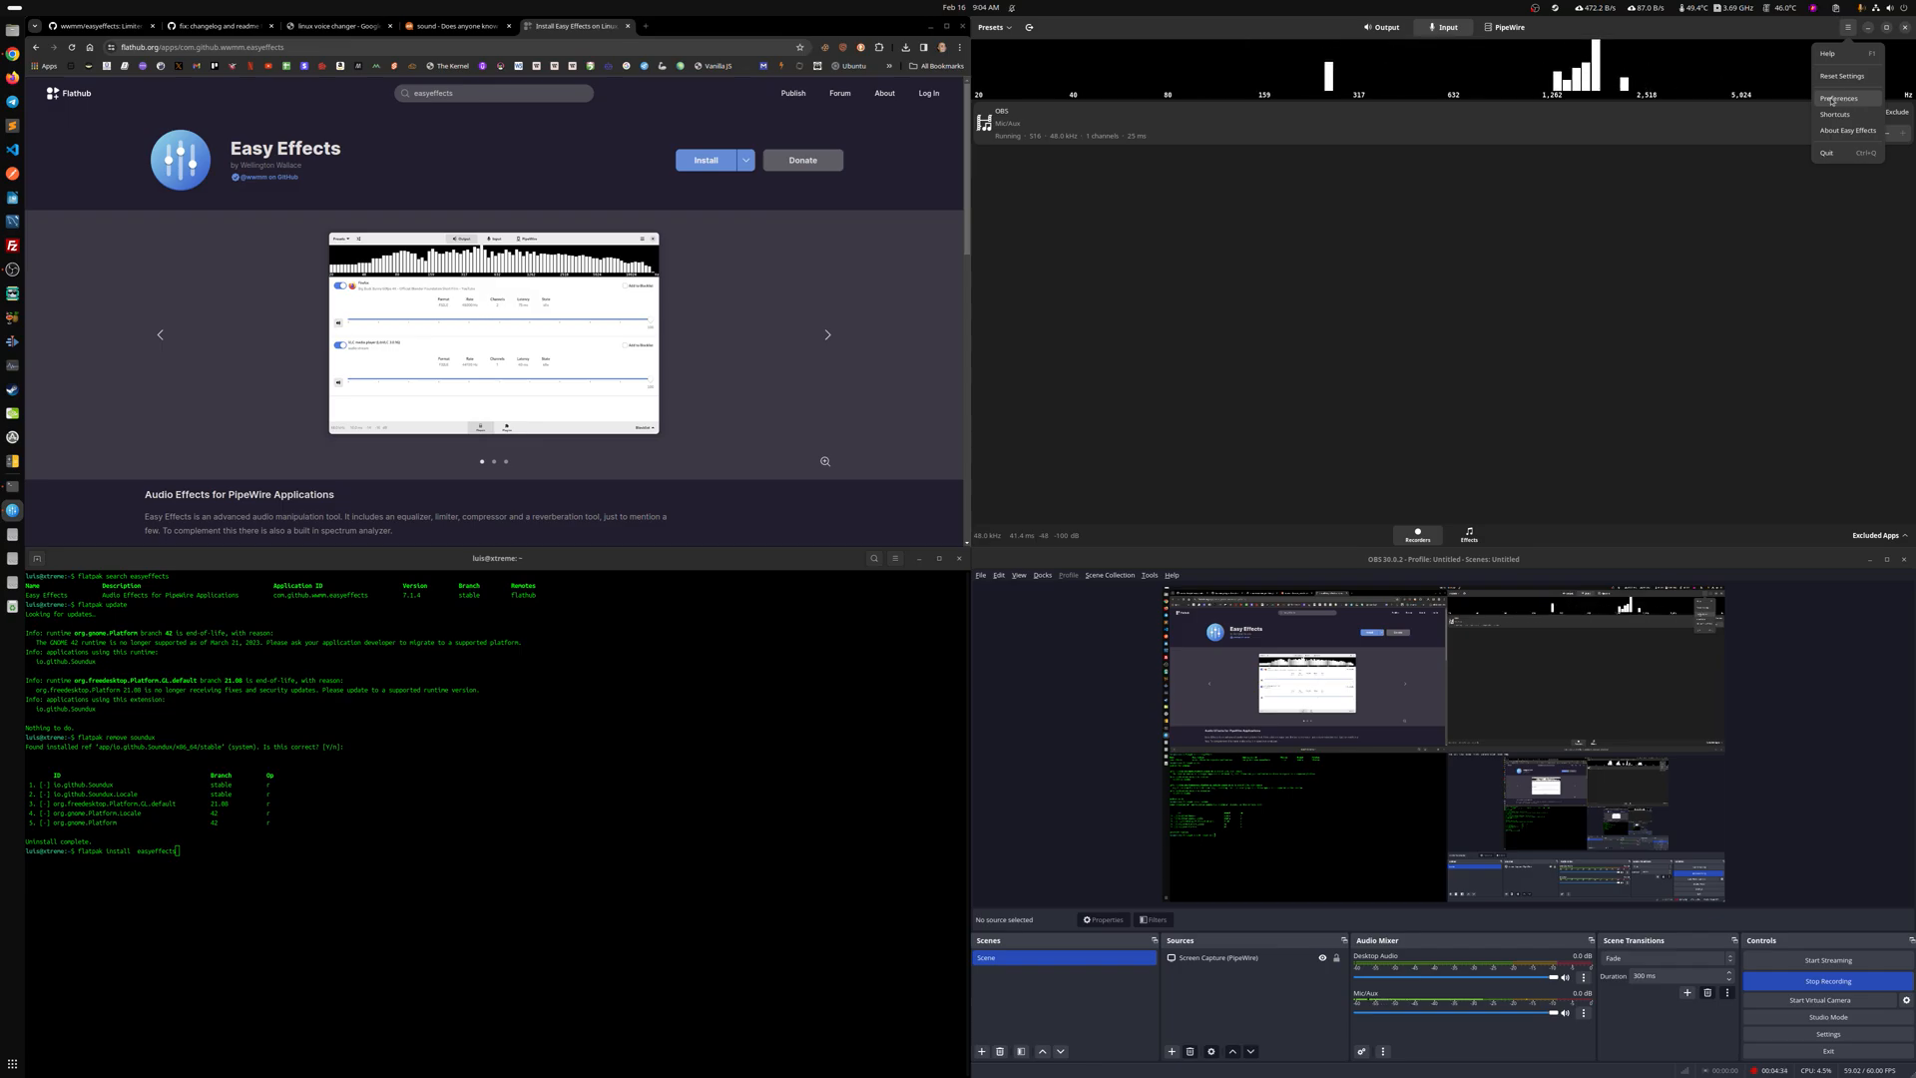
left_click(1836, 98)
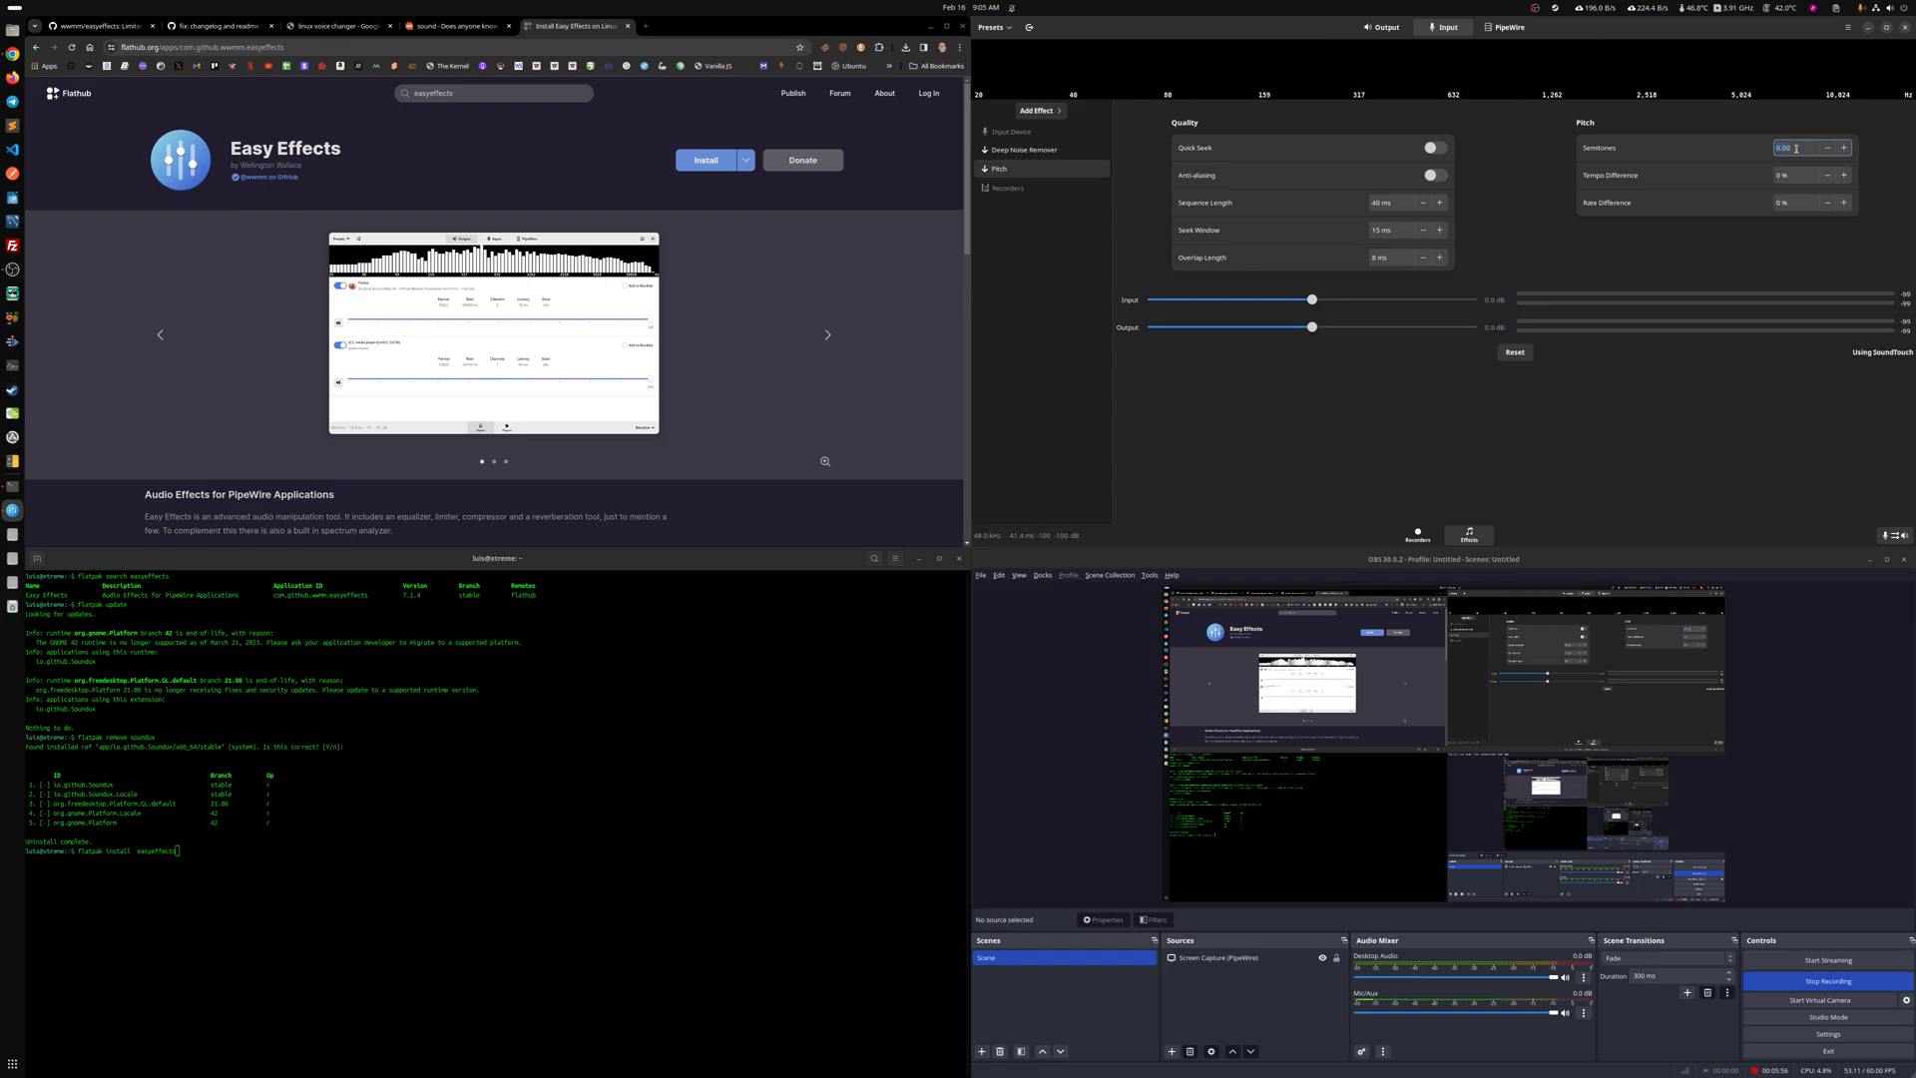
Enter 15.00 in the Pitch effect's Semitones field to shift the microphone voice
type("15.00")
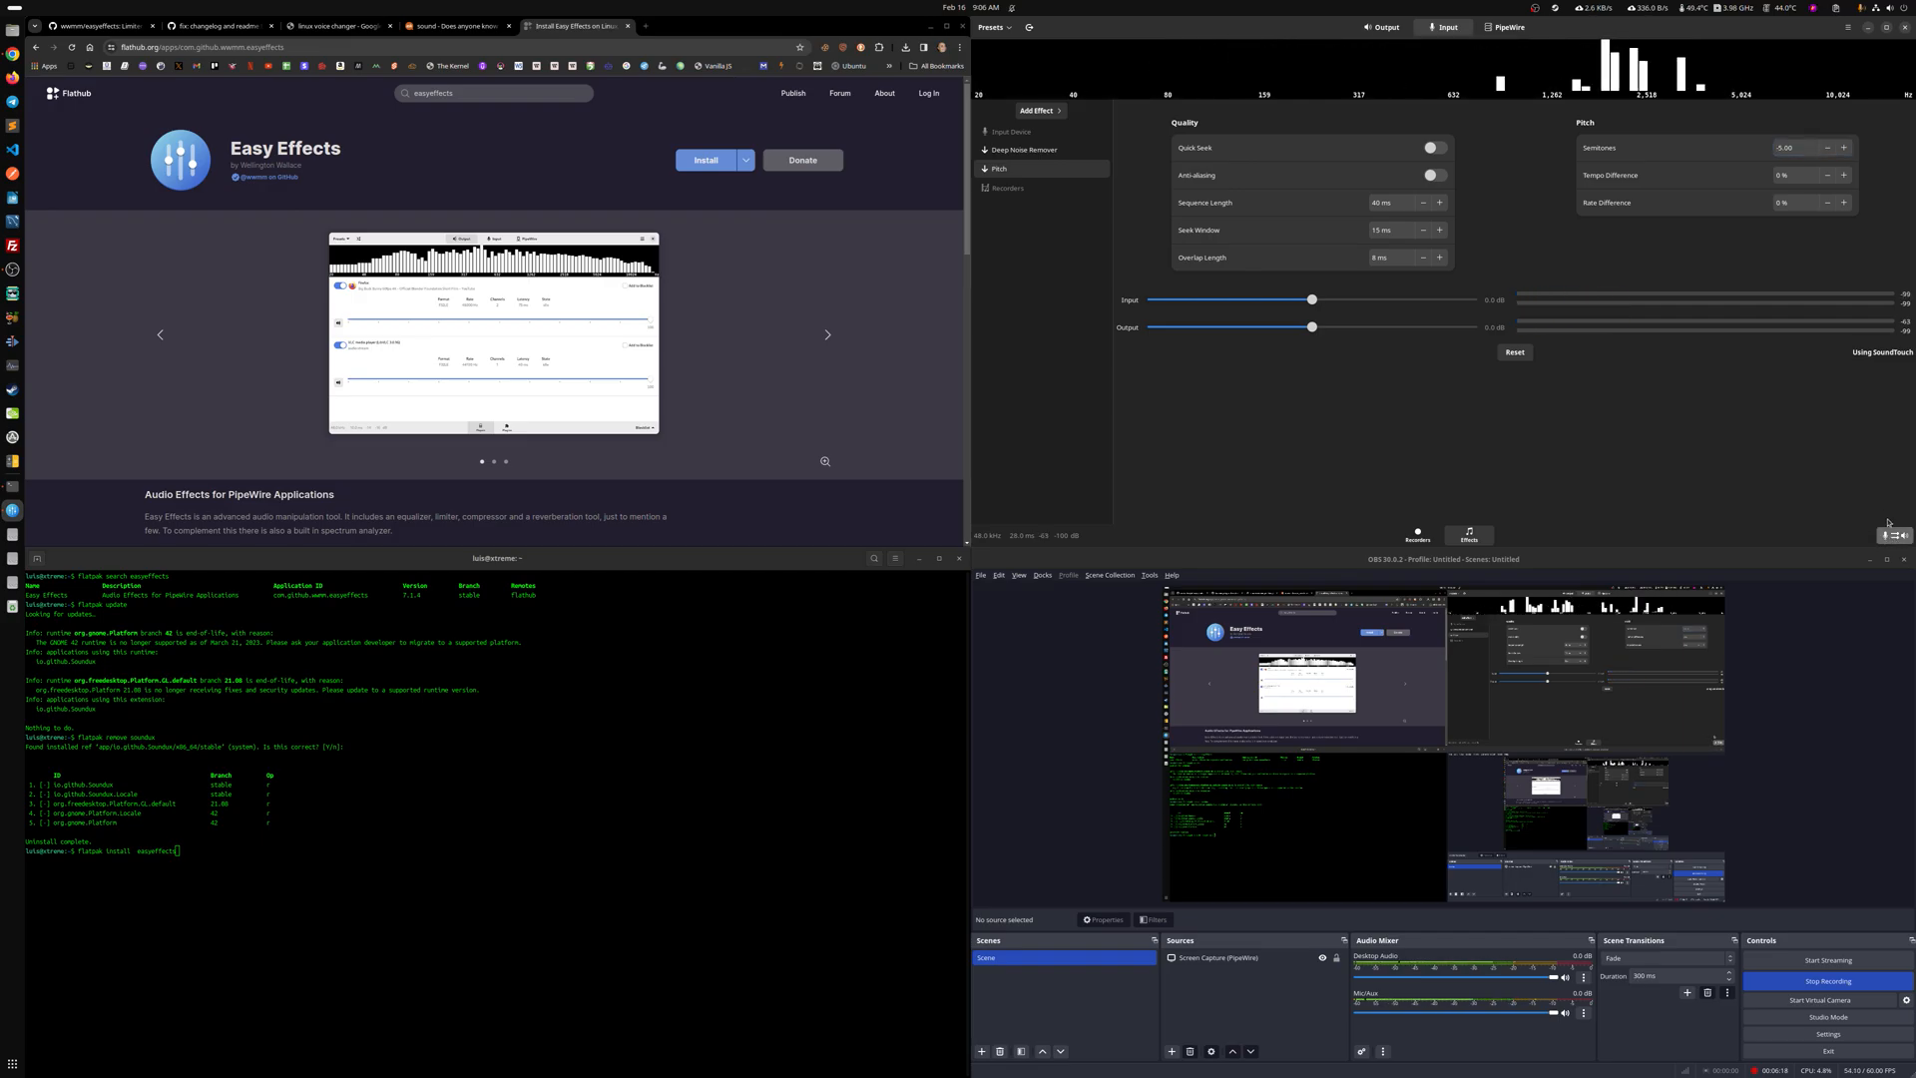
mouse_move(1736, 443)
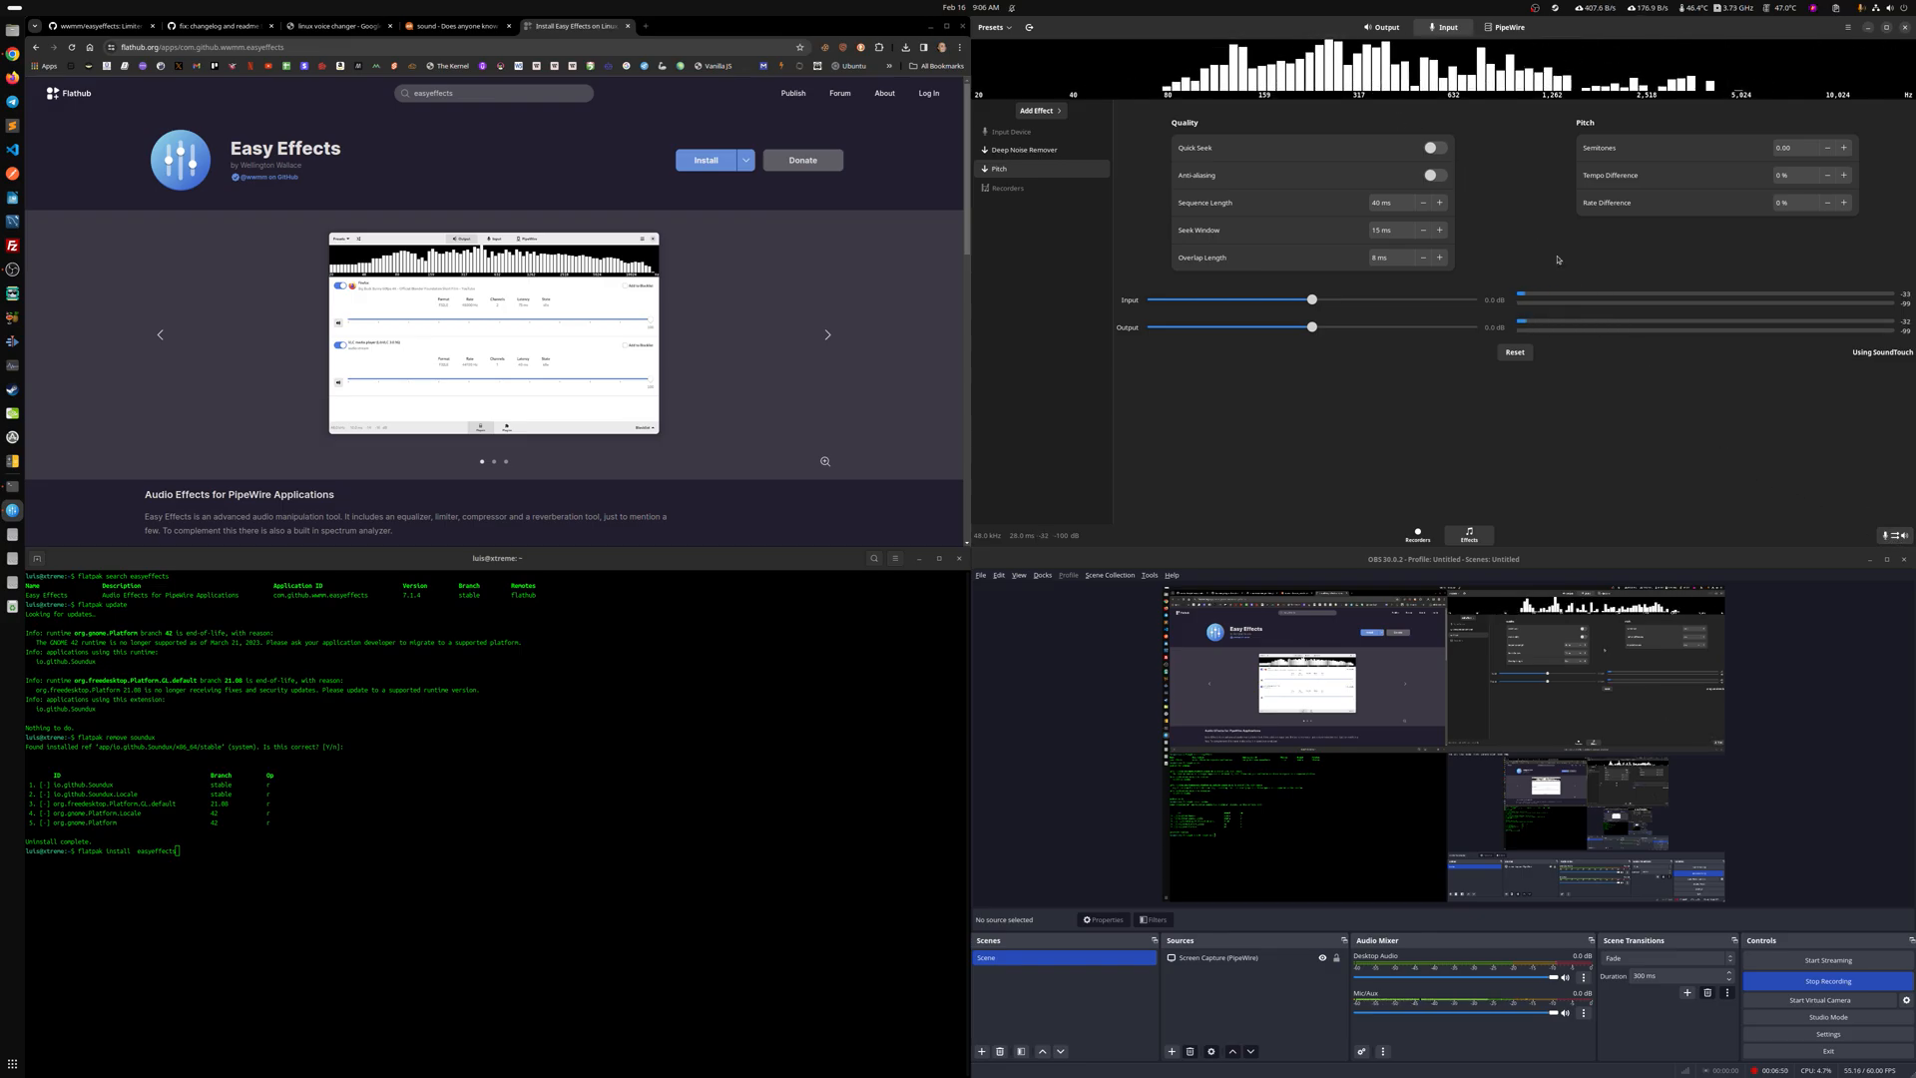
mouse_move(1705, 465)
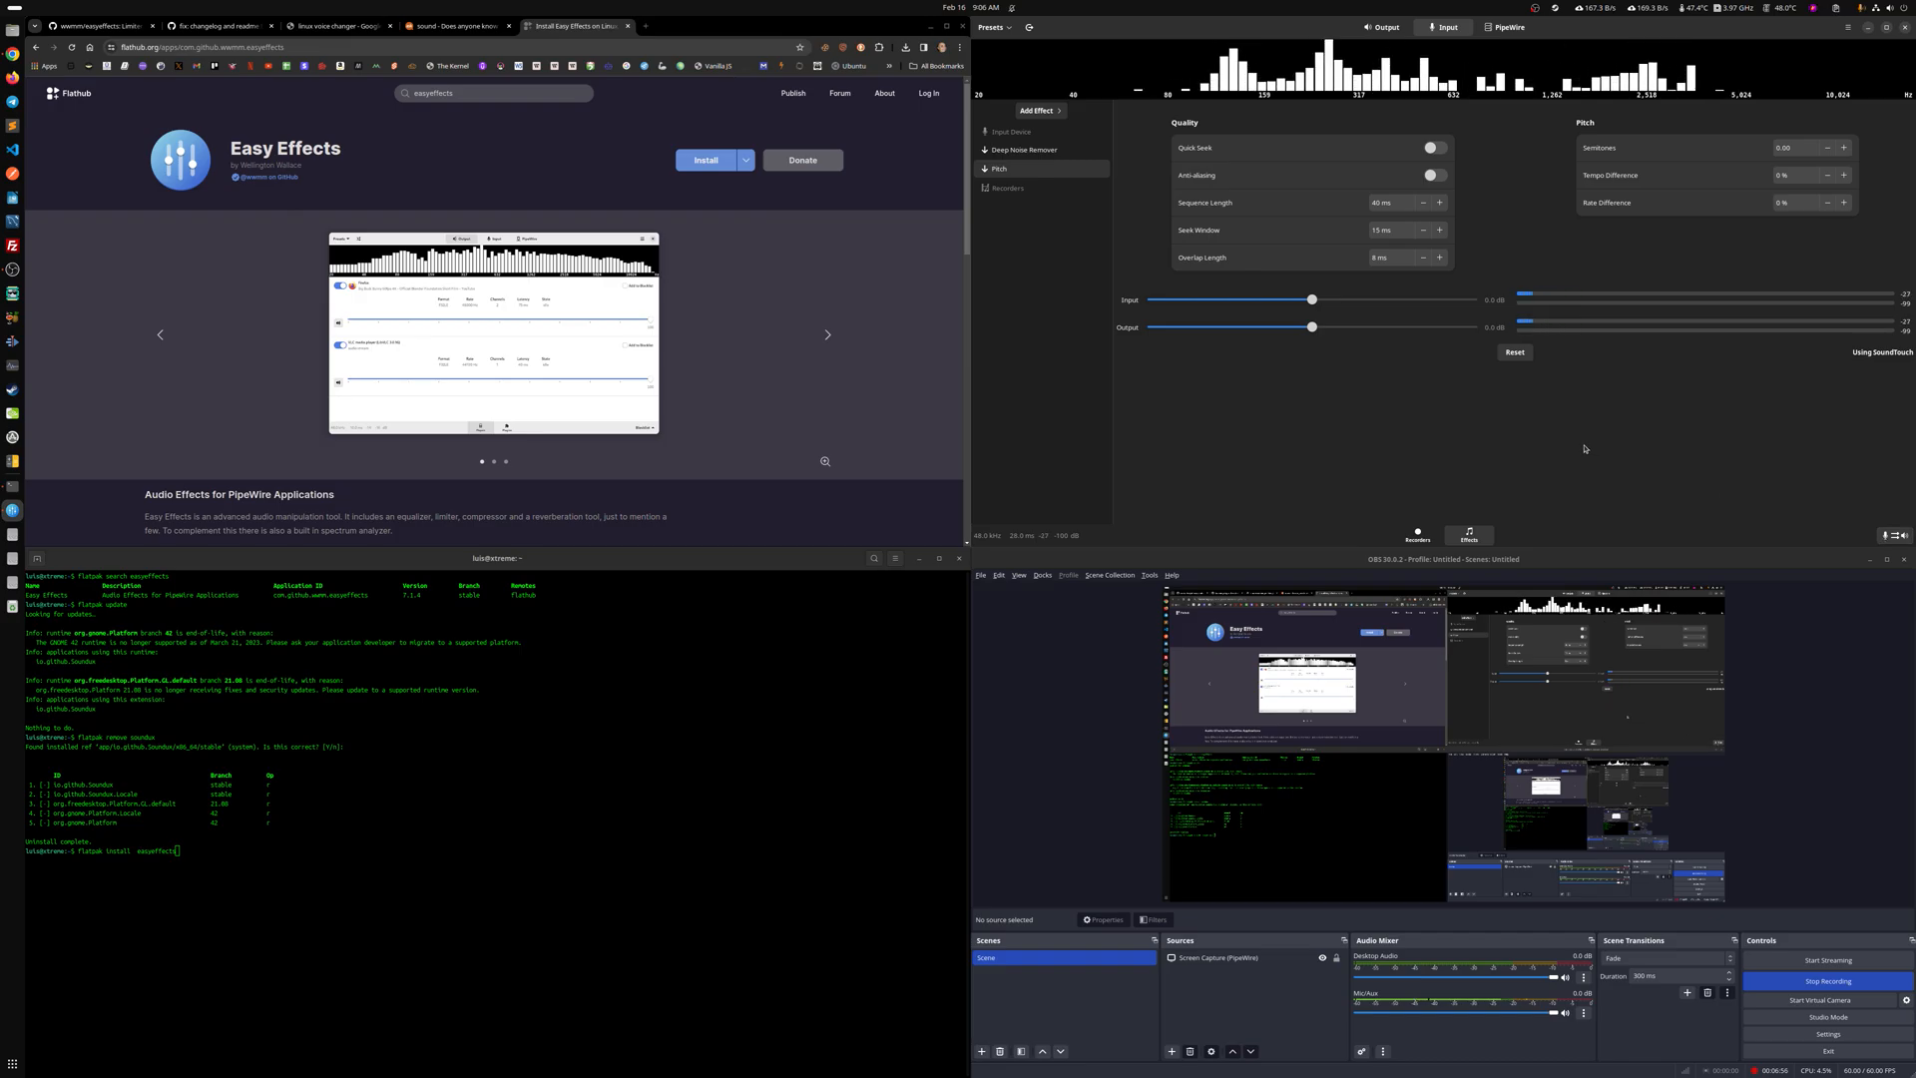
Re-enter the Pitch Semitones field after the shift returns to zero
left_click(1797, 146)
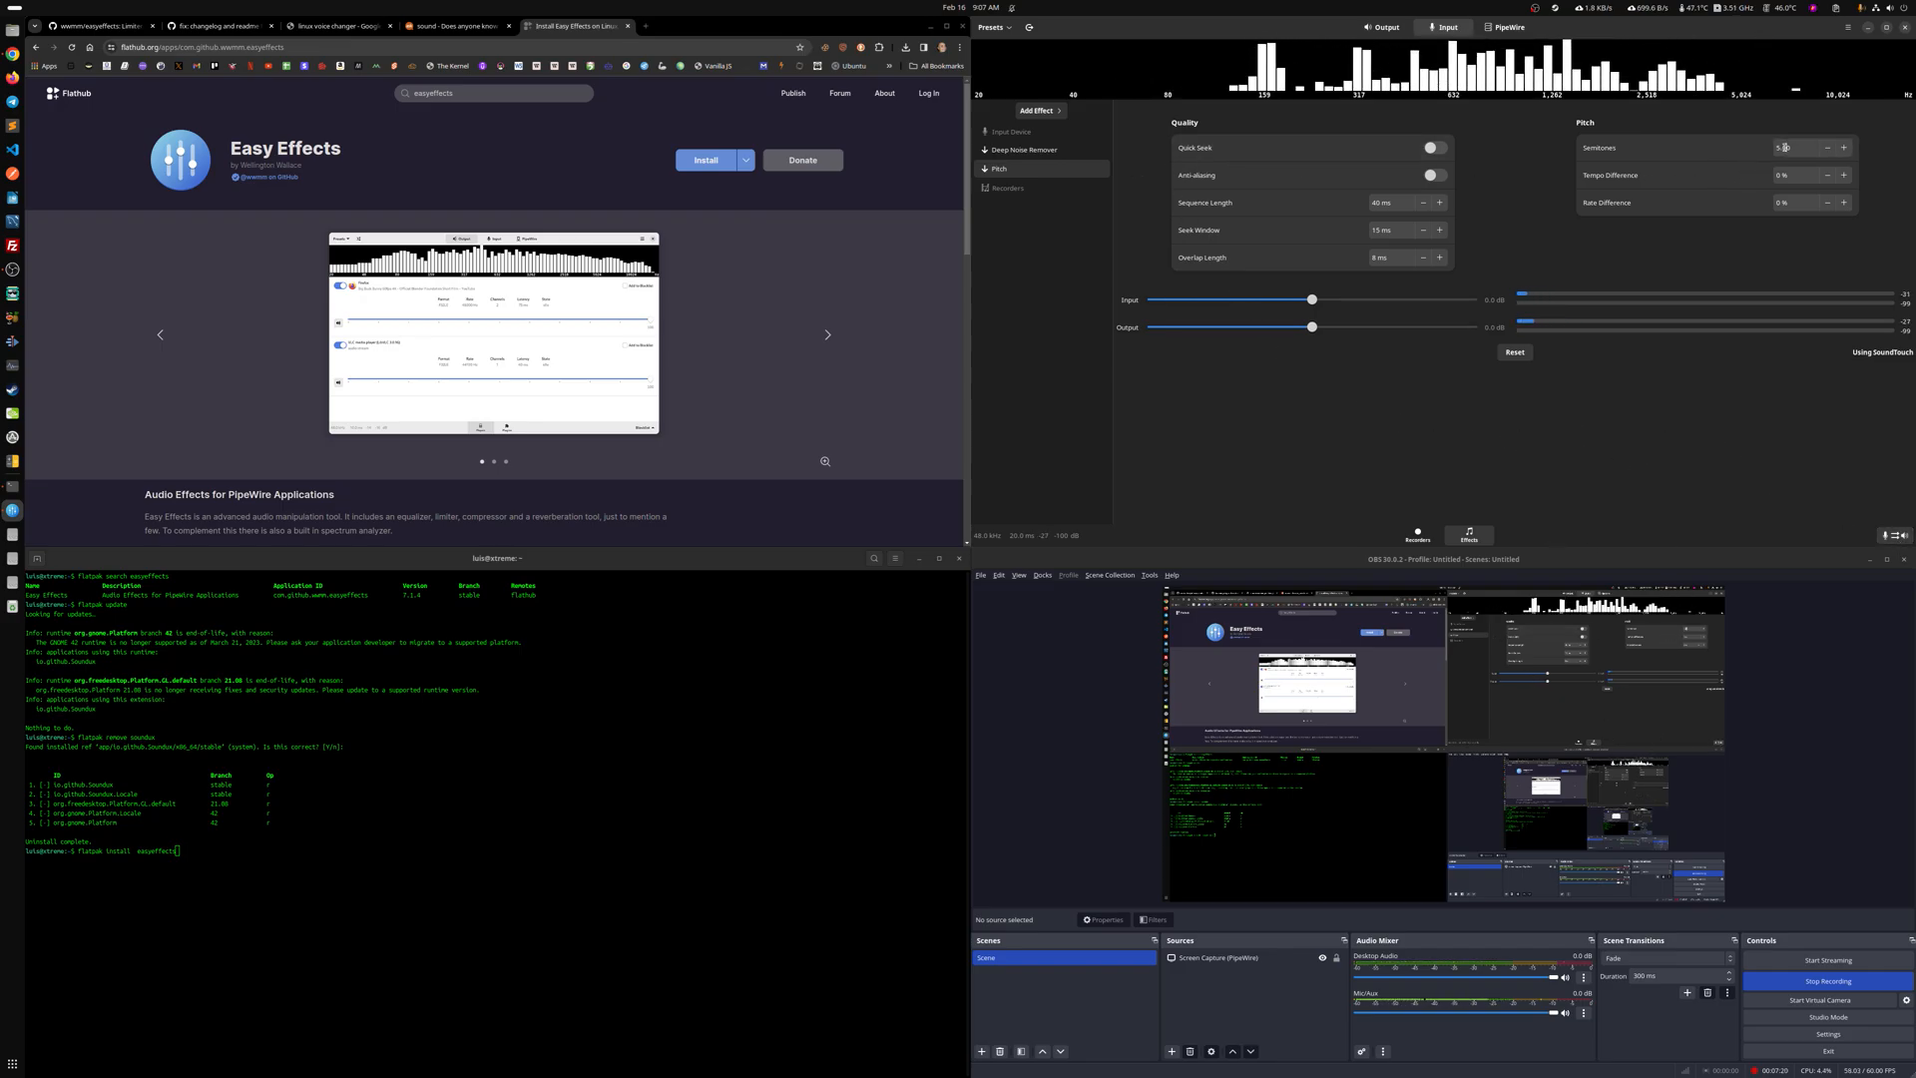
Edit the Pitch semitones value, leaving it settled at zero with live microphone input
left_click(1826, 148)
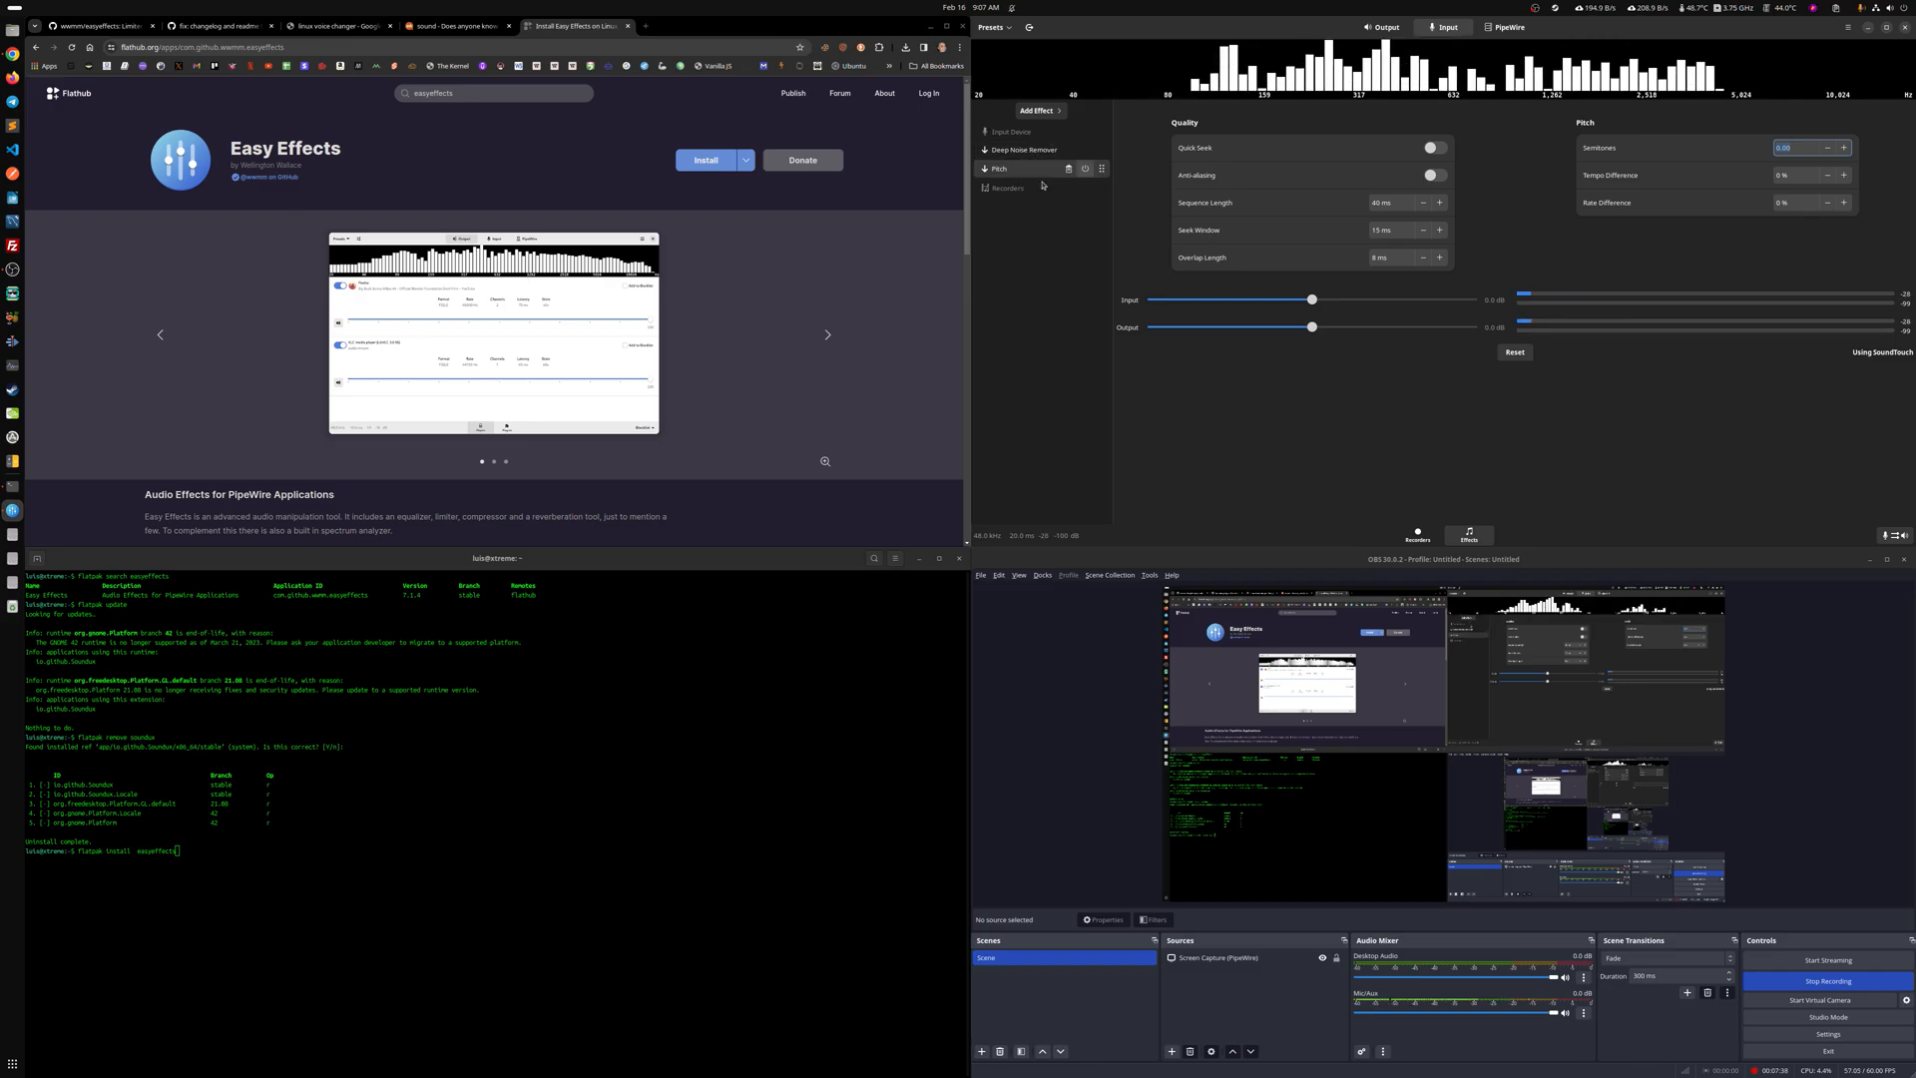
left_click(1848, 25)
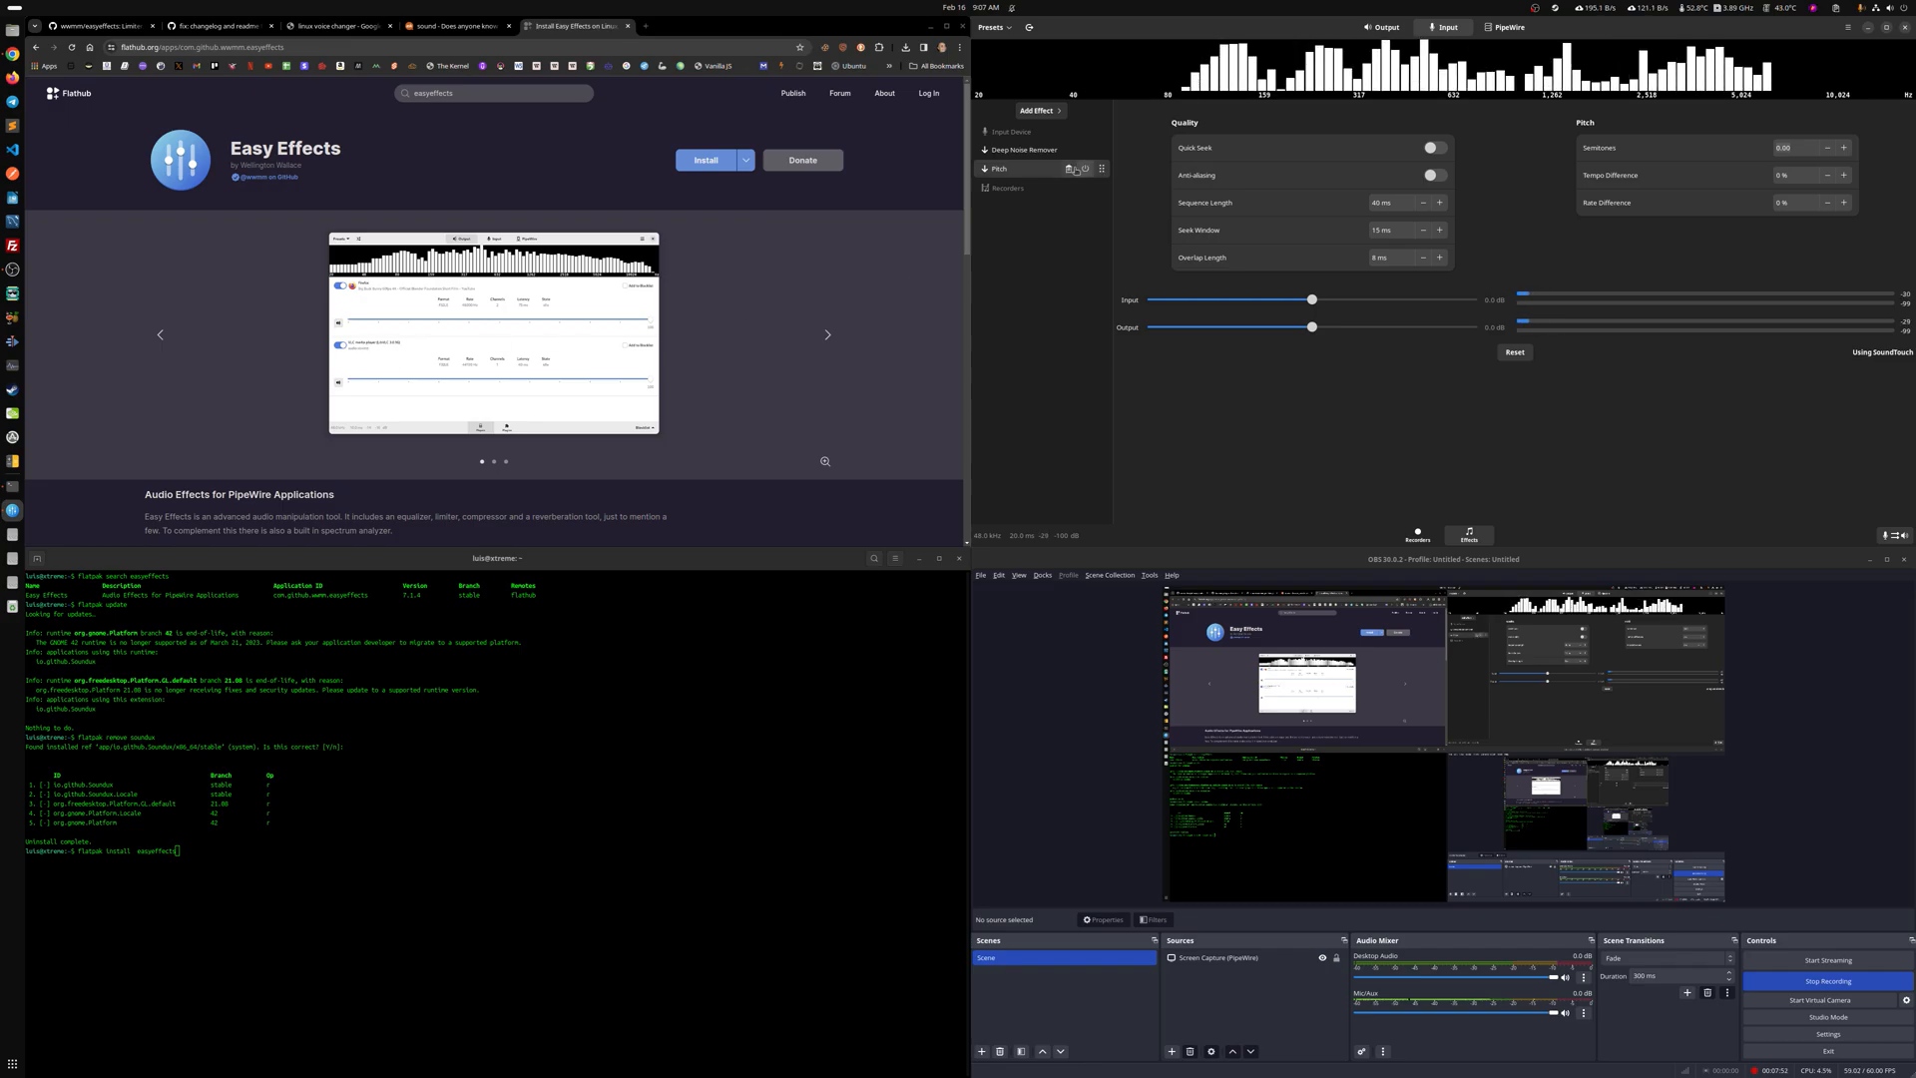
mouse_move(1278, 433)
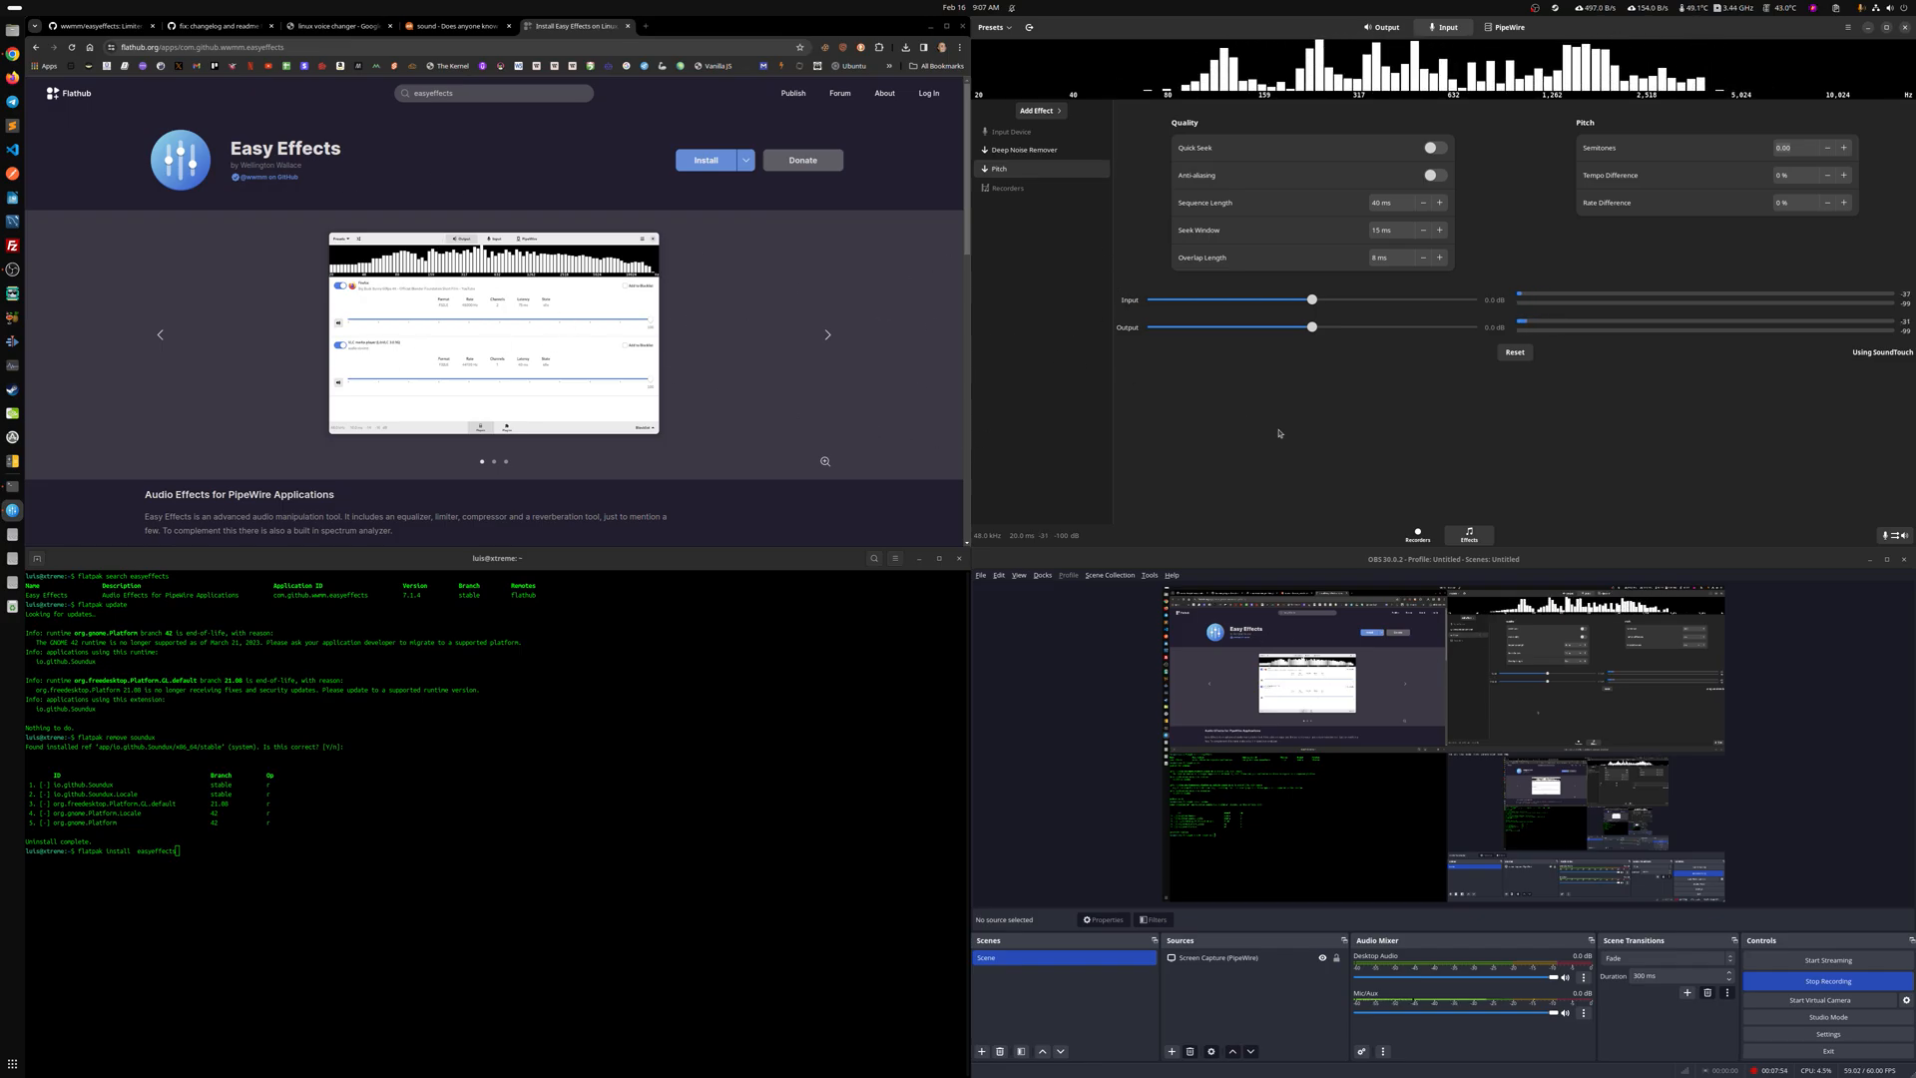
mouse_move(1415, 421)
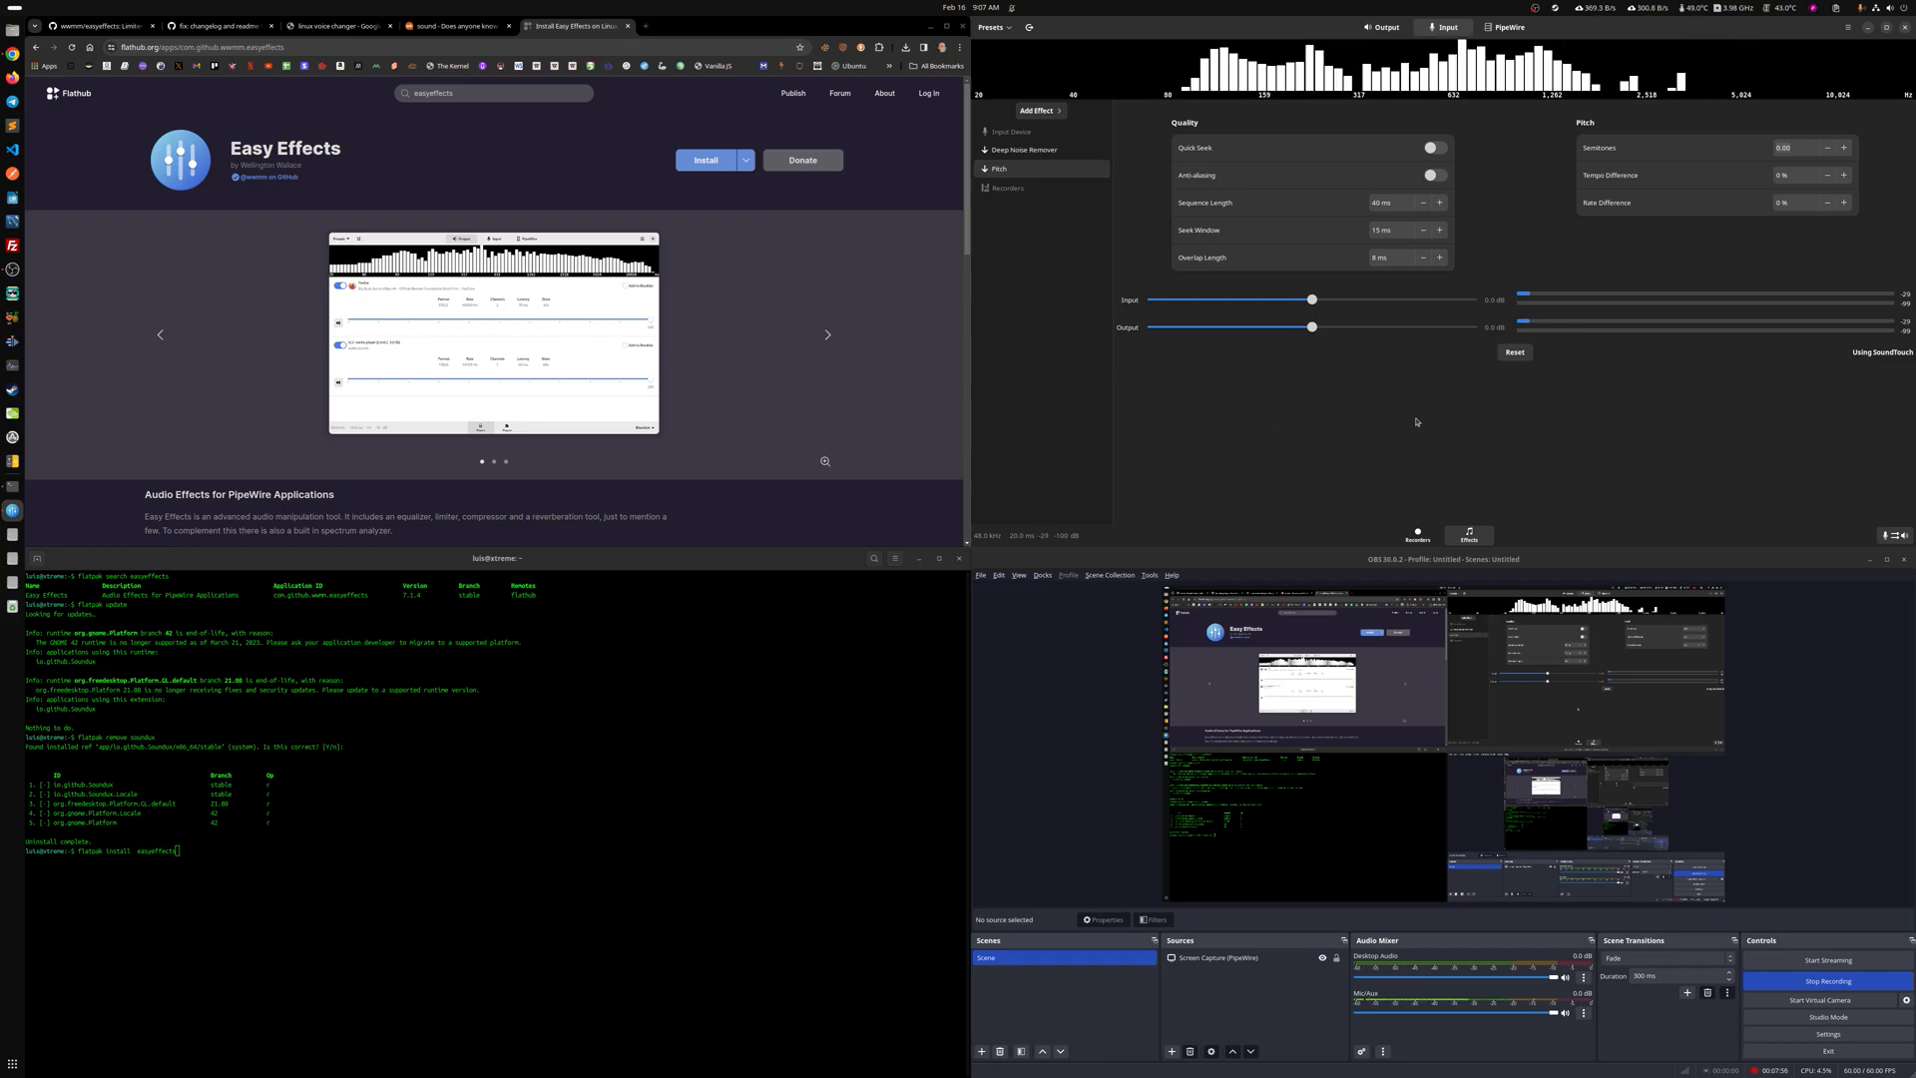
mouse_move(1439, 430)
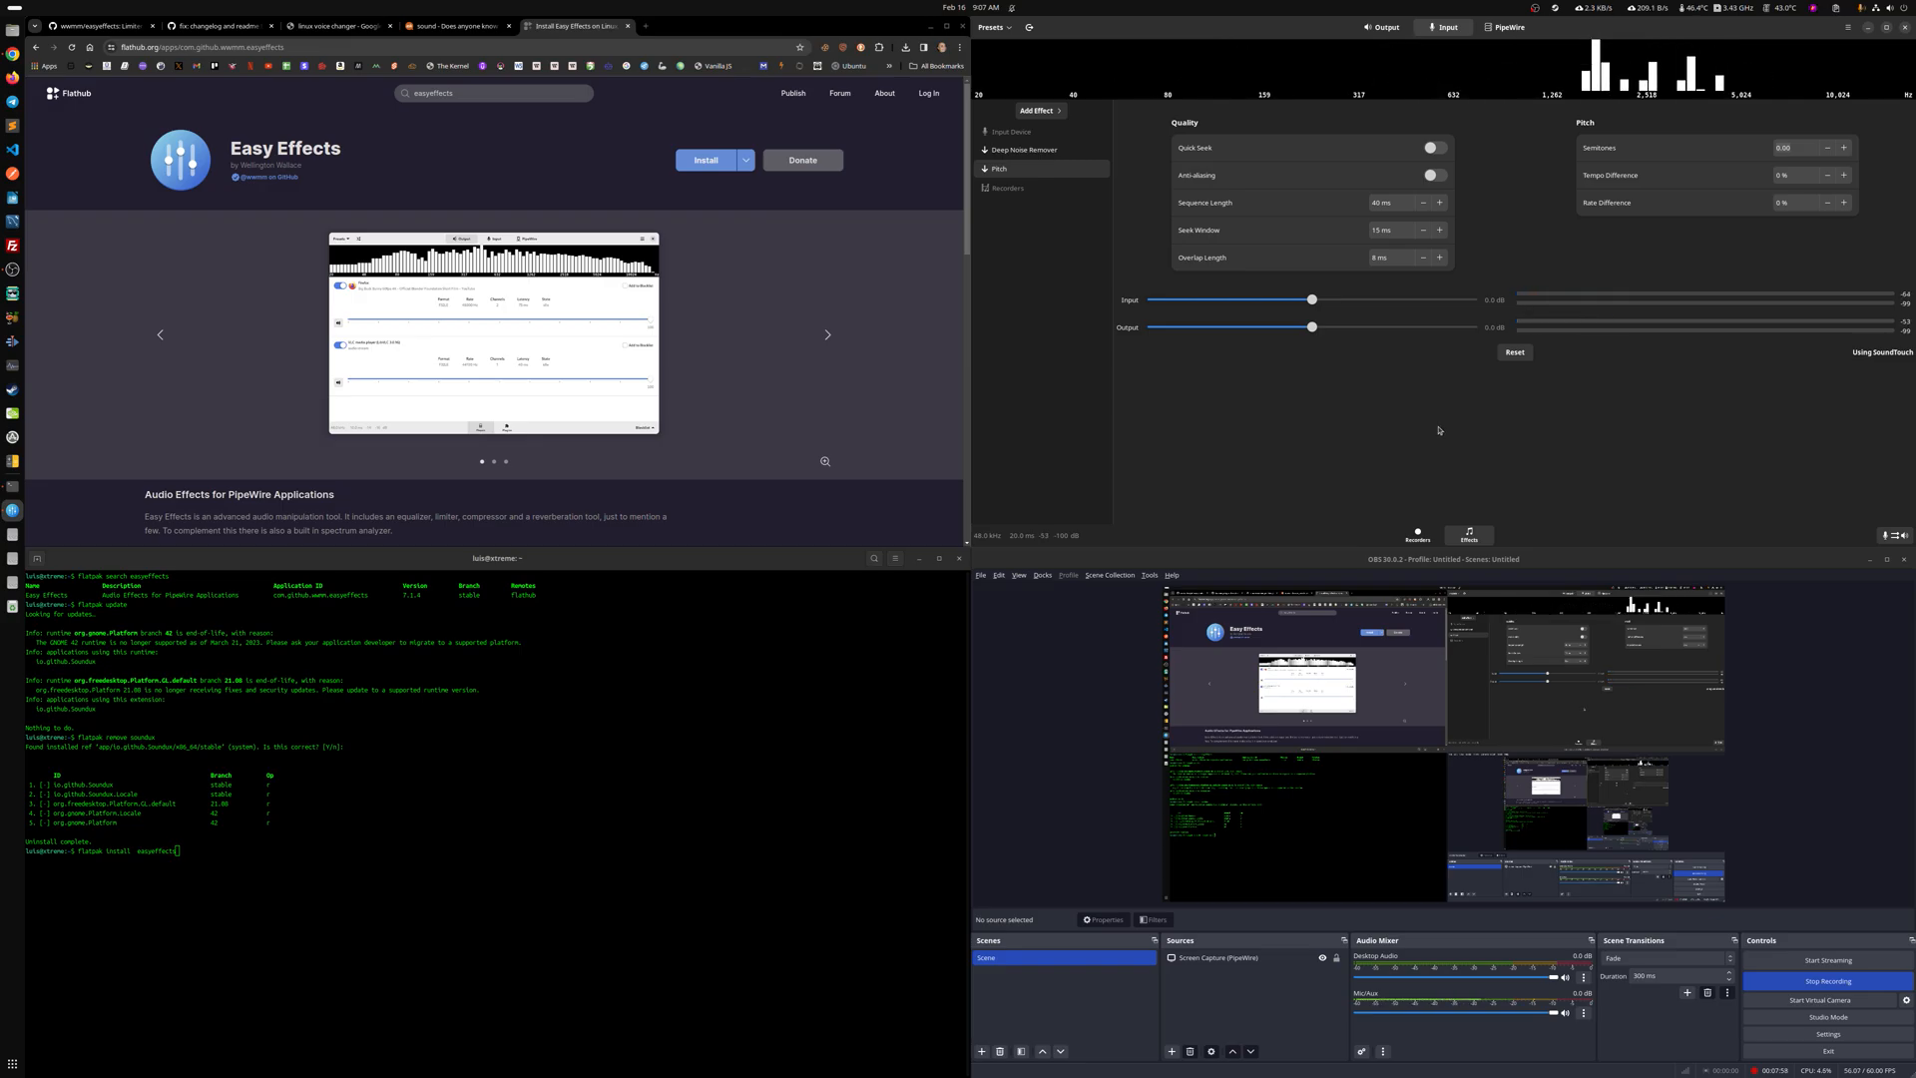
left_click(1036, 110)
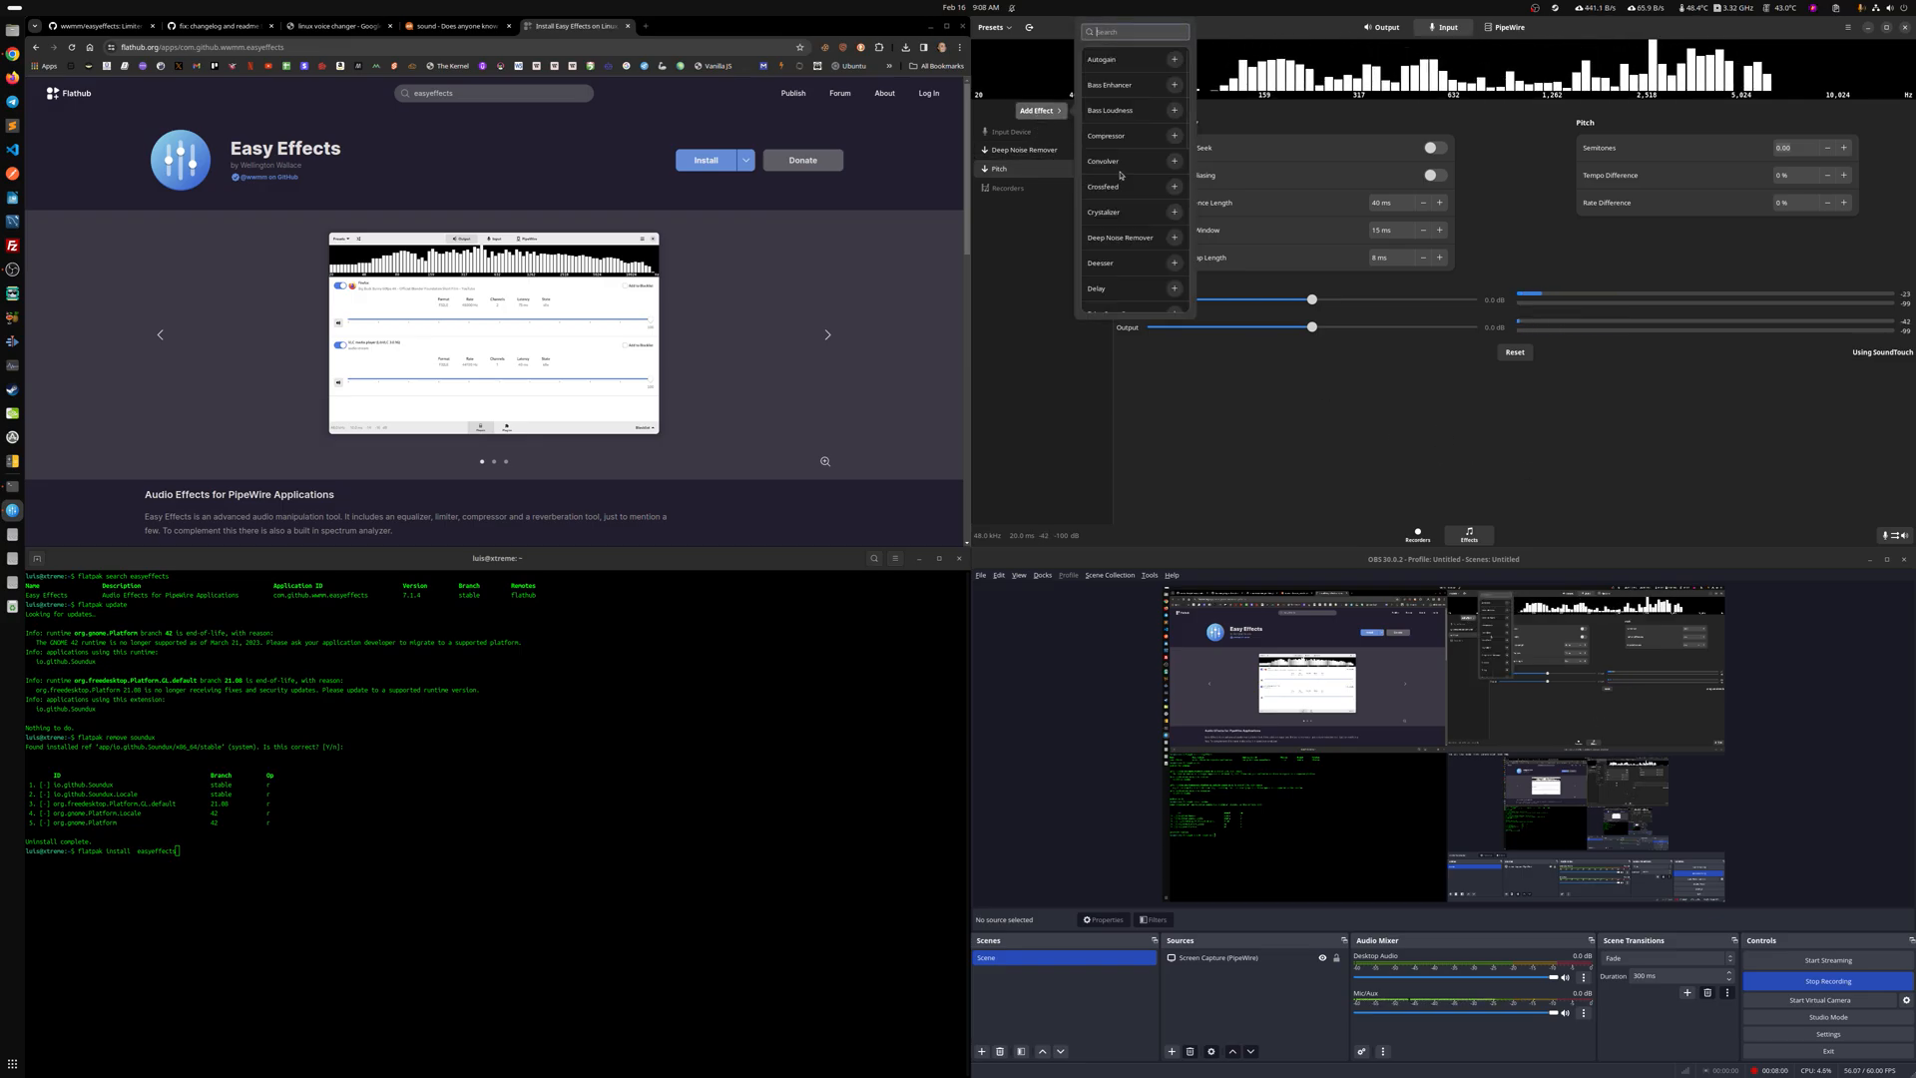
scroll("down", 3)
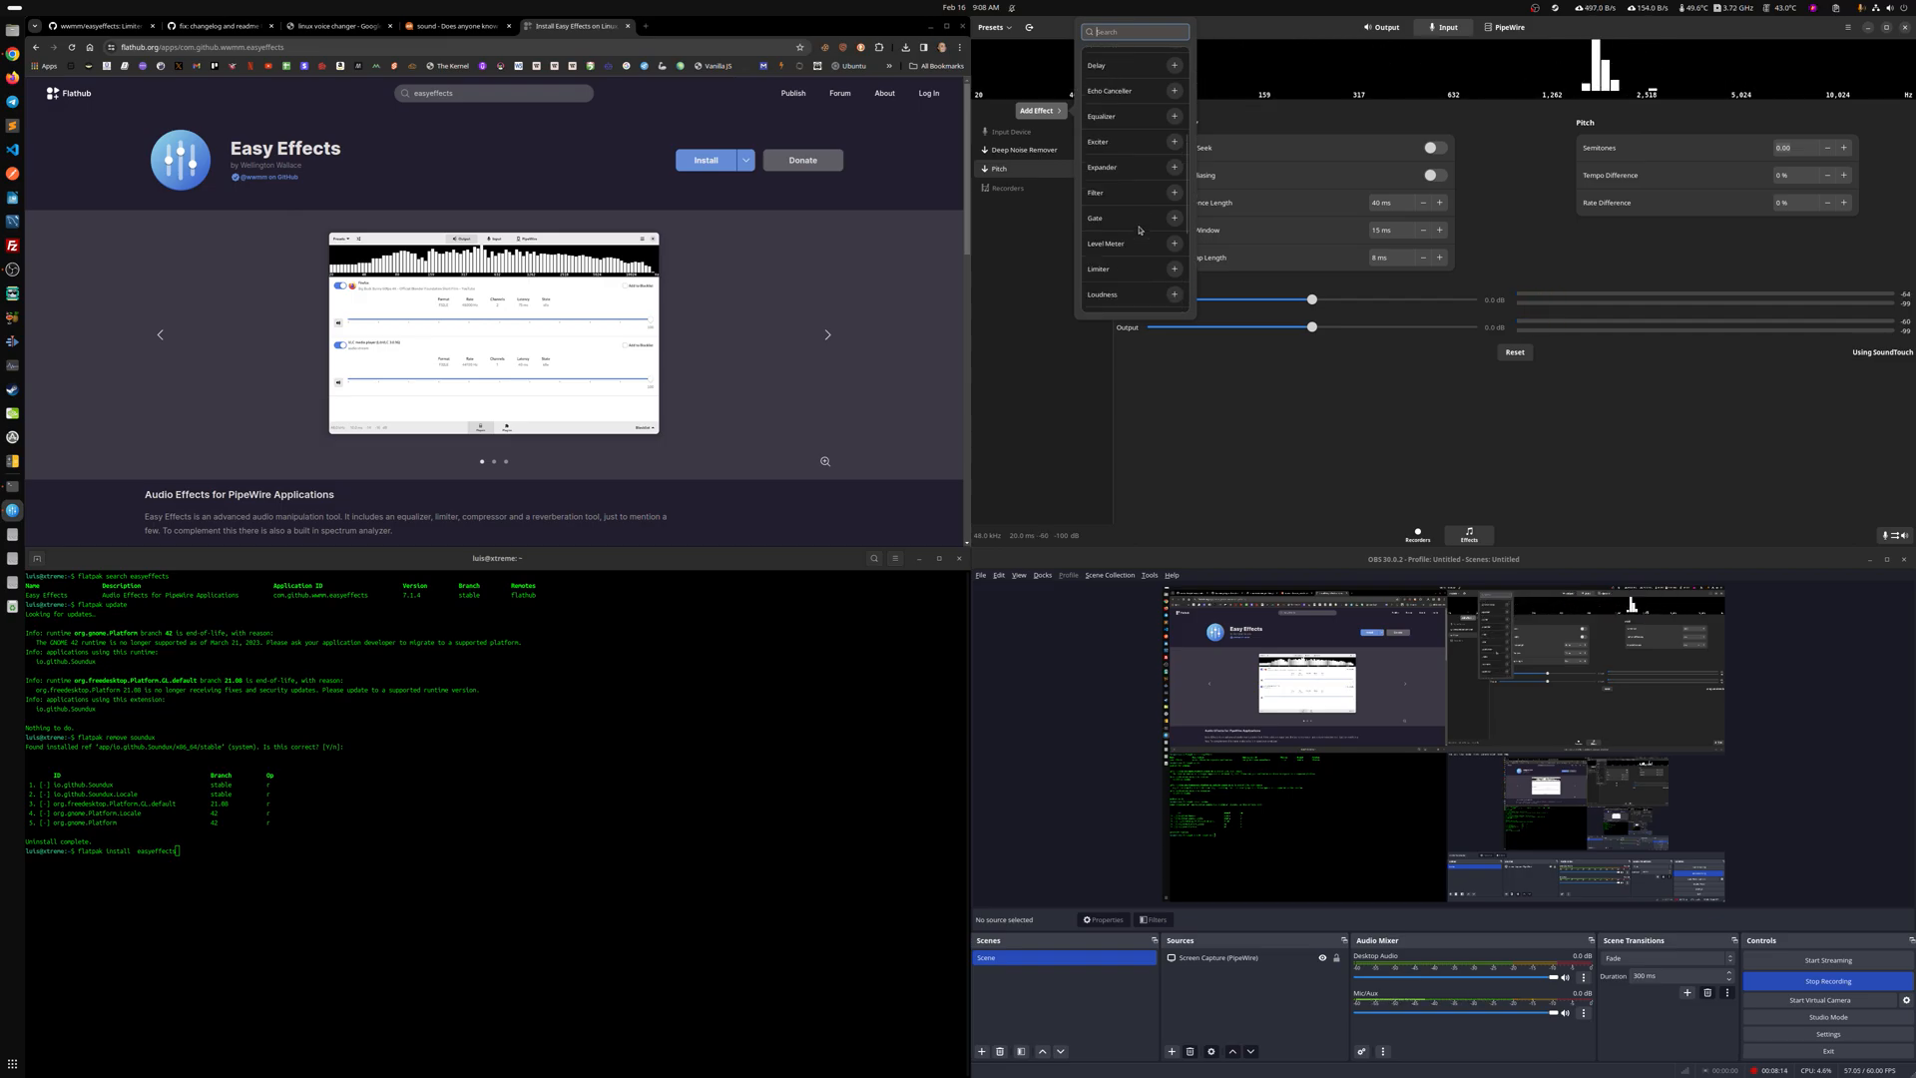
scroll("down", 3)
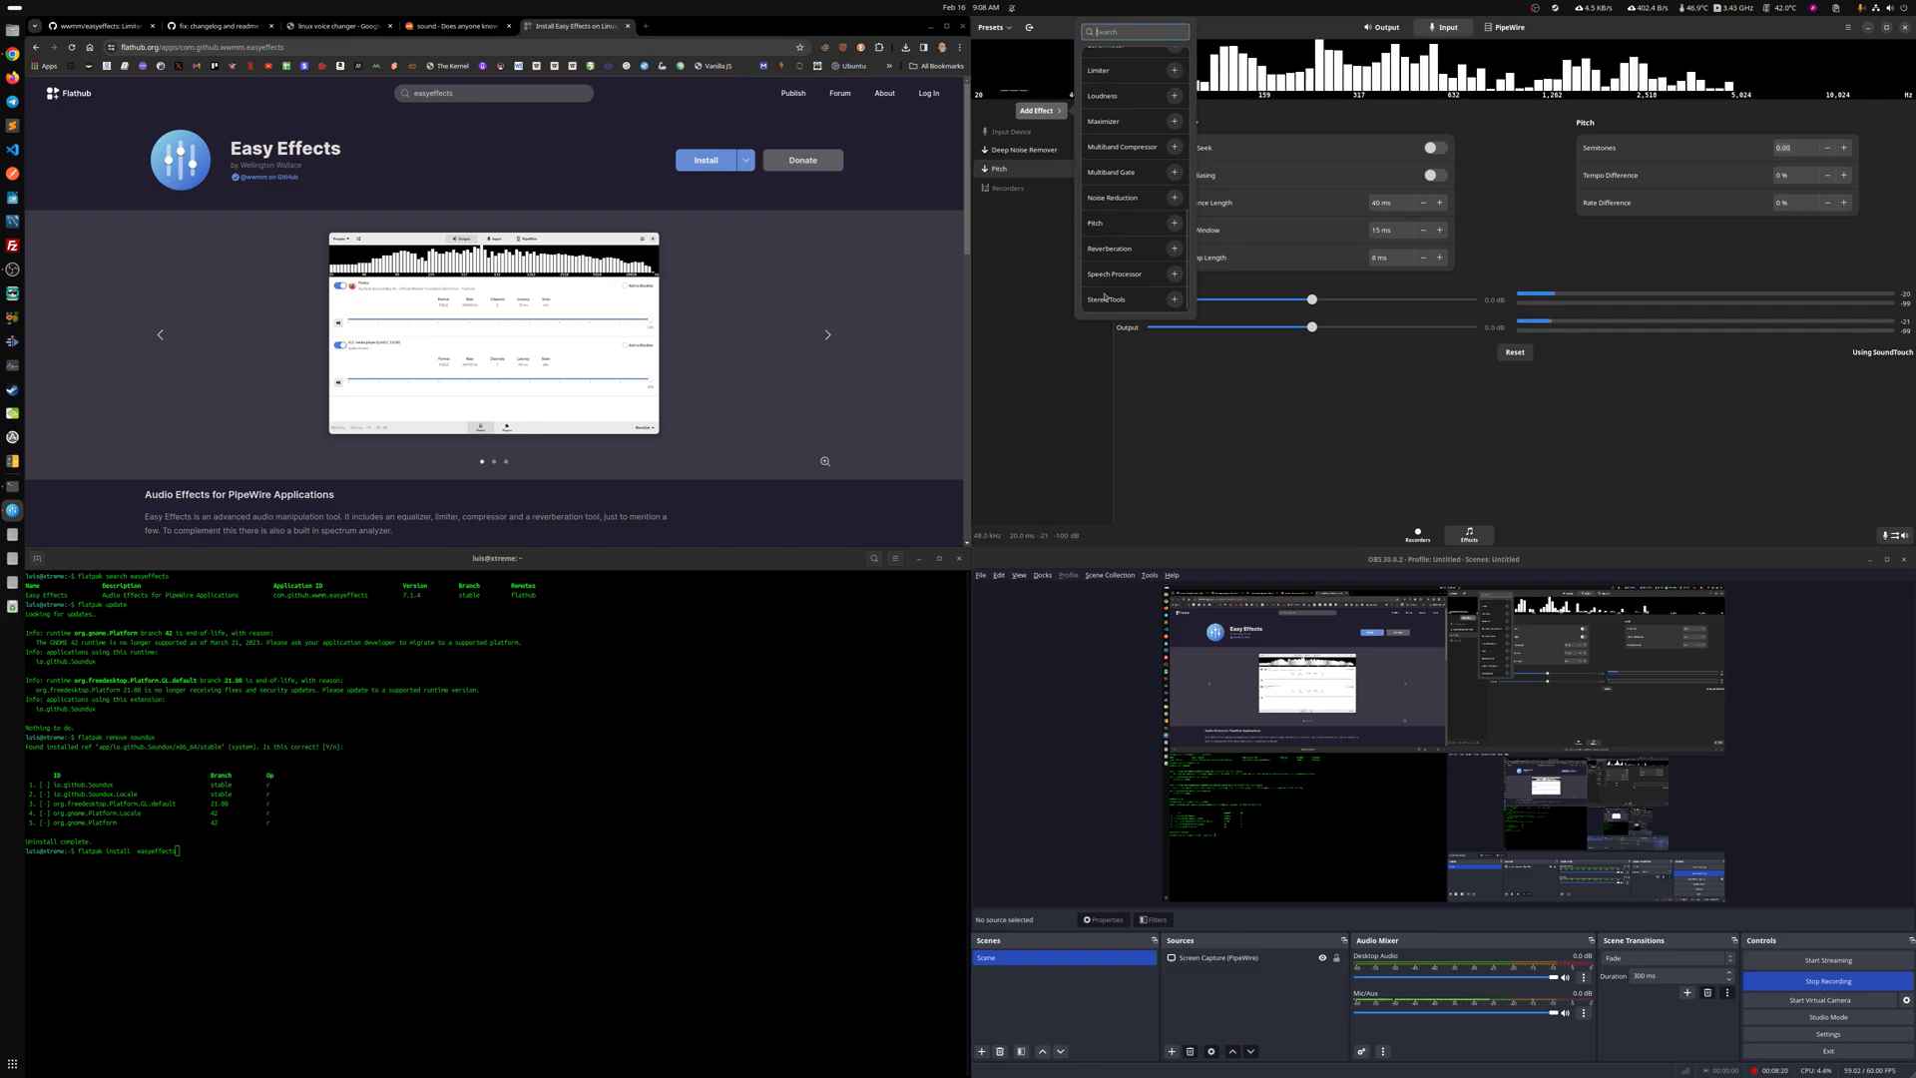
left_click(1024, 291)
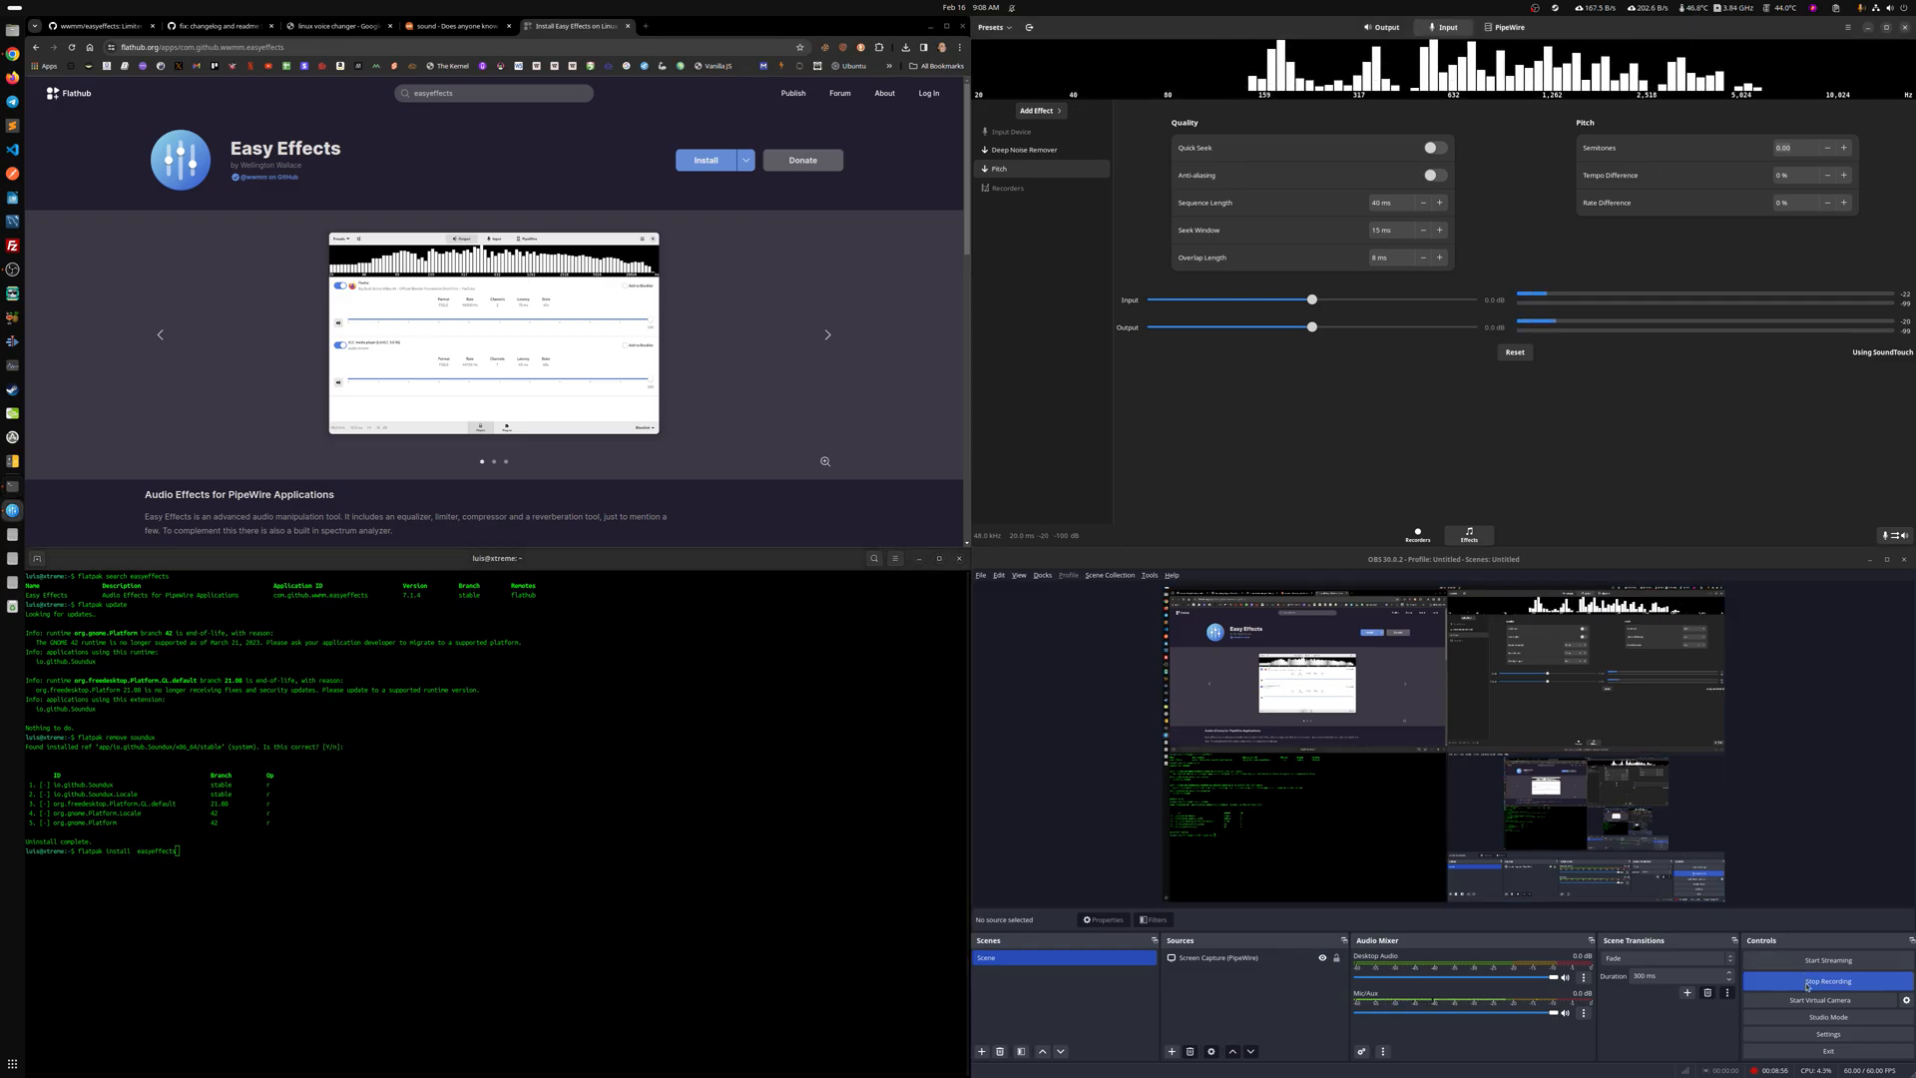
left_click(1826, 982)
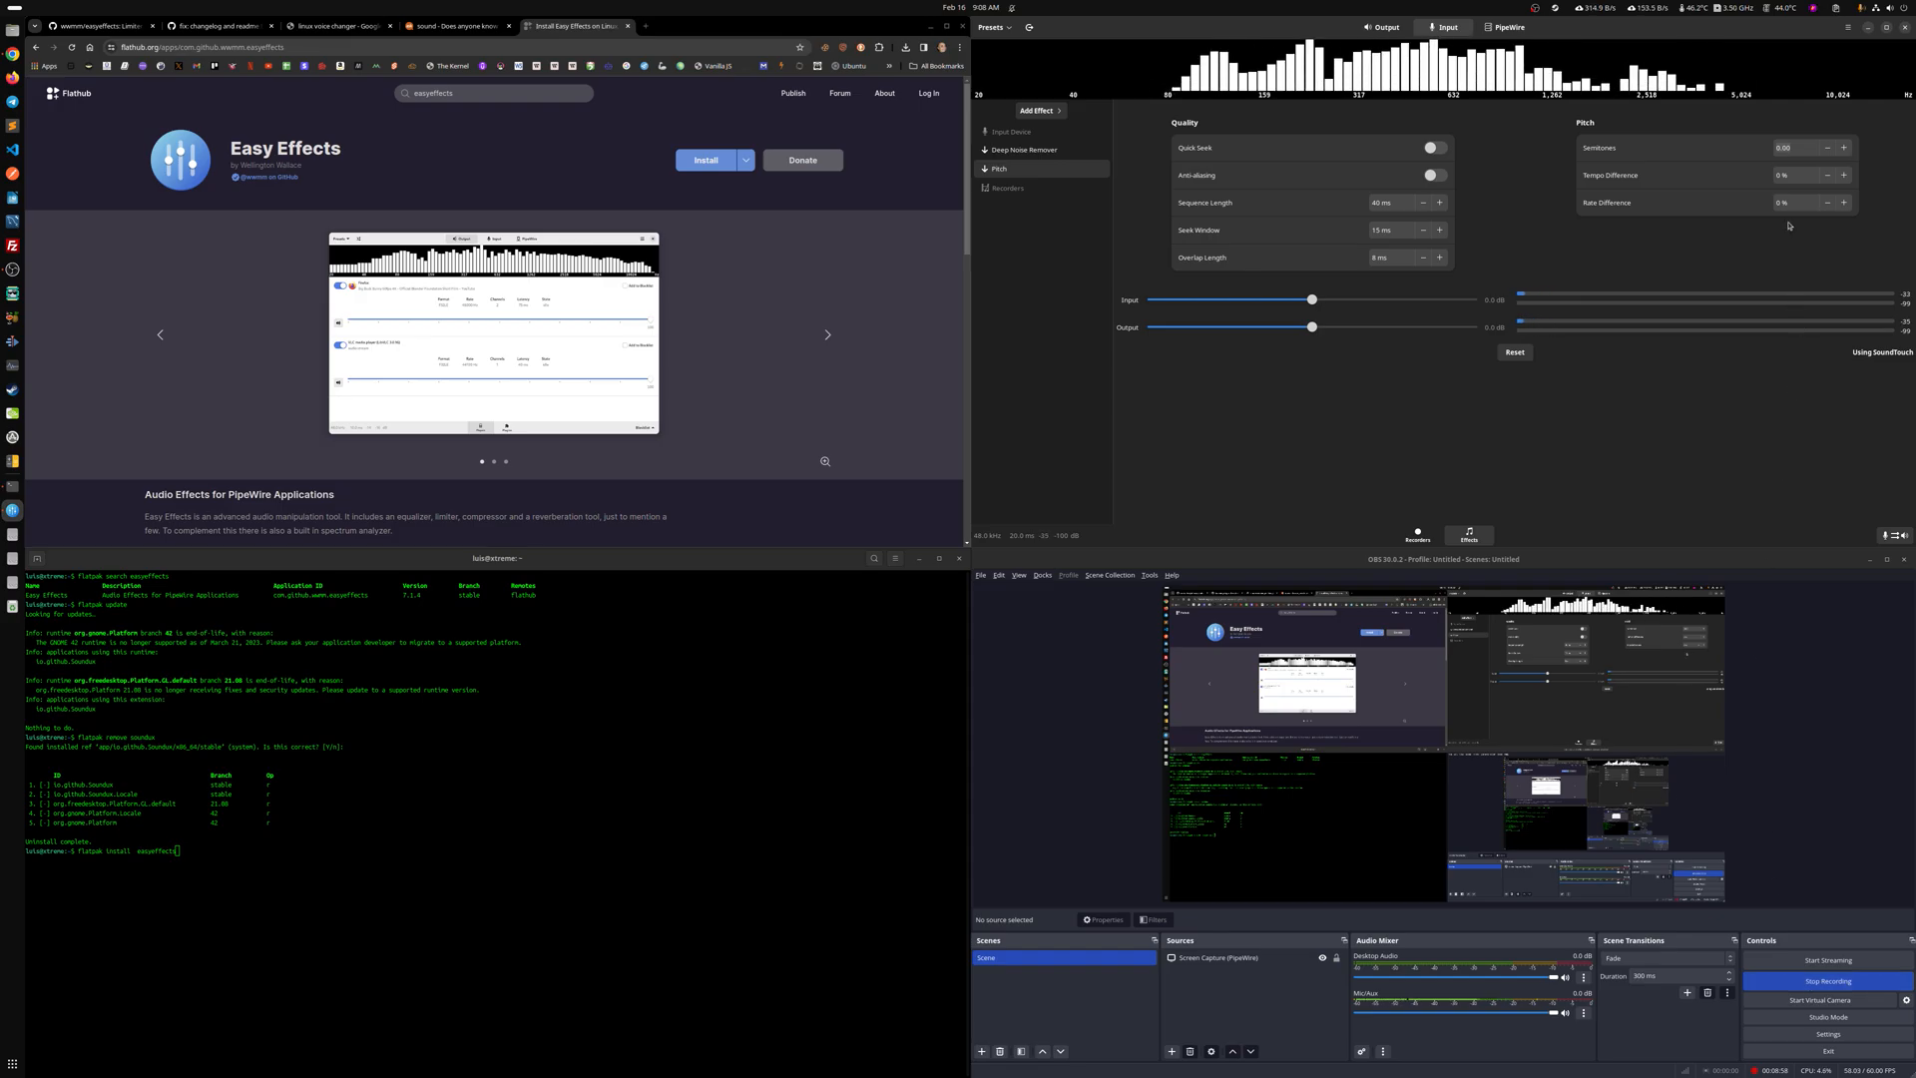